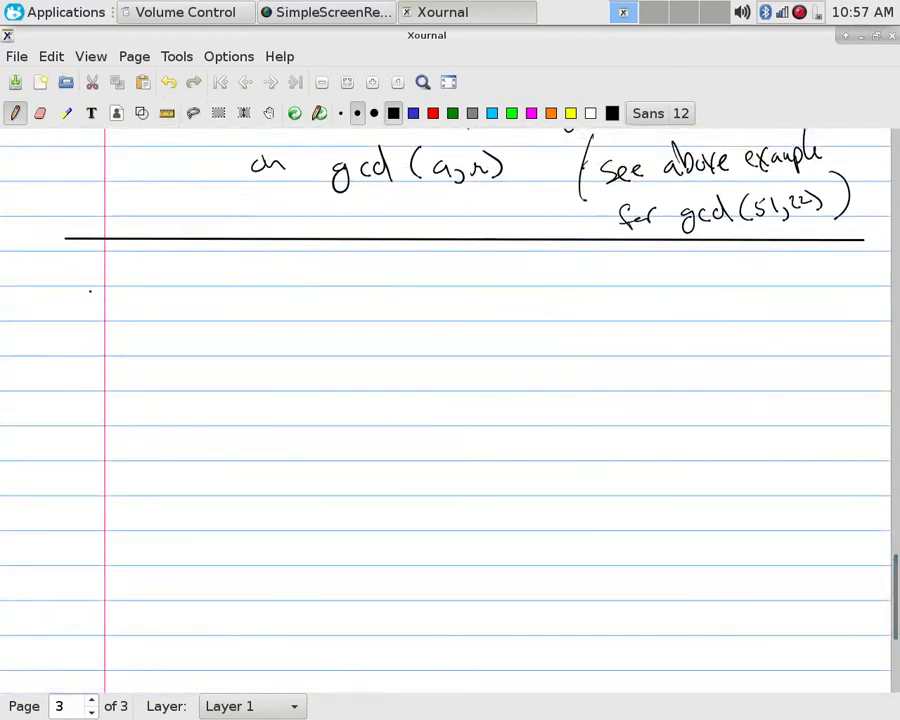
Step: Write a boxed section number 4.6 and the underlined heading Cryptography
drag(80, 260, 88, 284)
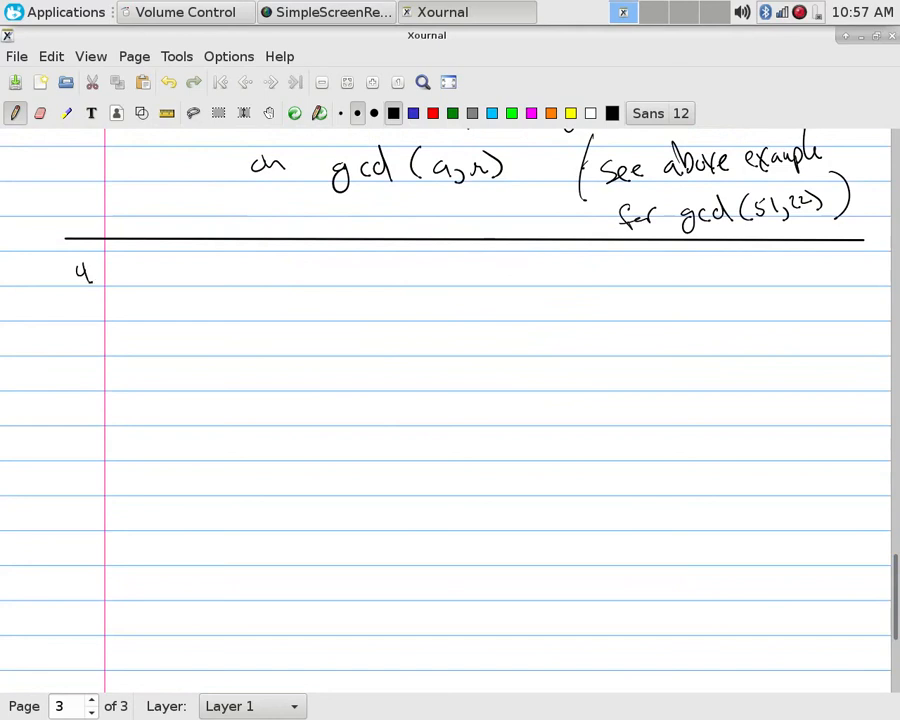
drag(64, 250, 140, 300)
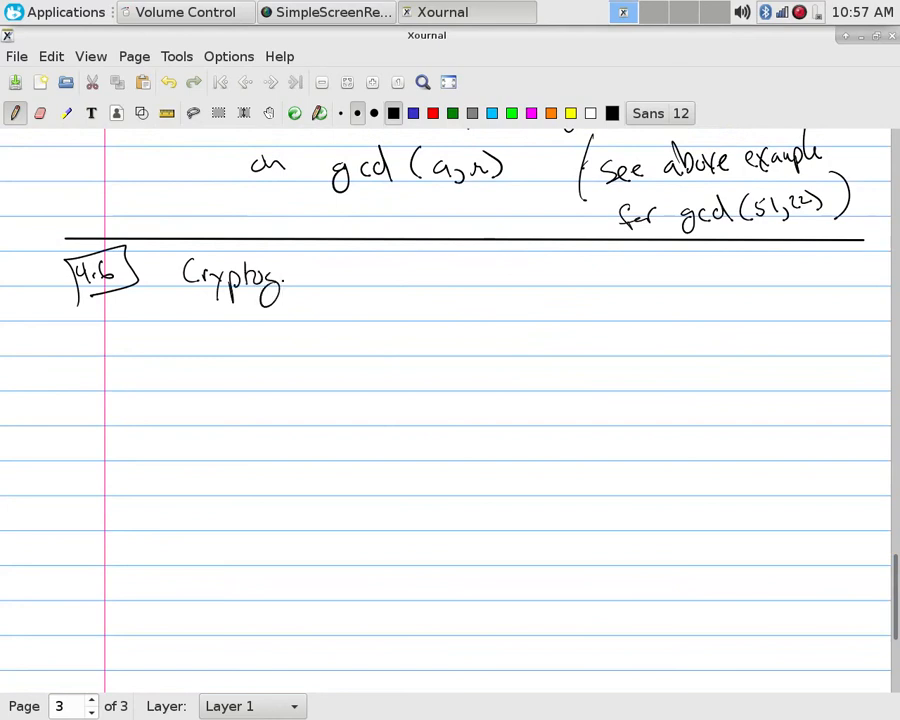
drag(290, 280, 356, 280)
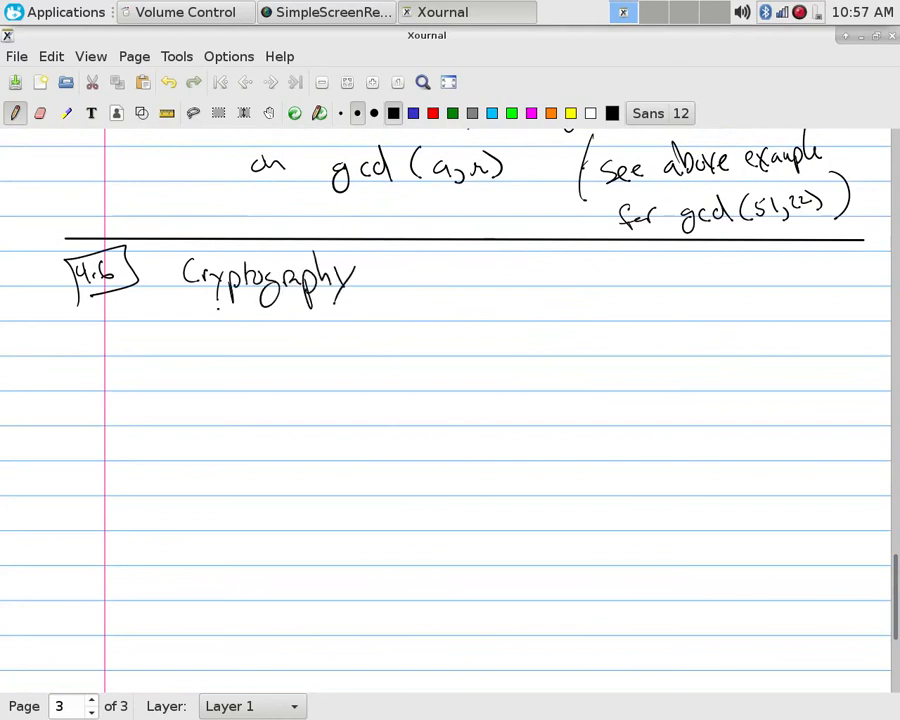
drag(200, 318, 340, 318)
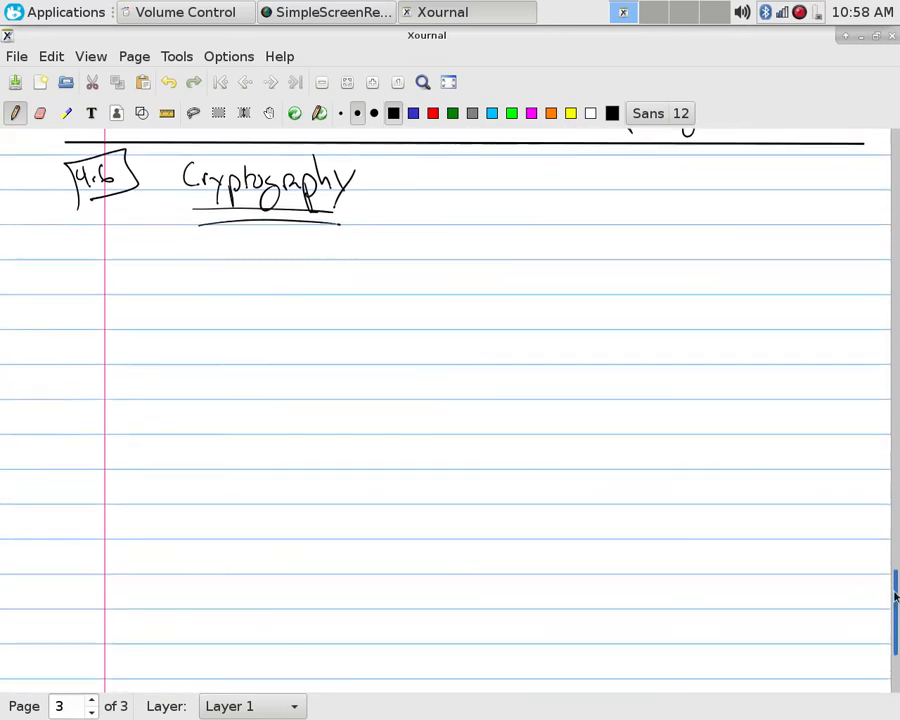
Step: Draw sets A and B with arrows f from a to b and f⁻¹ back, then begin the note 'f must be'
scroll(up, 3)
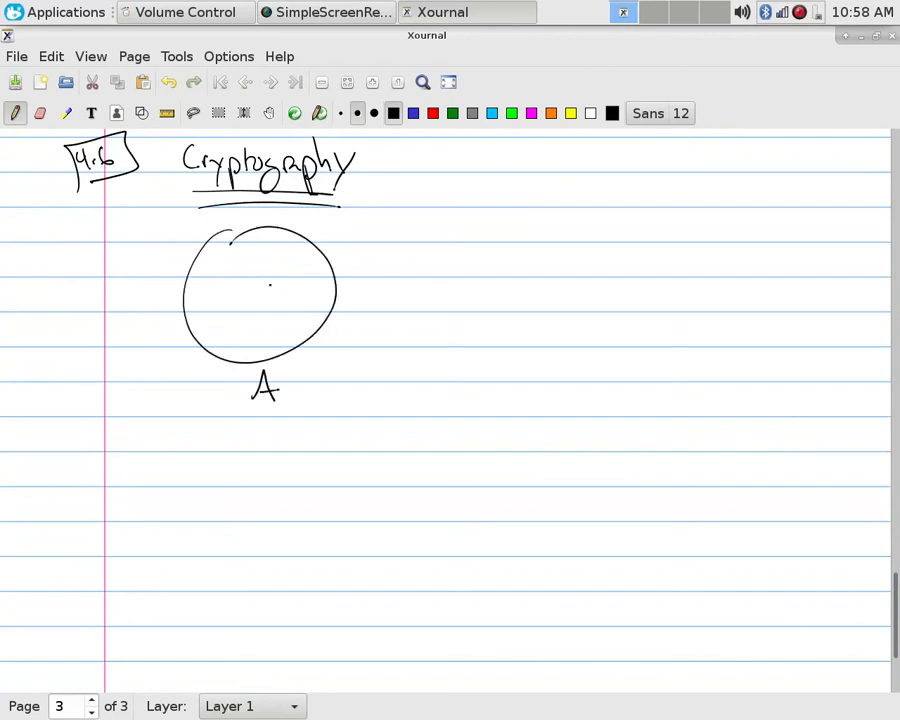
drag(244, 284, 270, 288)
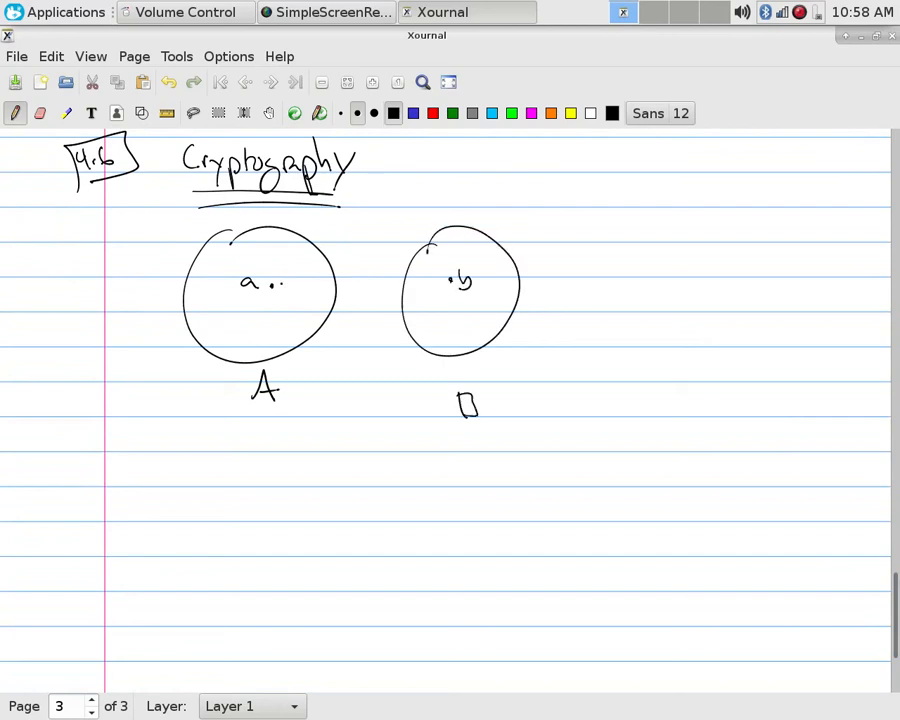
drag(276, 284, 430, 280)
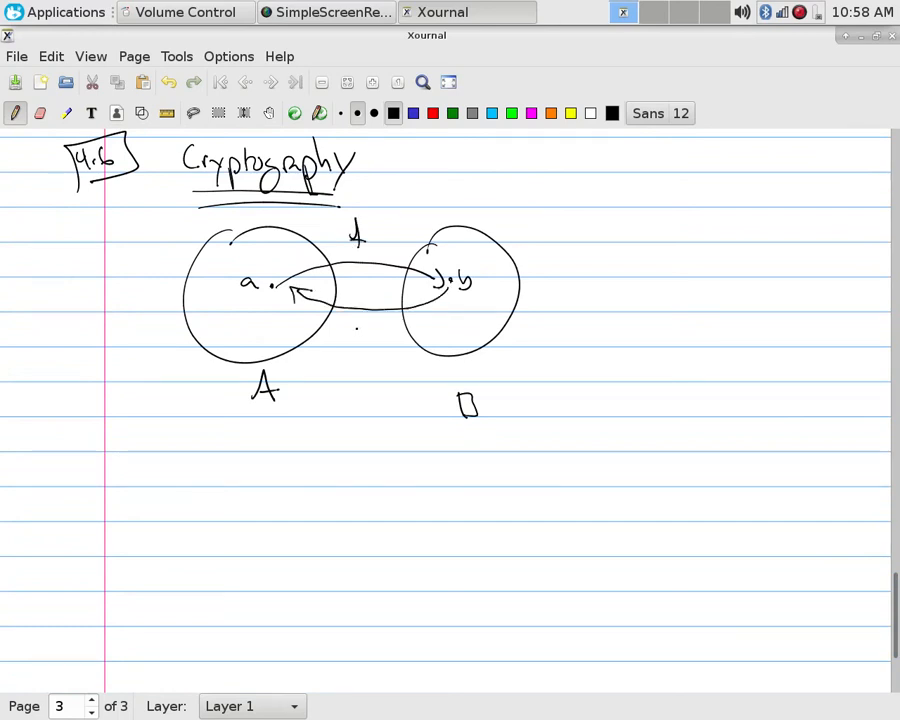
drag(352, 330, 370, 340)
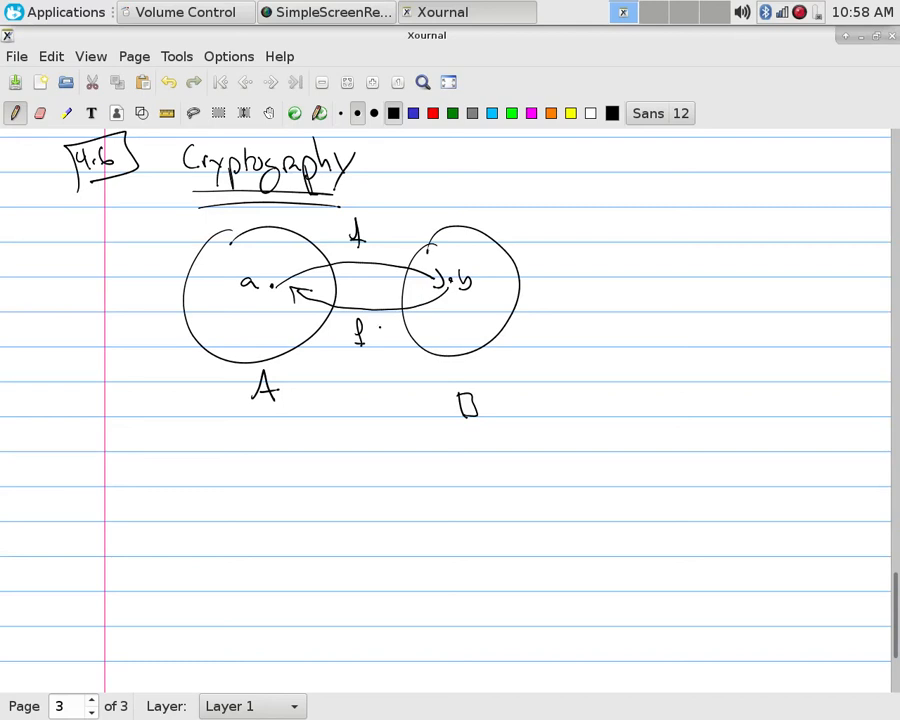
drag(370, 320, 388, 330)
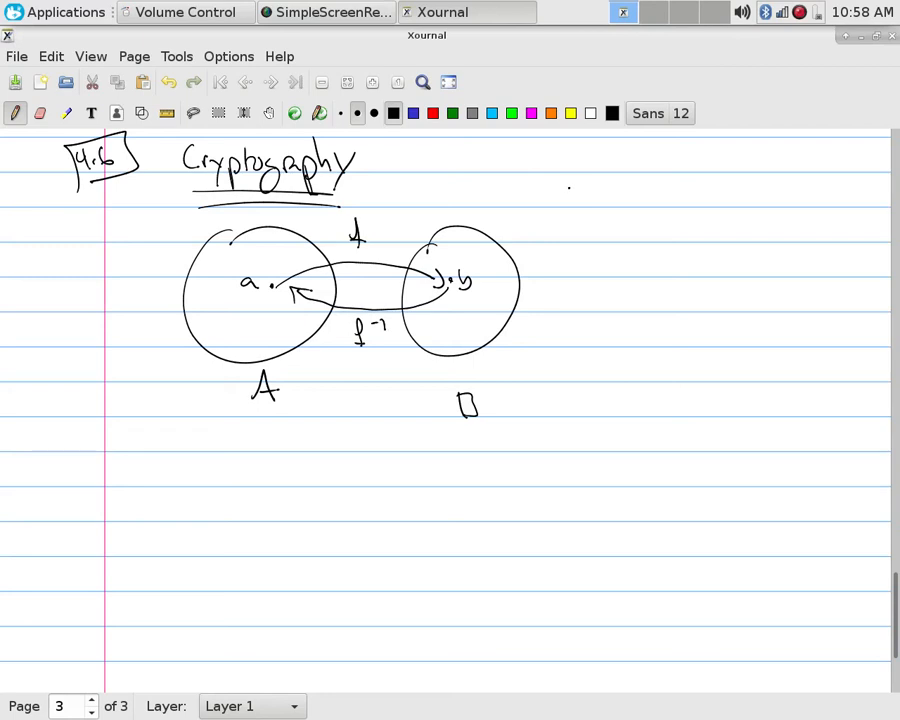
drag(564, 196, 650, 196)
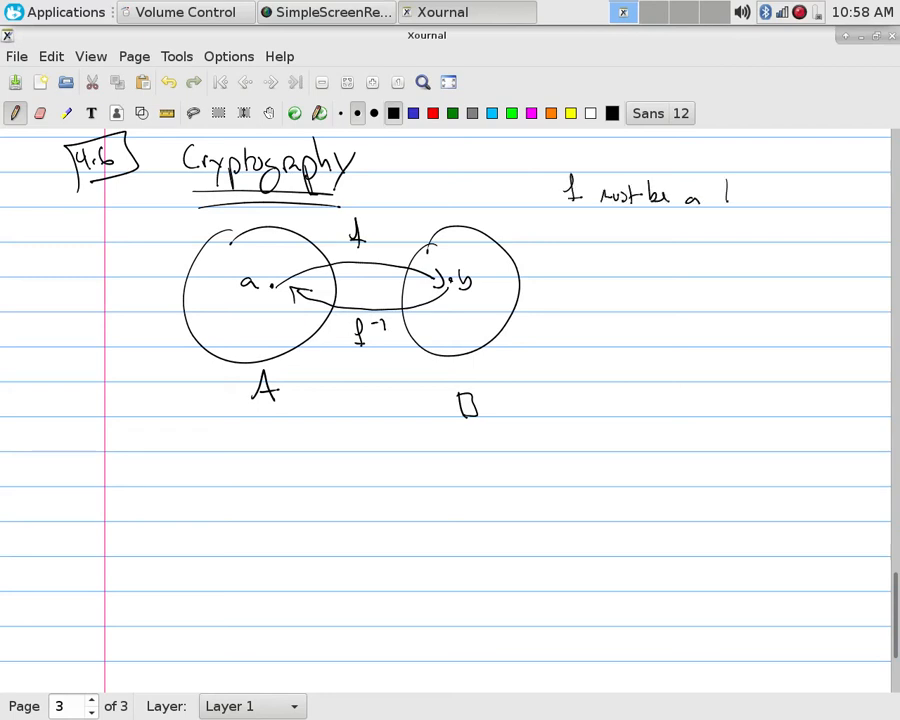
Step: Finish the note 'f must be a bijection.' and define a as "plain text"
text(bijection.)
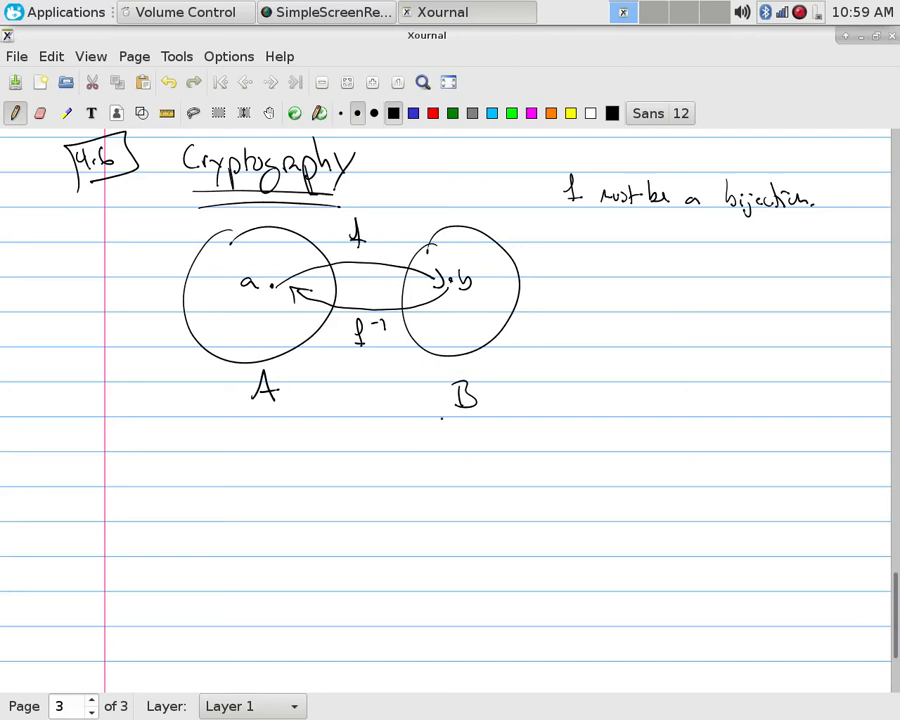
drag(576, 264, 624, 262)
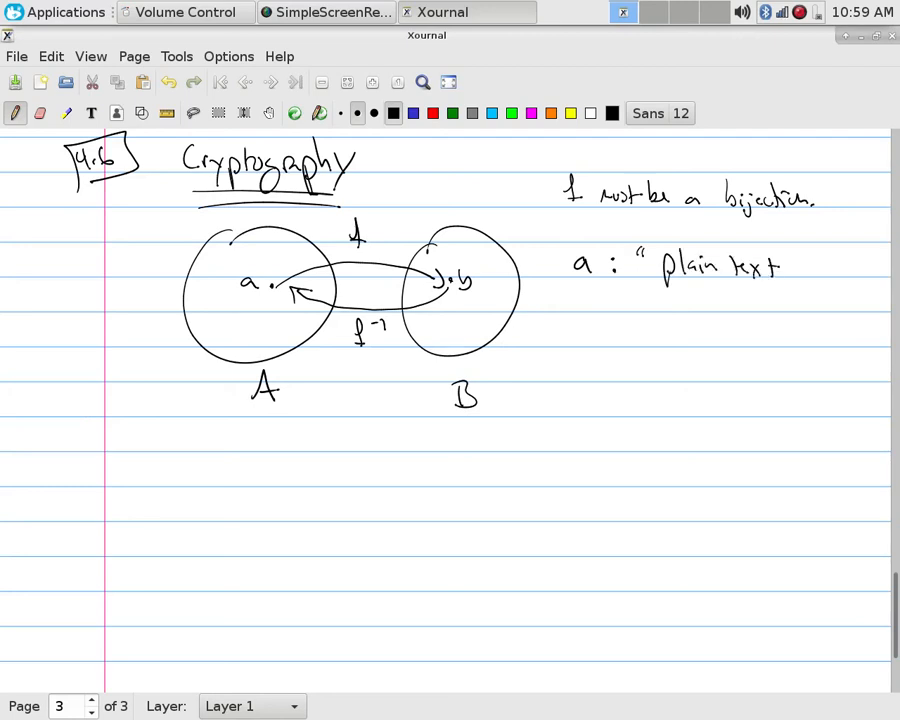
text(".)
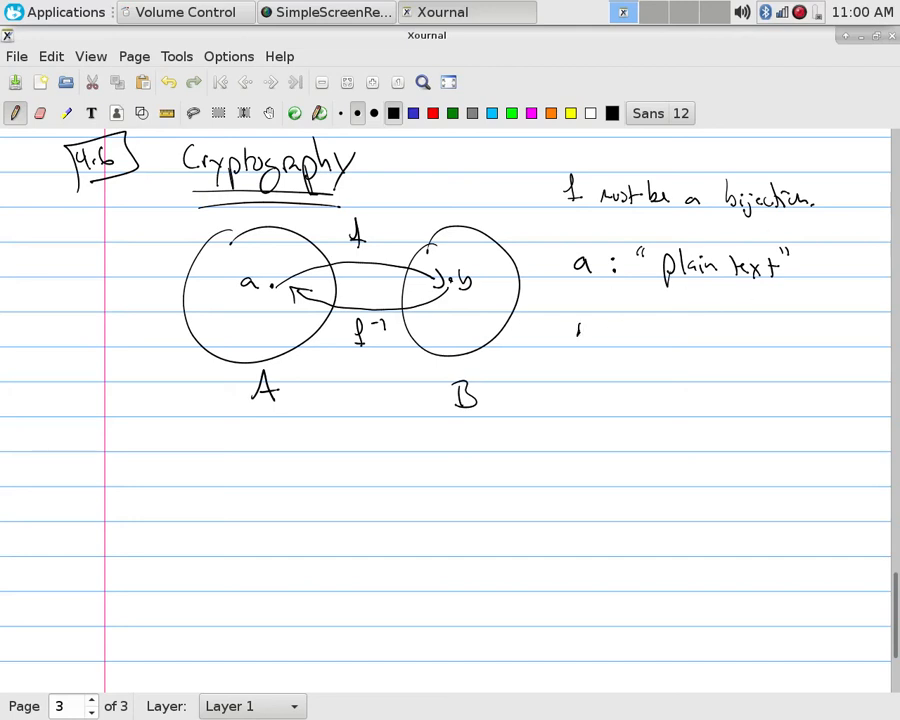
Step: Define b as "cypher text"
drag(576, 330, 624, 338)
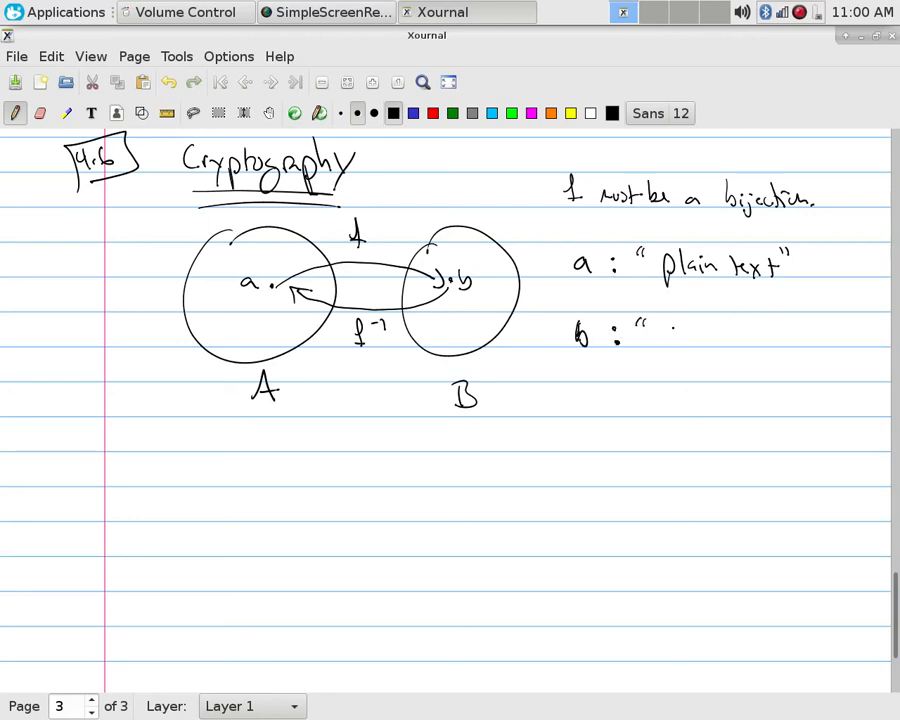
drag(660, 336, 760, 340)
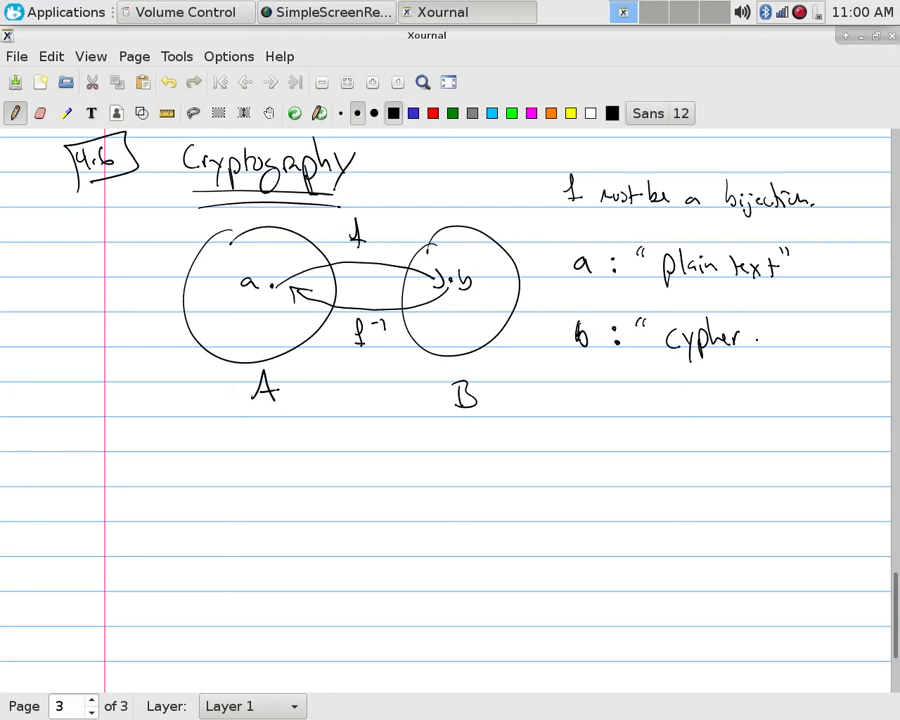
drag(756, 336, 810, 336)
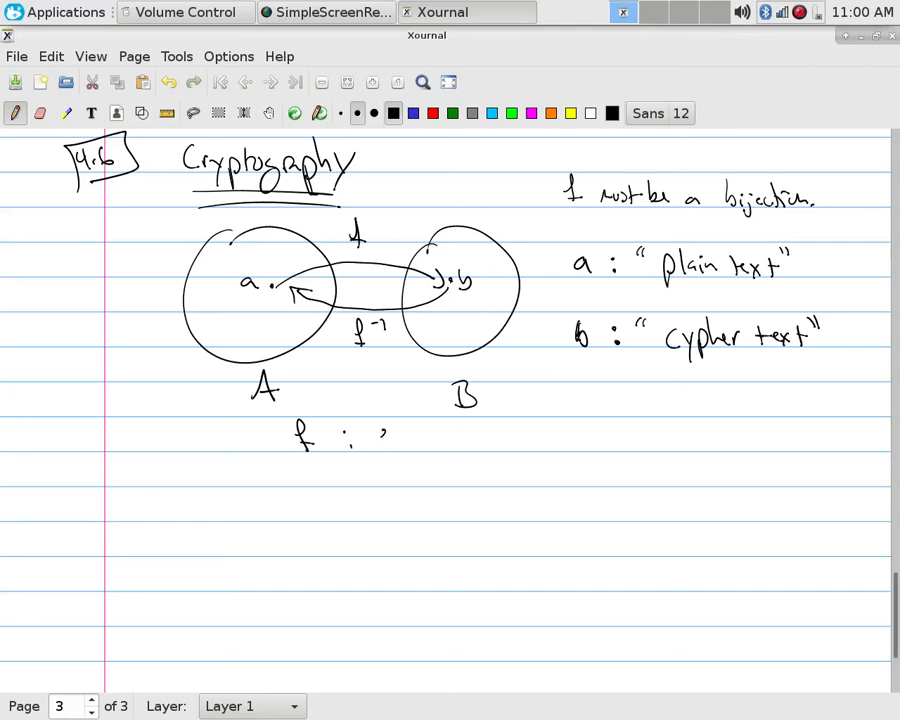
Step: Define f as the encryption function and f⁻¹ as the decryption function, with a divider line beneath
drag(376, 440, 460, 440)
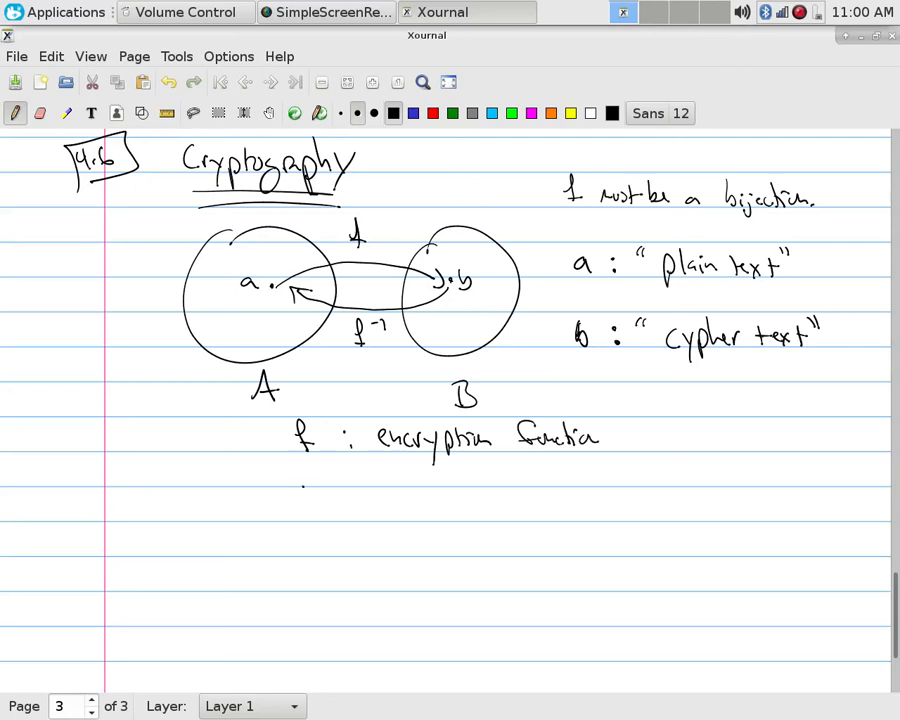
drag(300, 486, 400, 490)
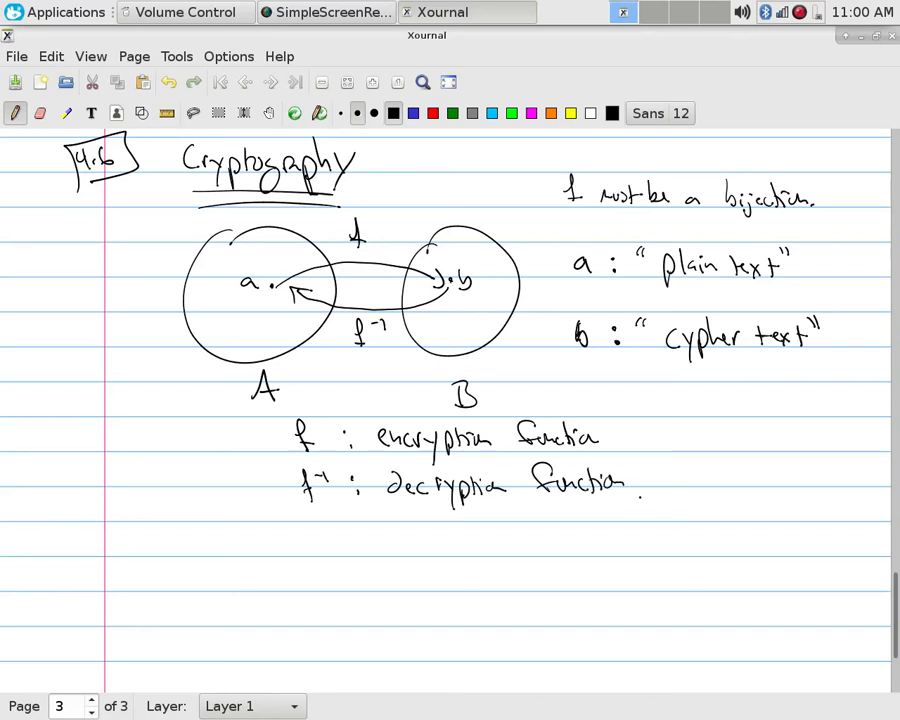
scroll(up, 3)
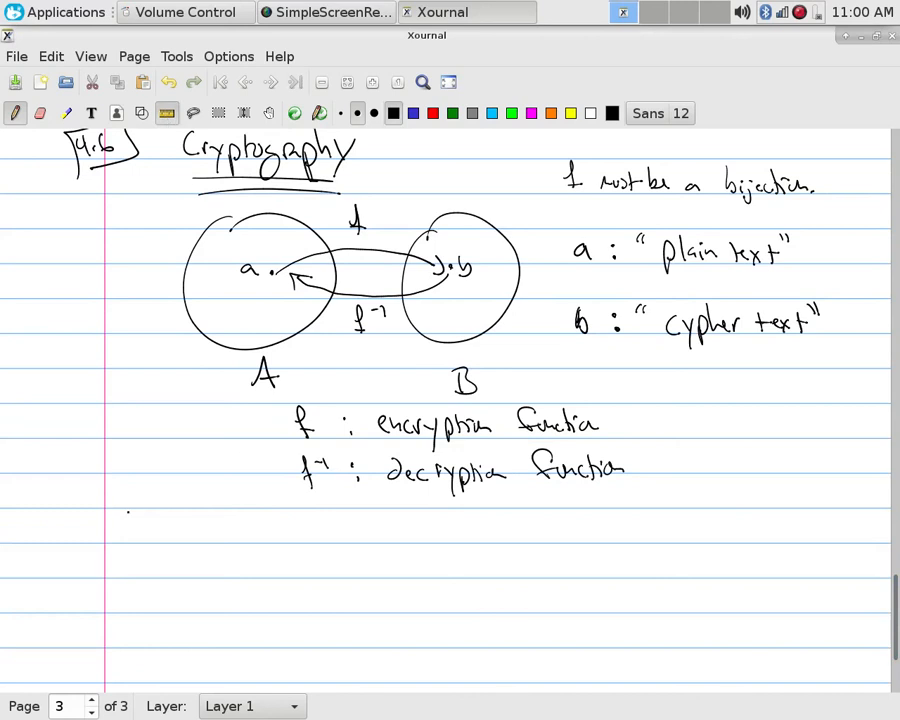
drag(56, 498, 868, 490)
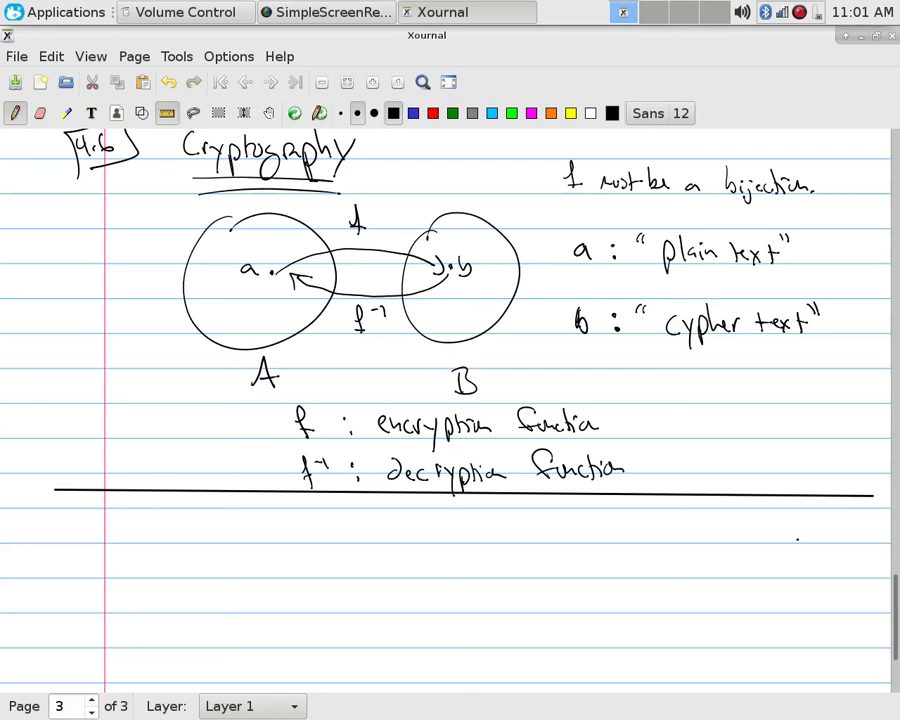
Step: Write the example 'A set of all sound ideas in english' with sound ideas underlined, and start 'P, X' below
scroll(down, 3)
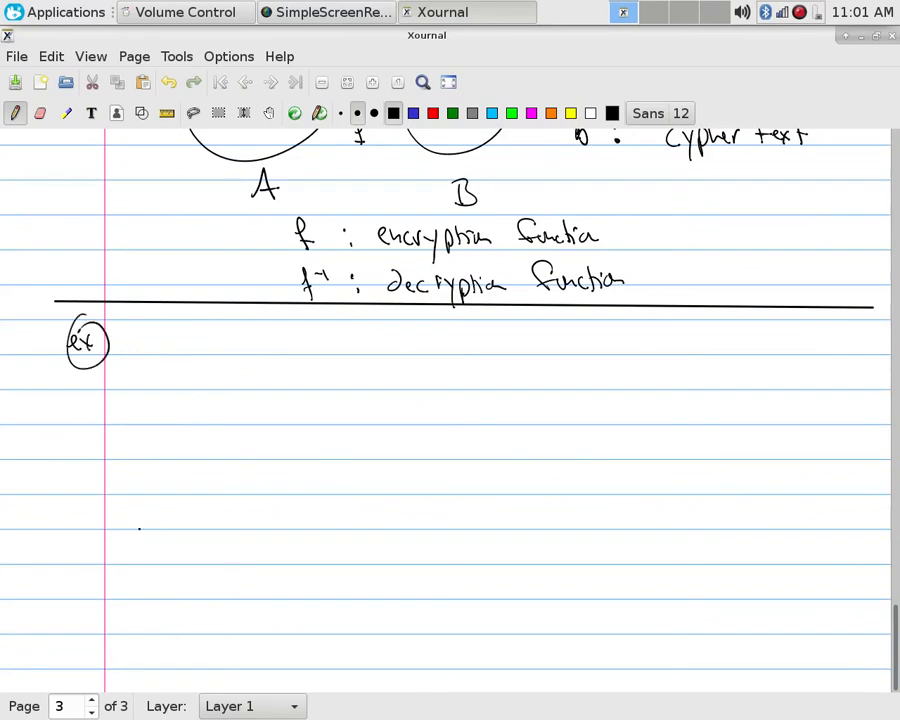
drag(176, 322, 166, 360)
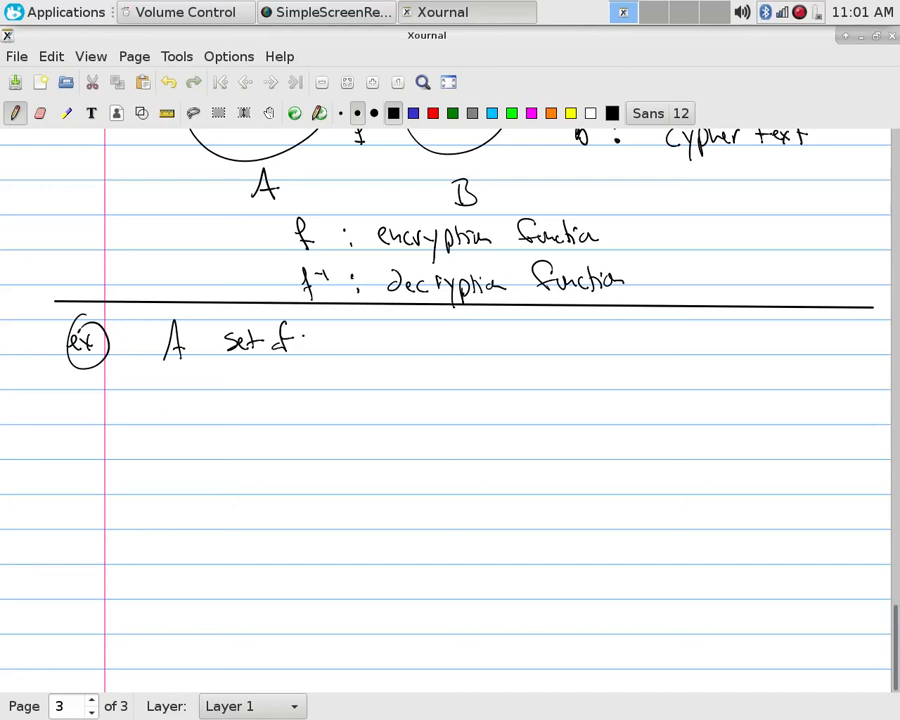
drag(320, 340, 400, 344)
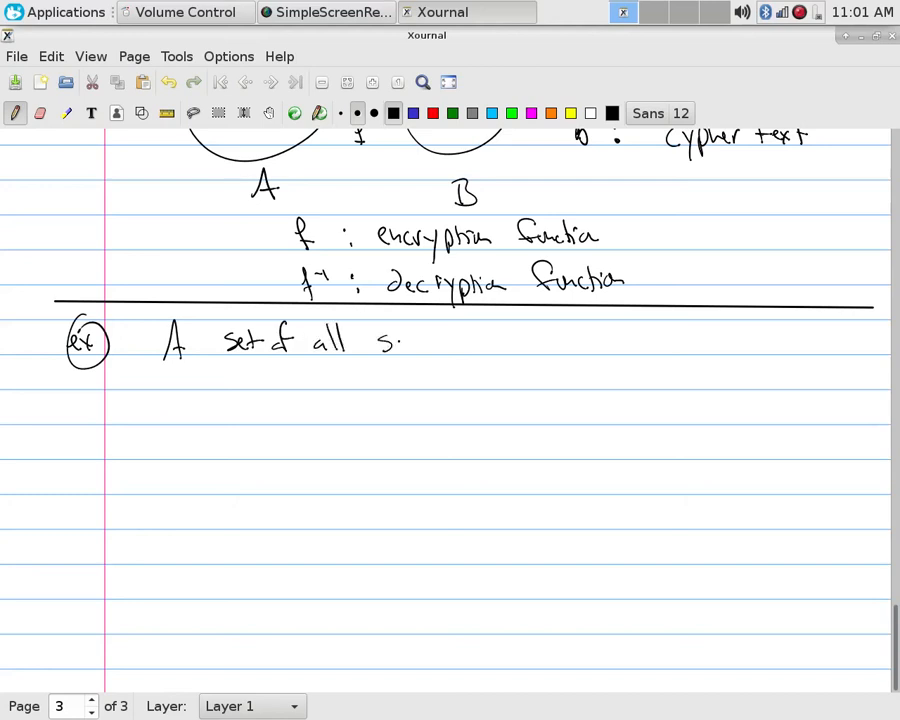
drag(384, 340, 490, 344)
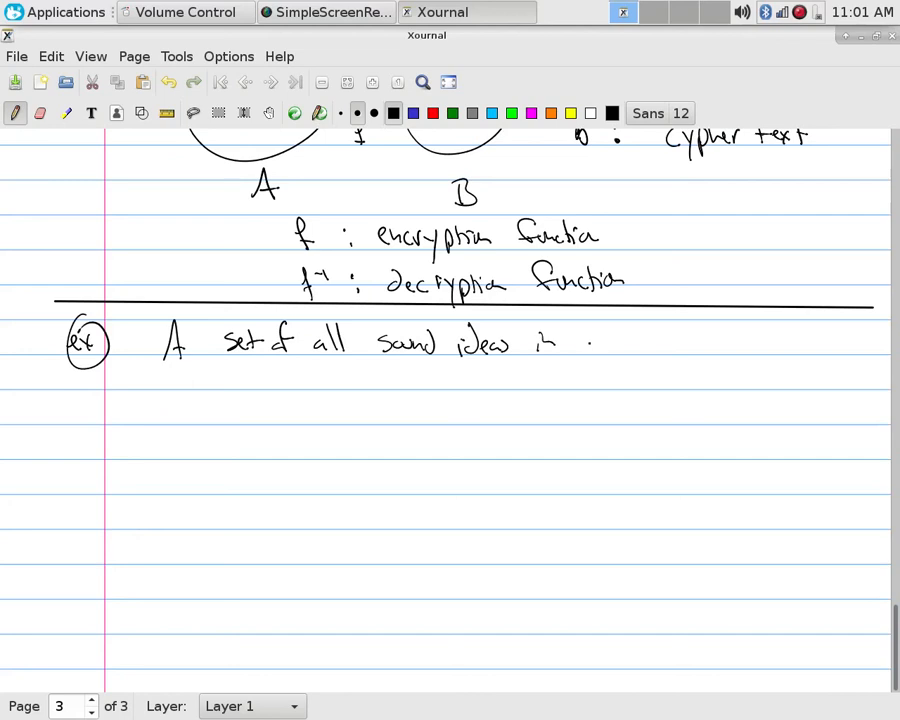
drag(580, 344, 656, 344)
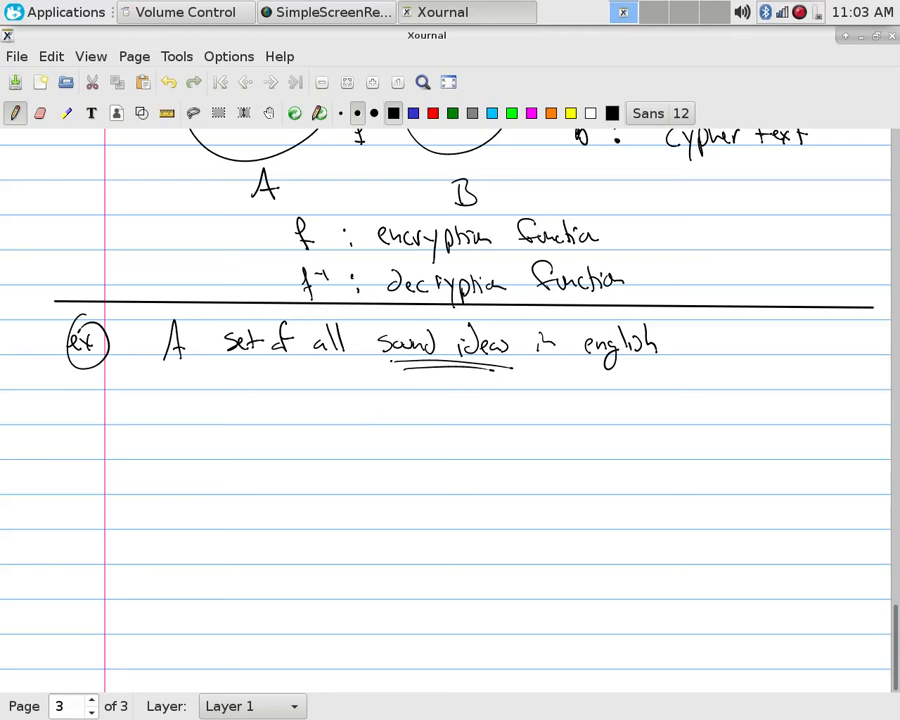
click(364, 384)
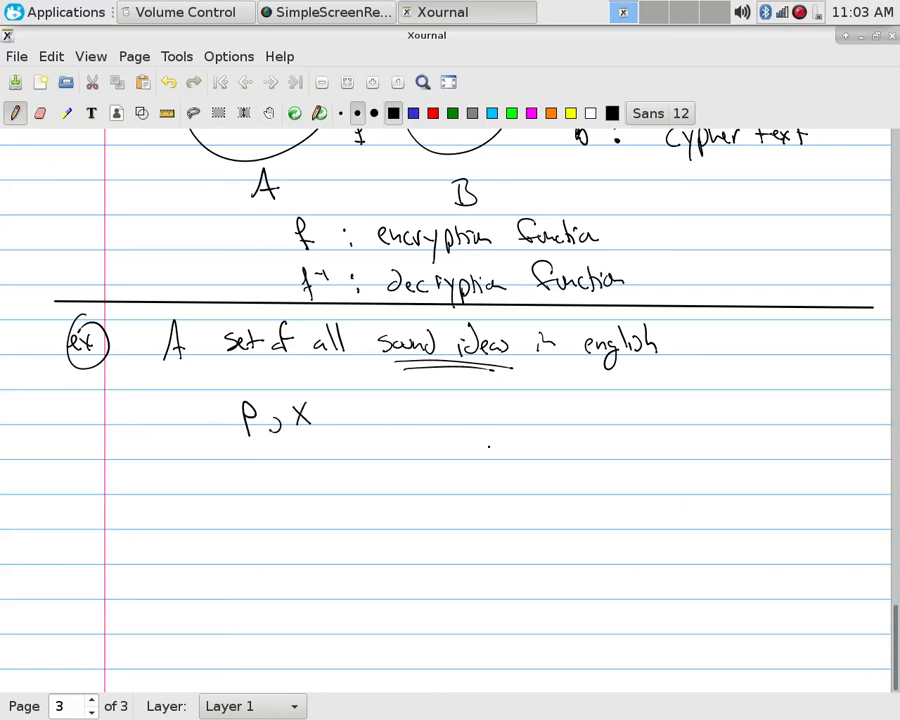
Step: Write the rule '□ | A → B(int) = A' beside P, X
drag(484, 456, 590, 436)
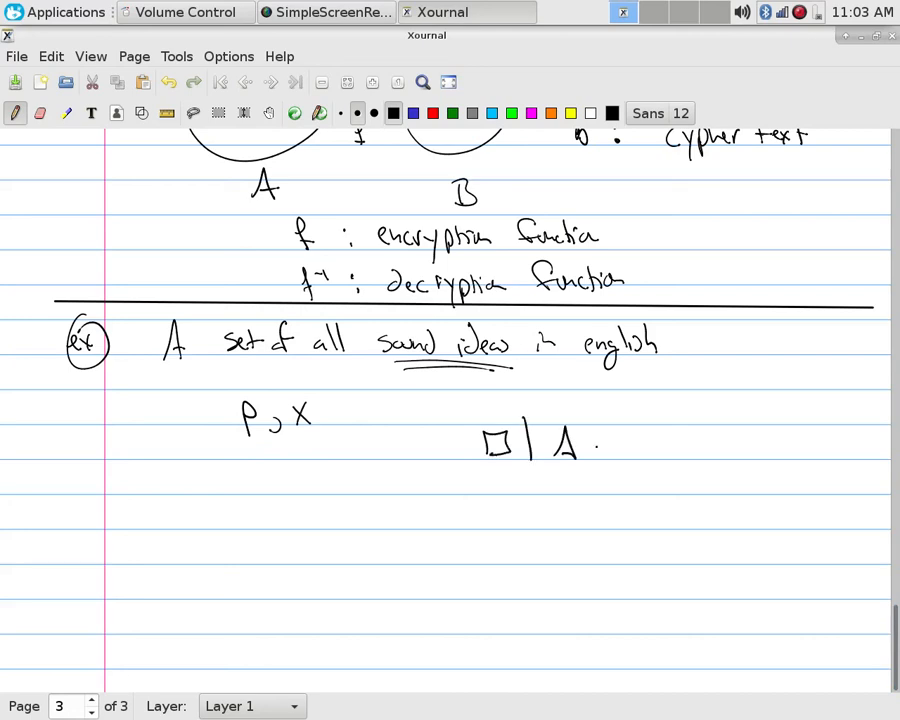
drag(600, 444, 690, 430)
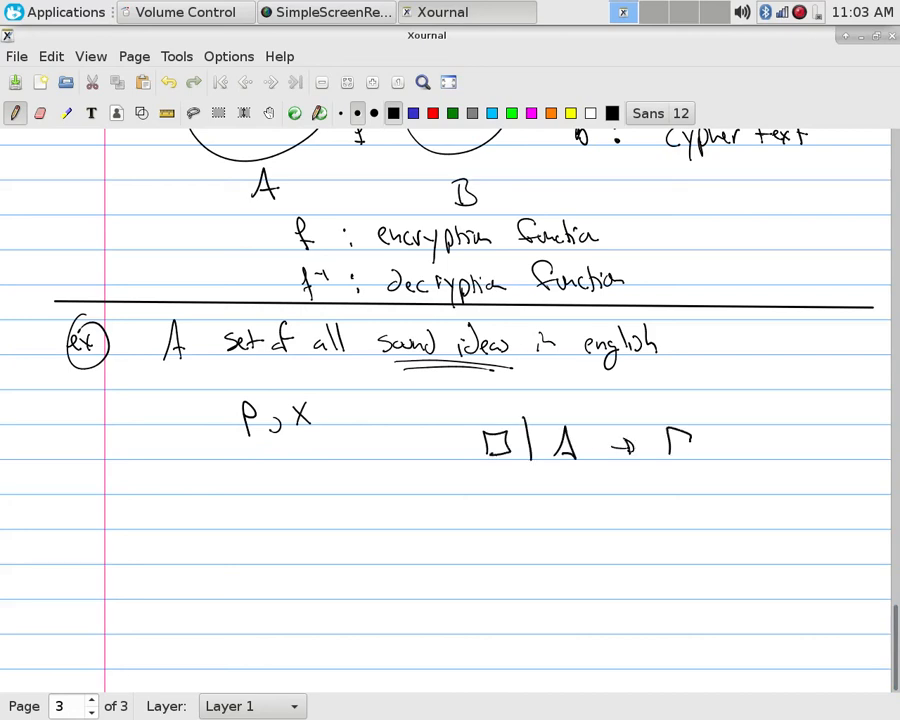
drag(680, 440, 790, 444)
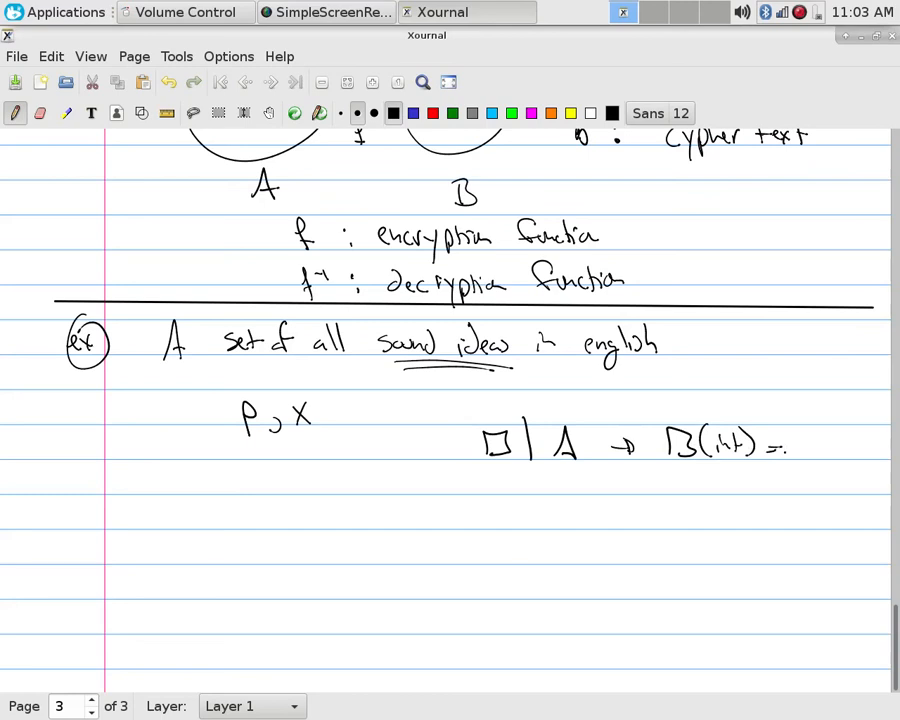
drag(790, 456, 804, 436)
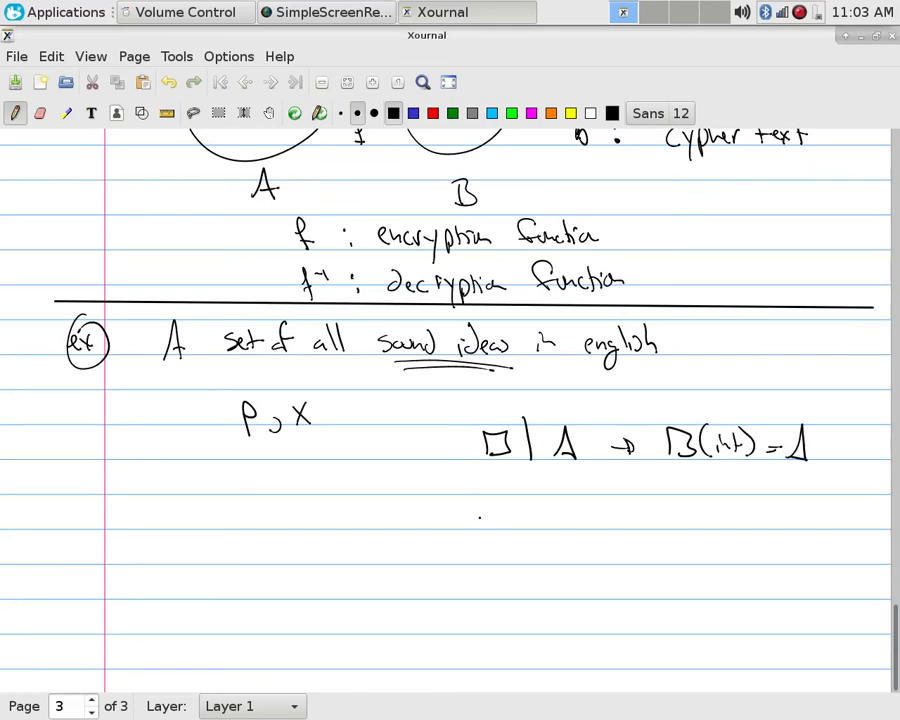
Step: Write 'x | y → x·c = y' on the line below
drag(476, 520, 600, 520)
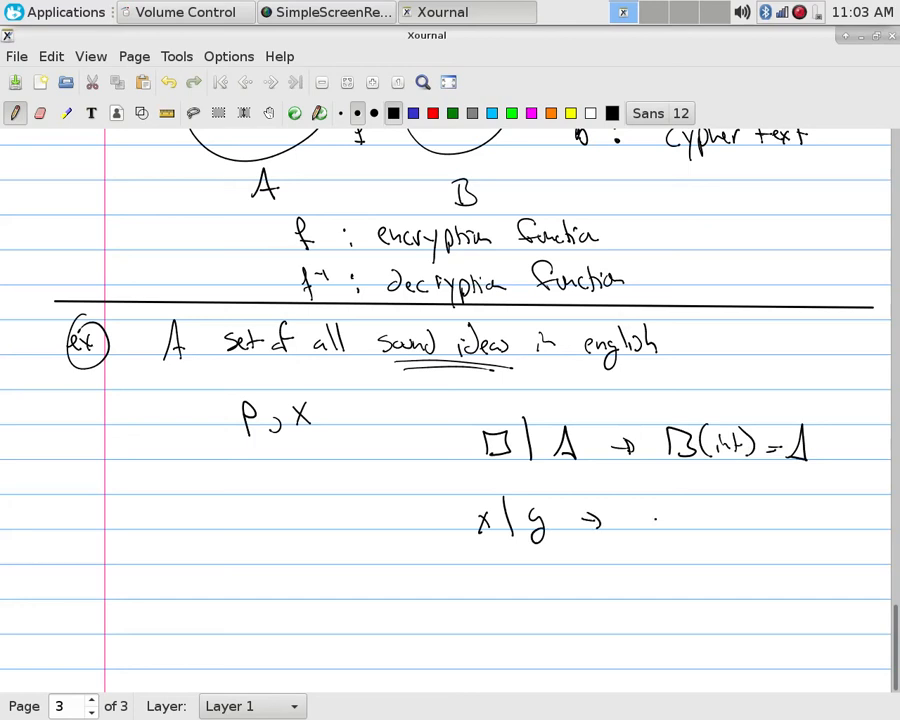
drag(650, 520, 744, 524)
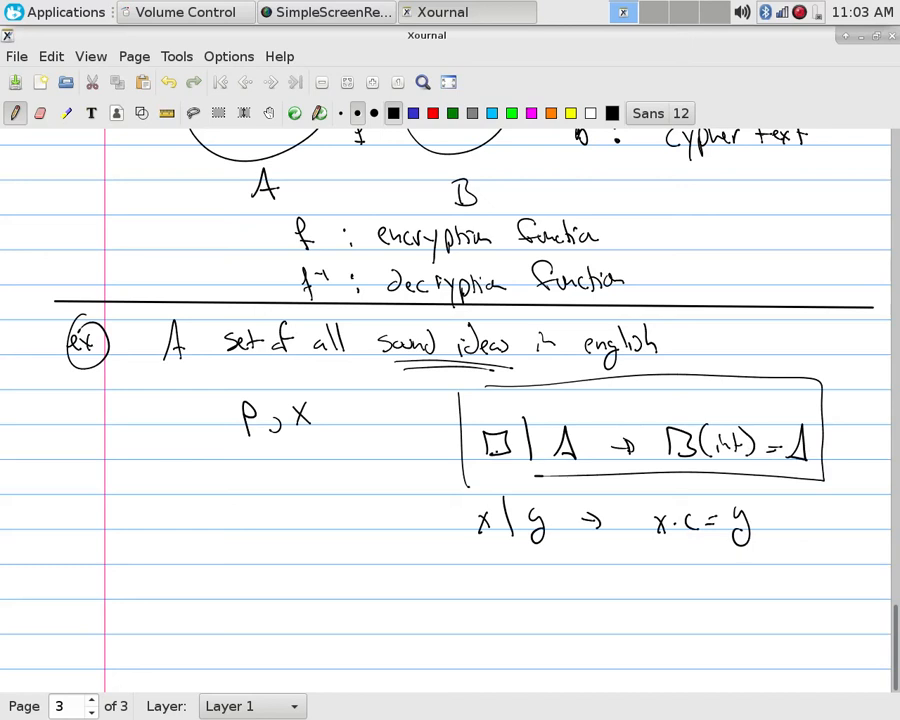
Step: Circle x and y and write the example 'cat | dog → cat·k = dog' beneath
click(478, 510)
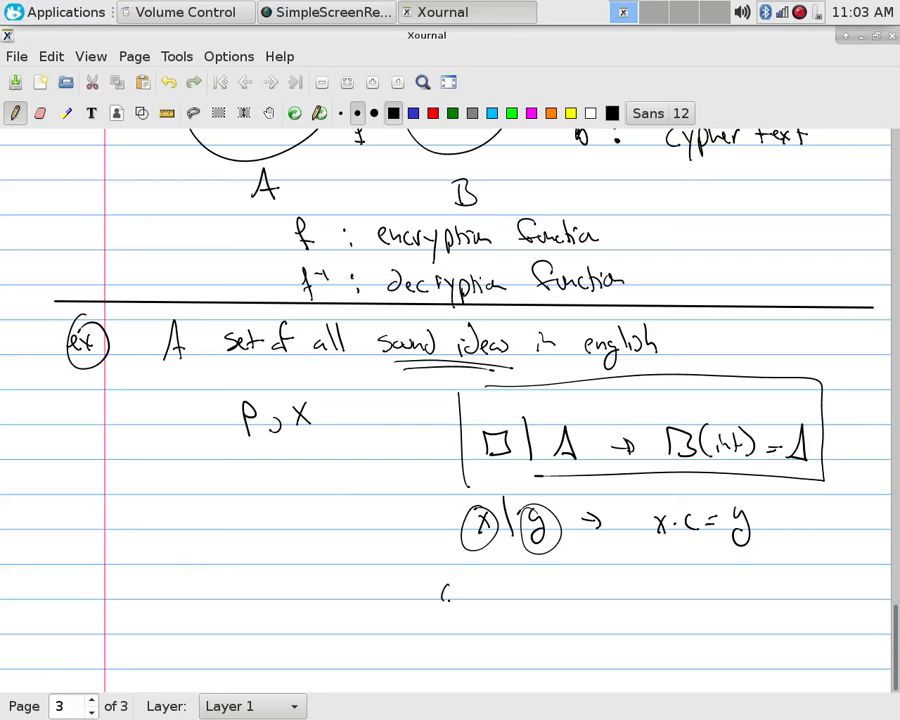
drag(440, 584, 550, 584)
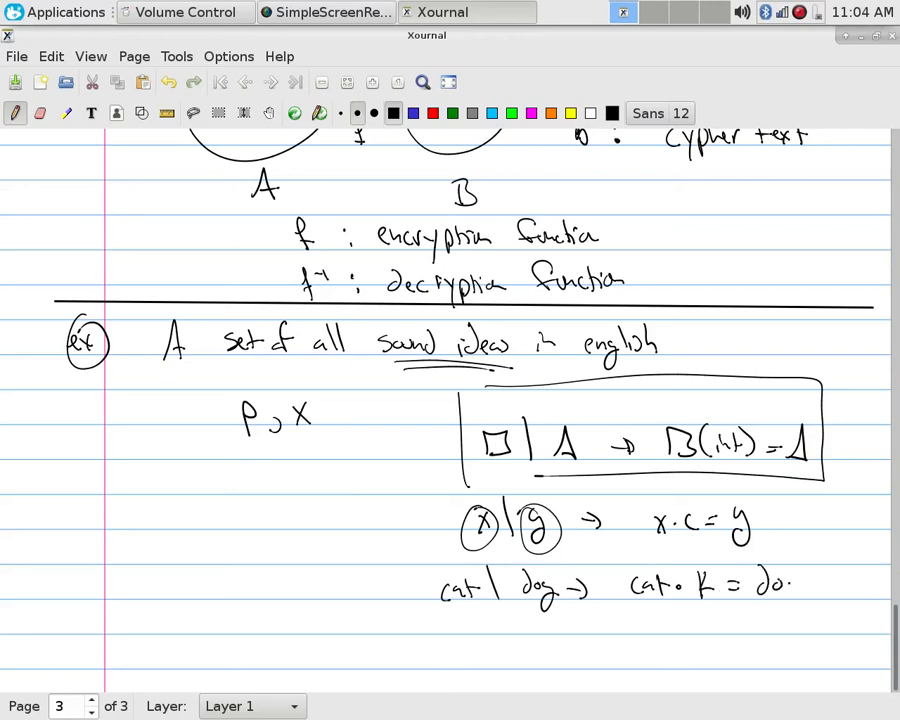
drag(776, 584, 810, 600)
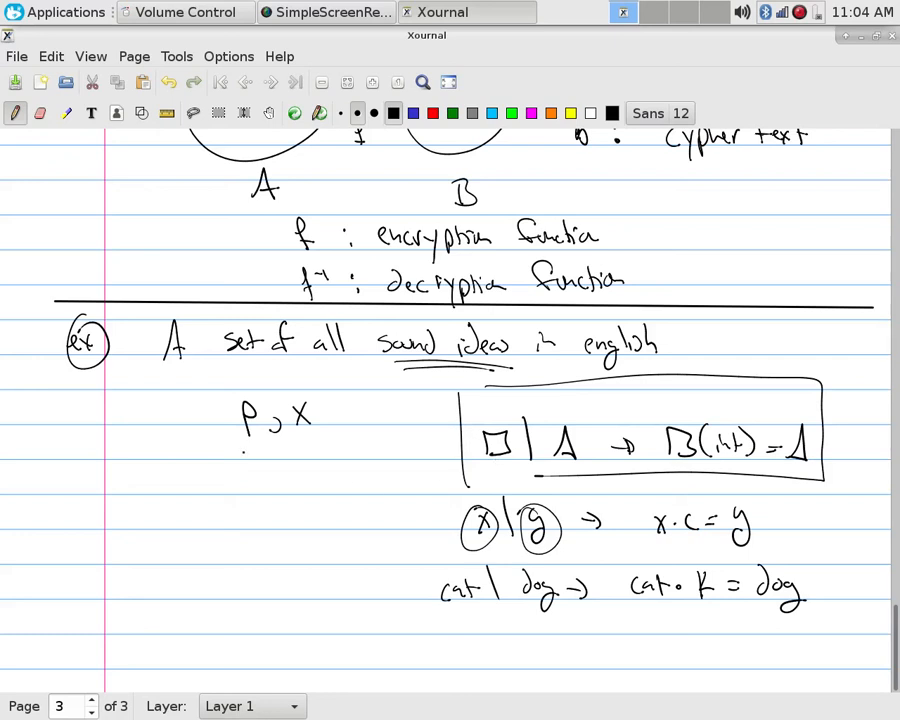
Step: Erase the worked example and write 'B set of all sounds ideas in spanish' under the A line
click(40, 112)
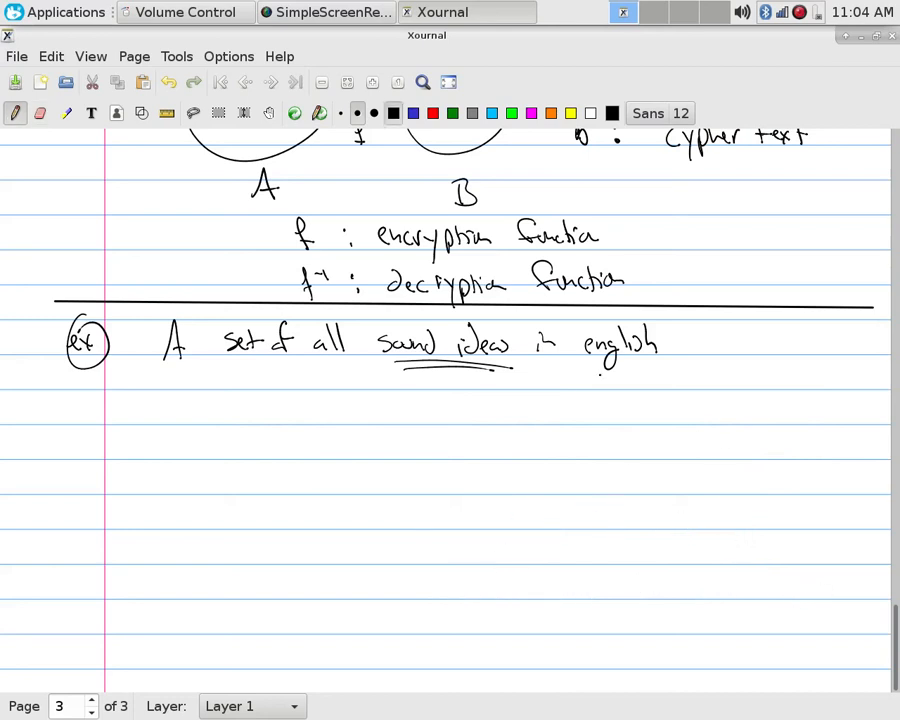
drag(178, 400, 168, 430)
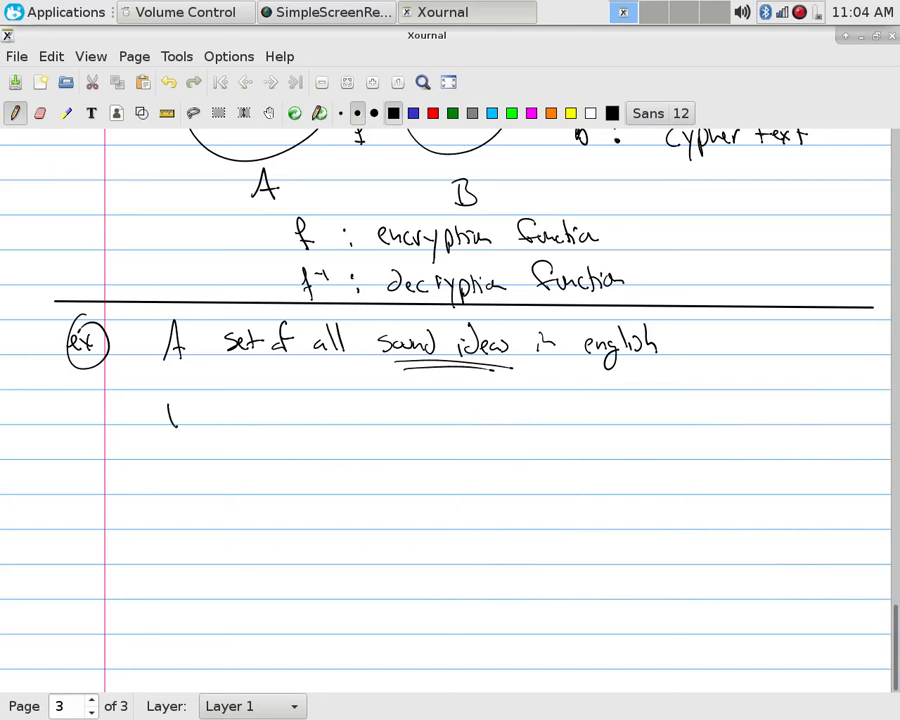
drag(170, 414, 320, 414)
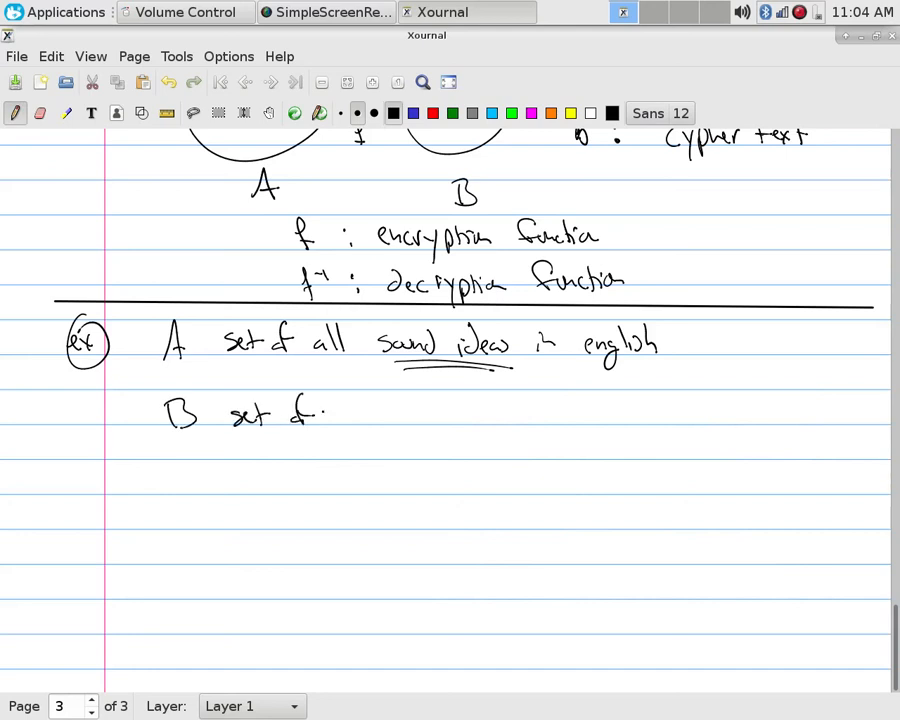
drag(330, 410, 460, 414)
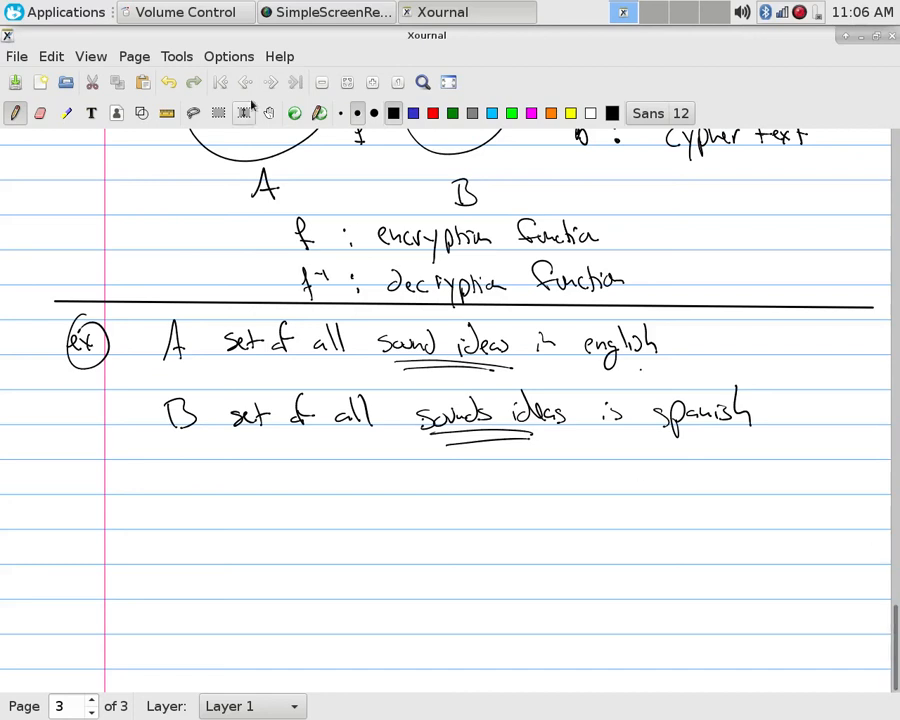
Step: Sketch a small cat face with head, ears, eyes and whiskers below the B line
scroll(down, 3)
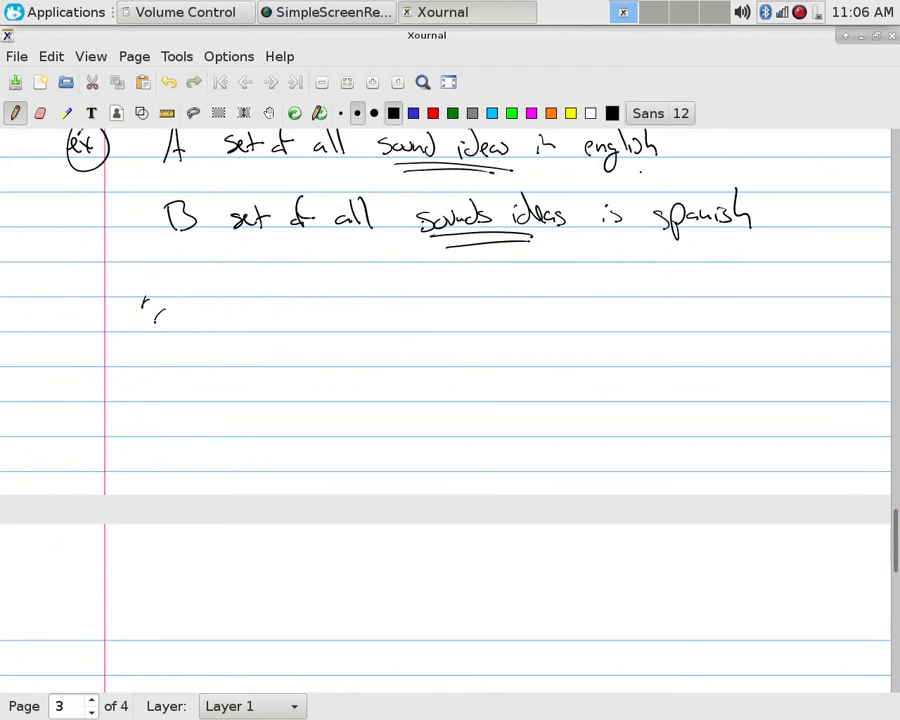
drag(156, 316, 216, 316)
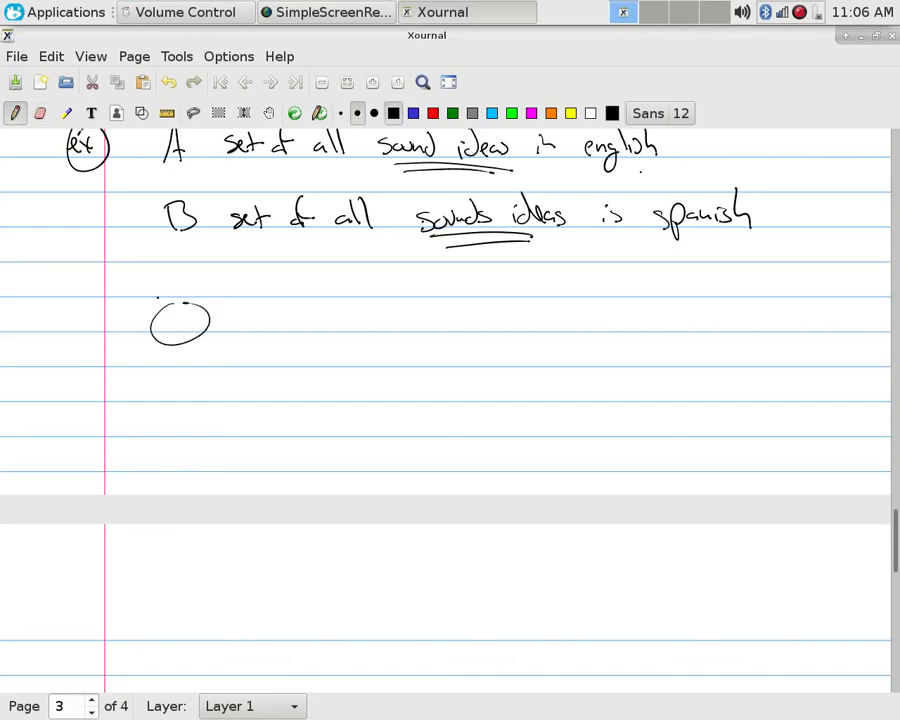
drag(158, 310, 210, 300)
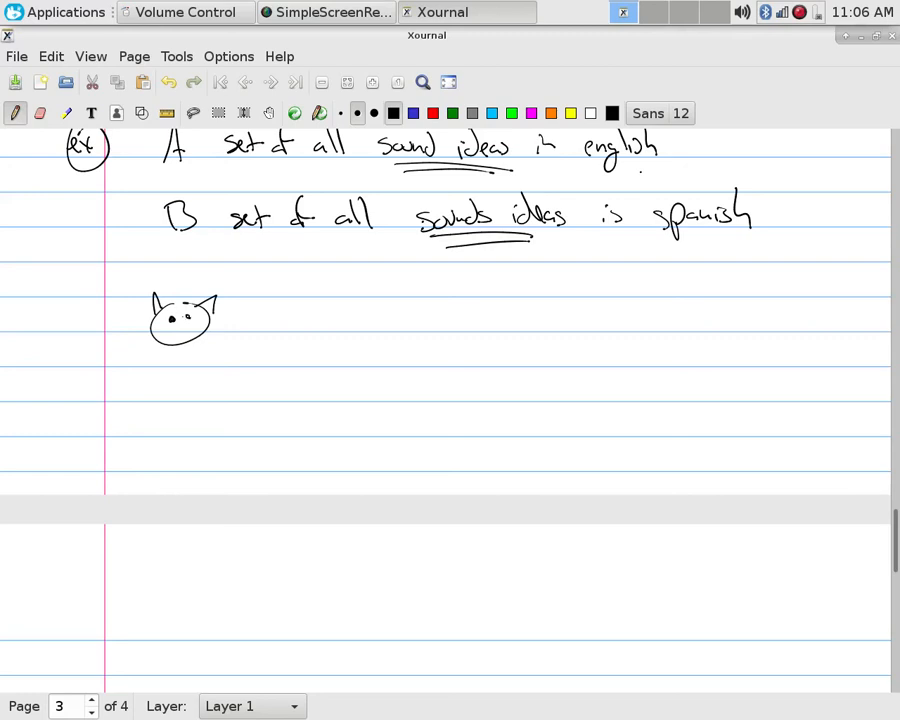
drag(170, 320, 184, 328)
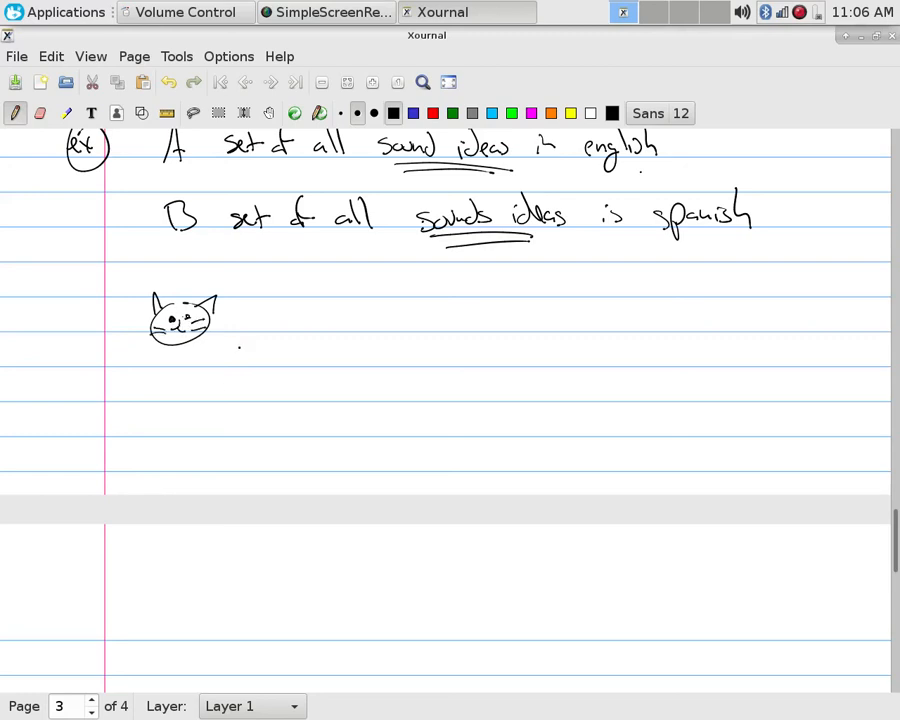
drag(258, 312, 292, 298)
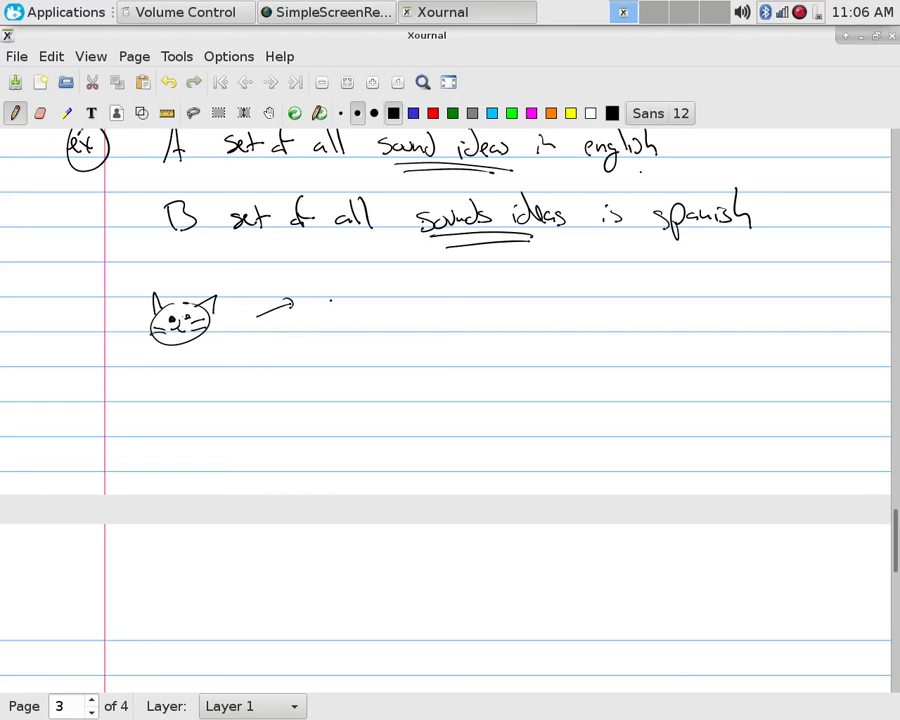
Step: Add arrows from the cat labelled 'phonogram cat' and 'logogram'
drag(324, 300, 390, 296)
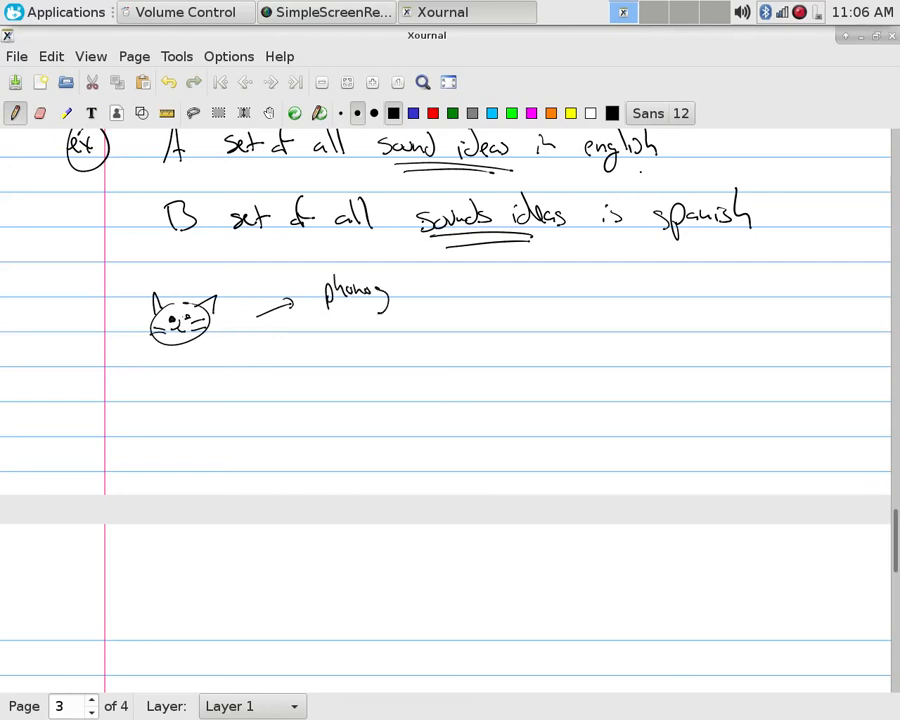
drag(370, 290, 510, 290)
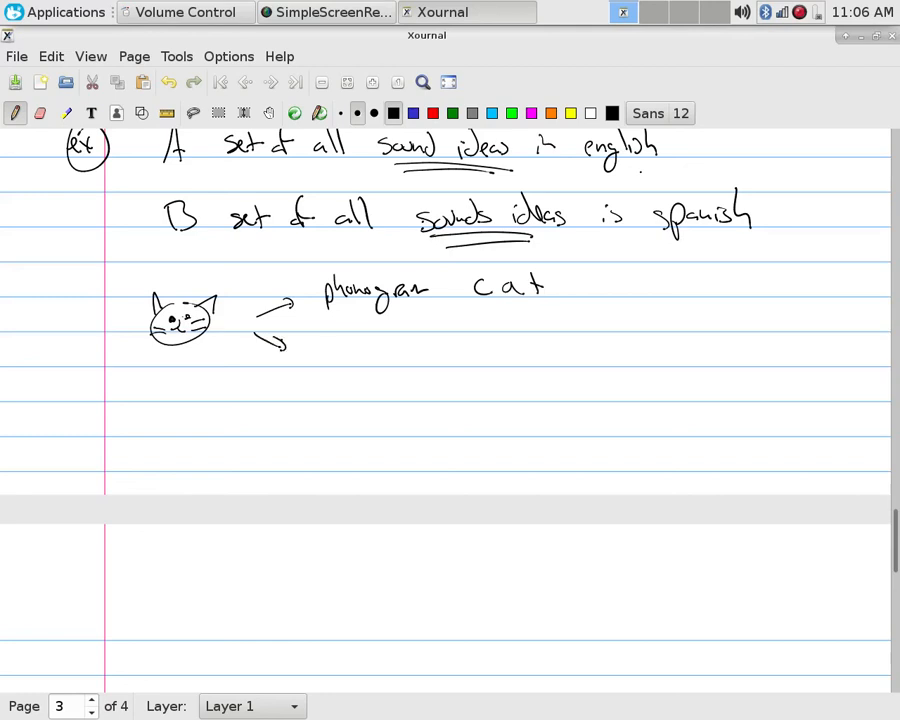
drag(328, 360, 378, 360)
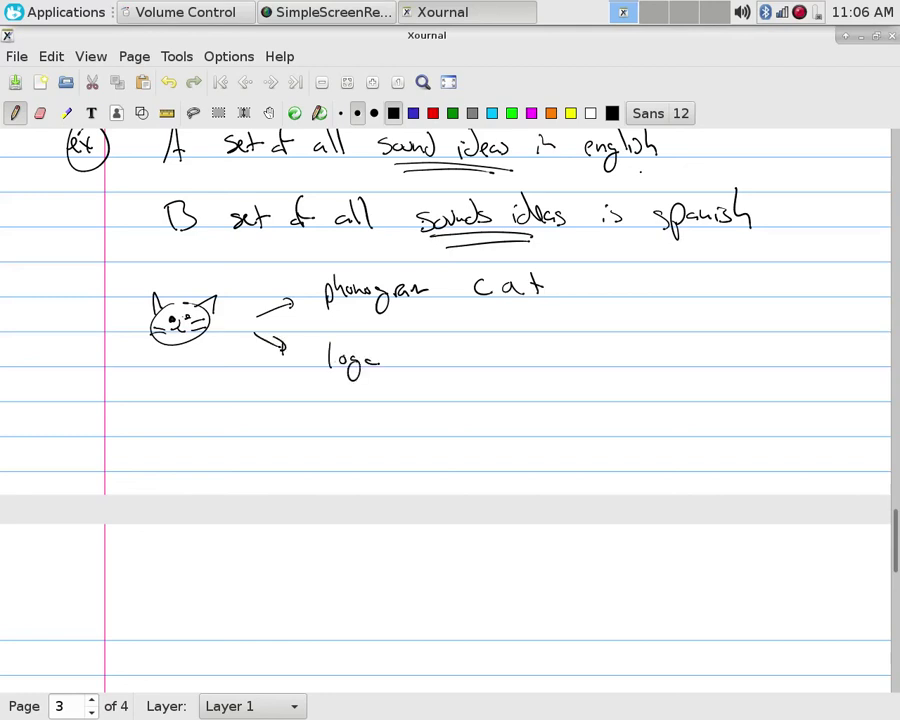
drag(378, 360, 440, 360)
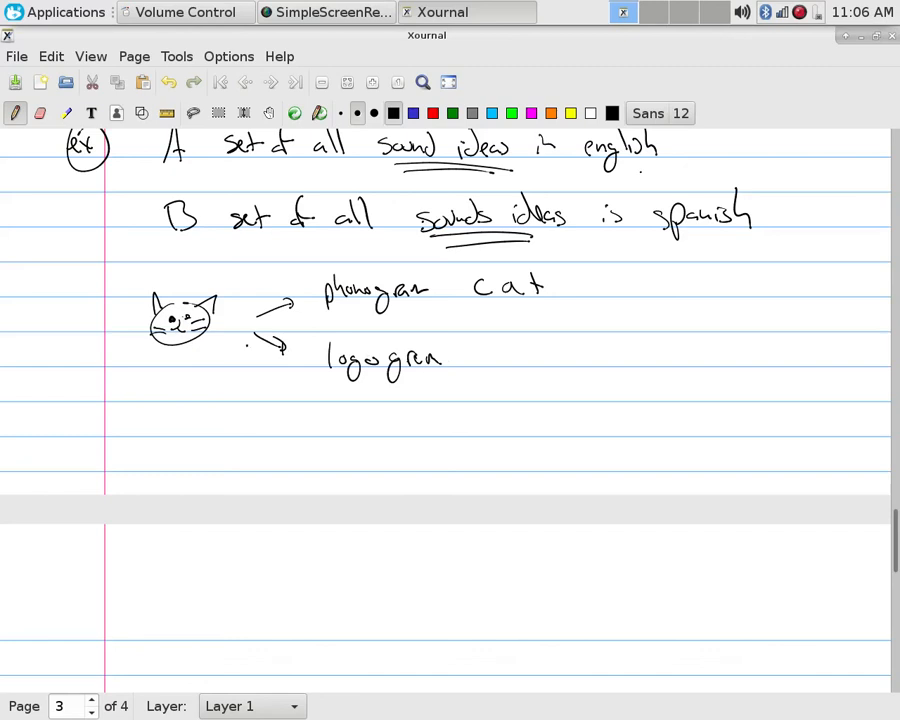
drag(156, 358, 222, 352)
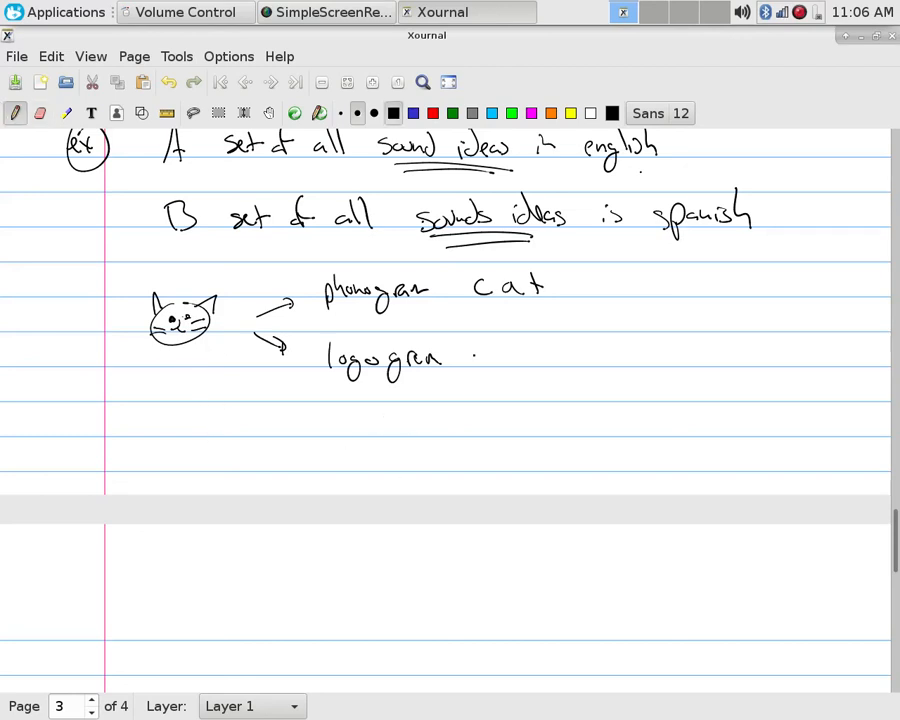
Step: Draw a written character after logogram and underline the word cat with an arrow
drag(484, 344, 490, 396)
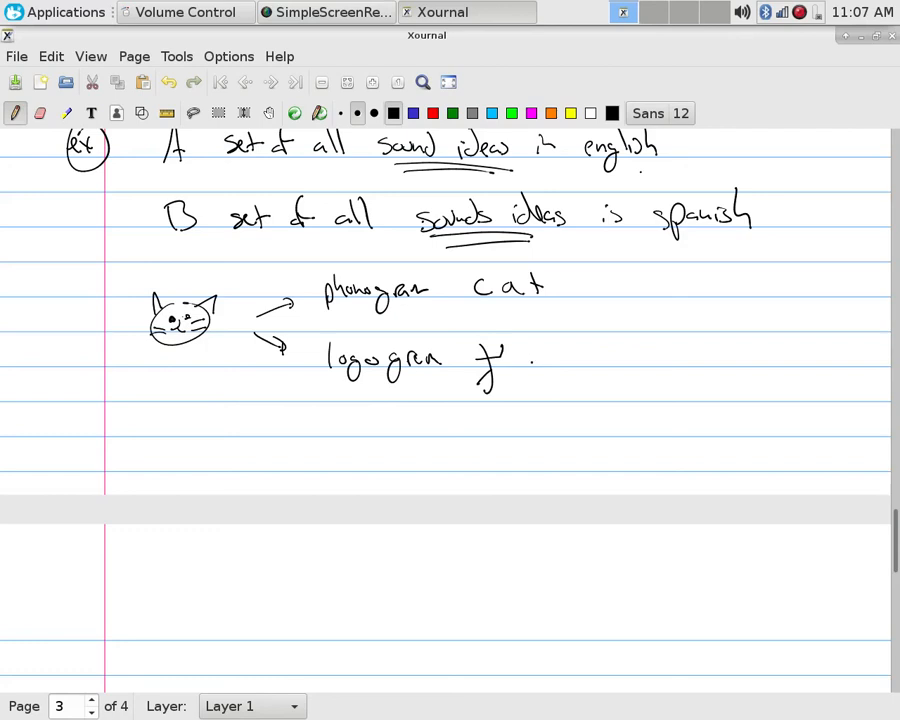
drag(524, 344, 536, 384)
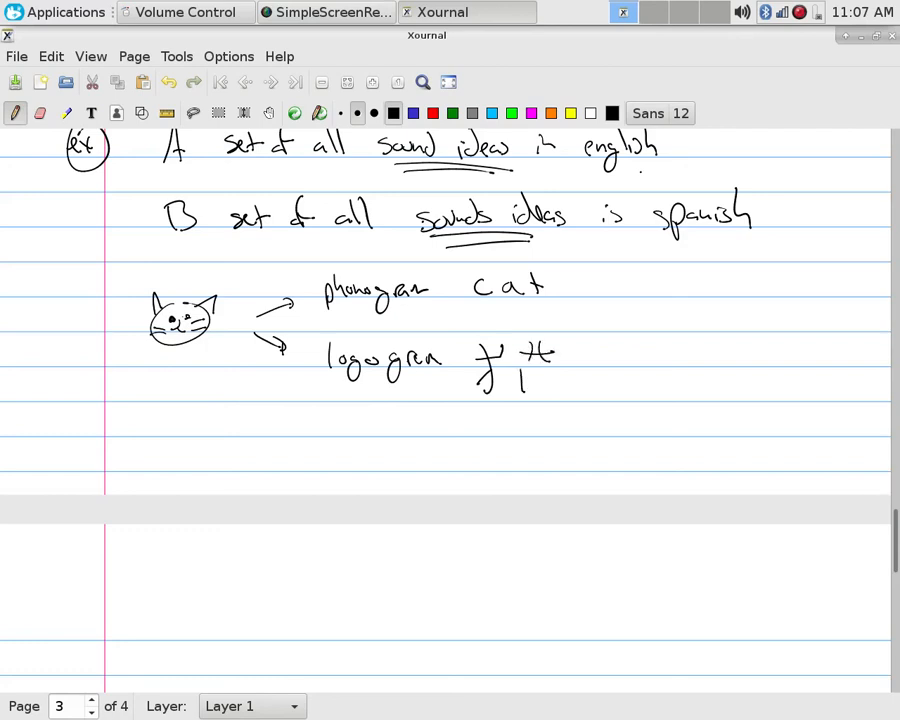
drag(524, 376, 558, 390)
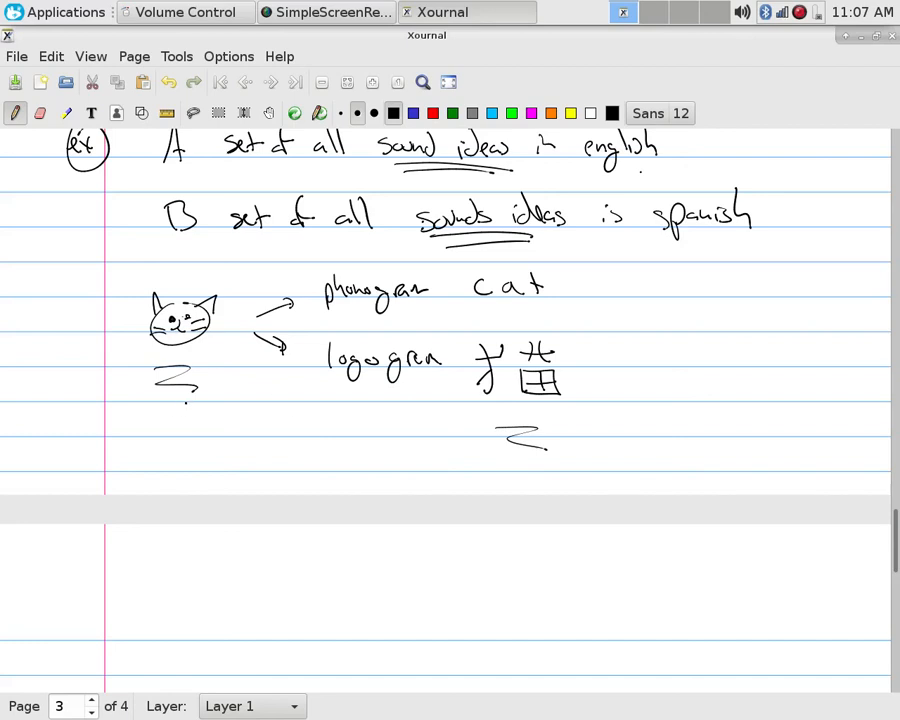
drag(490, 312, 576, 312)
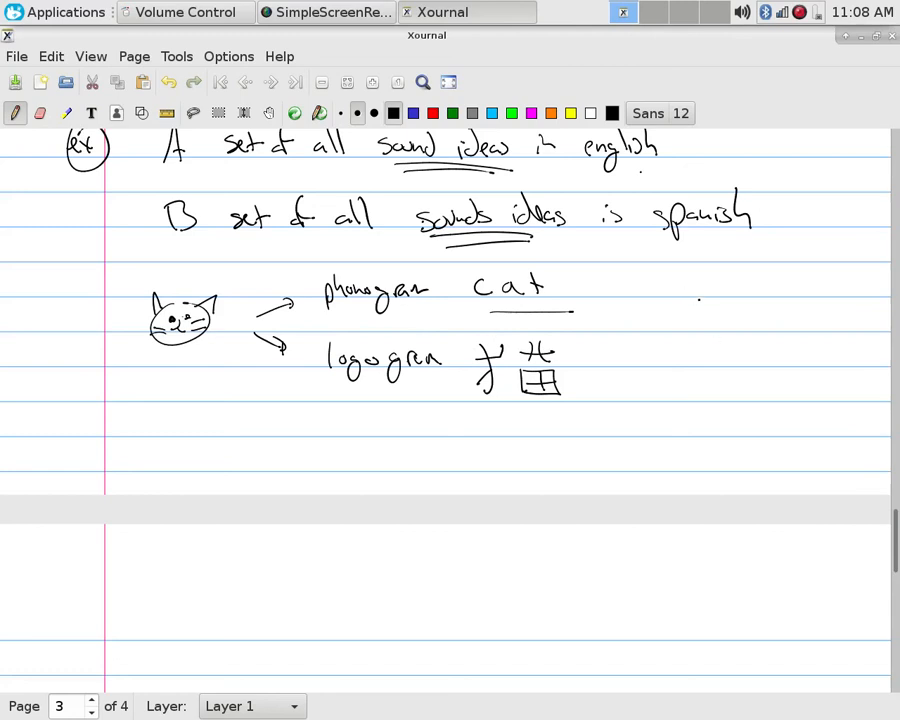
Step: Jot the spellings 'Kat' and 'Mauk' beside the cat example, then remove them and the arrow under 'cat'
drag(690, 310, 736, 310)
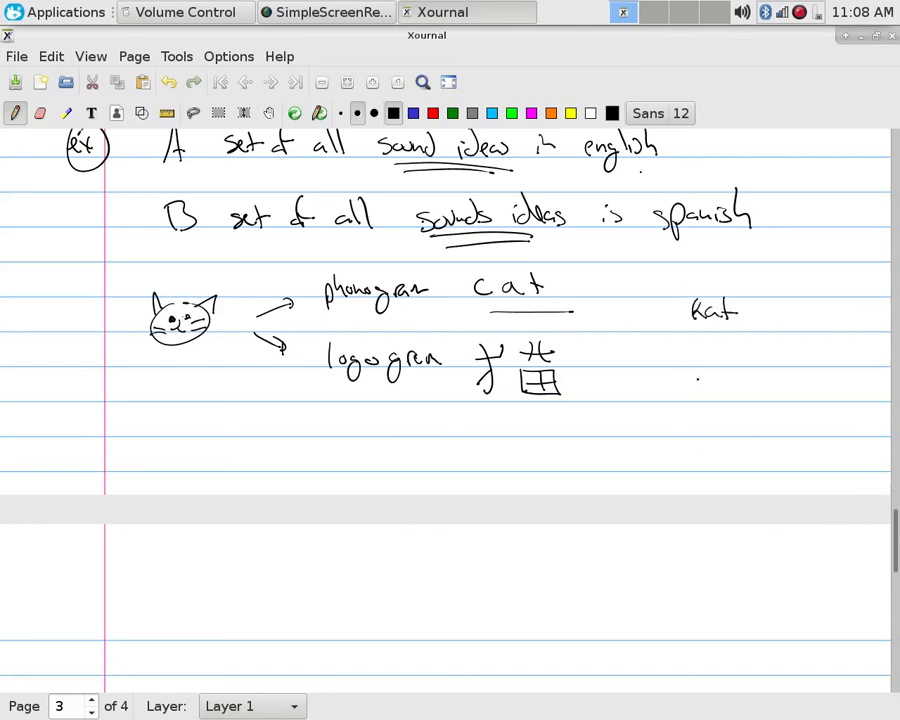
drag(690, 384, 720, 378)
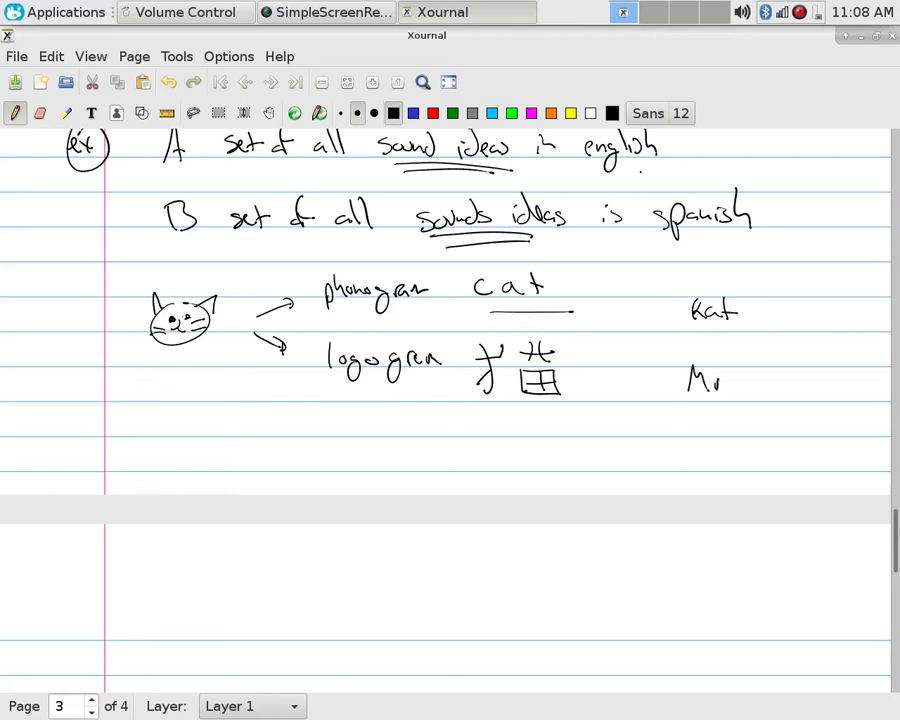
drag(710, 380, 760, 384)
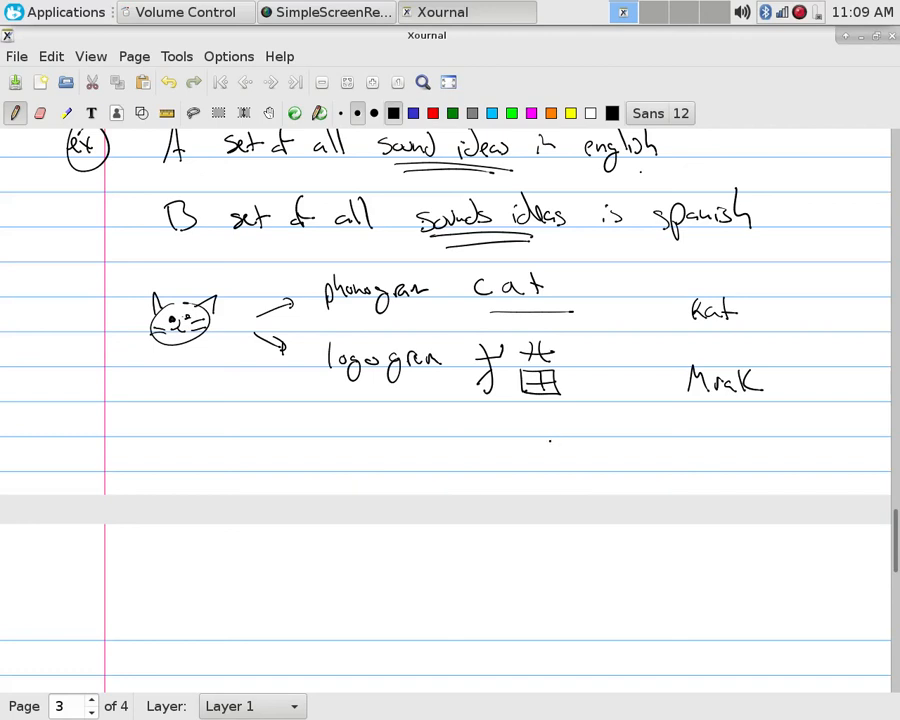
click(40, 112)
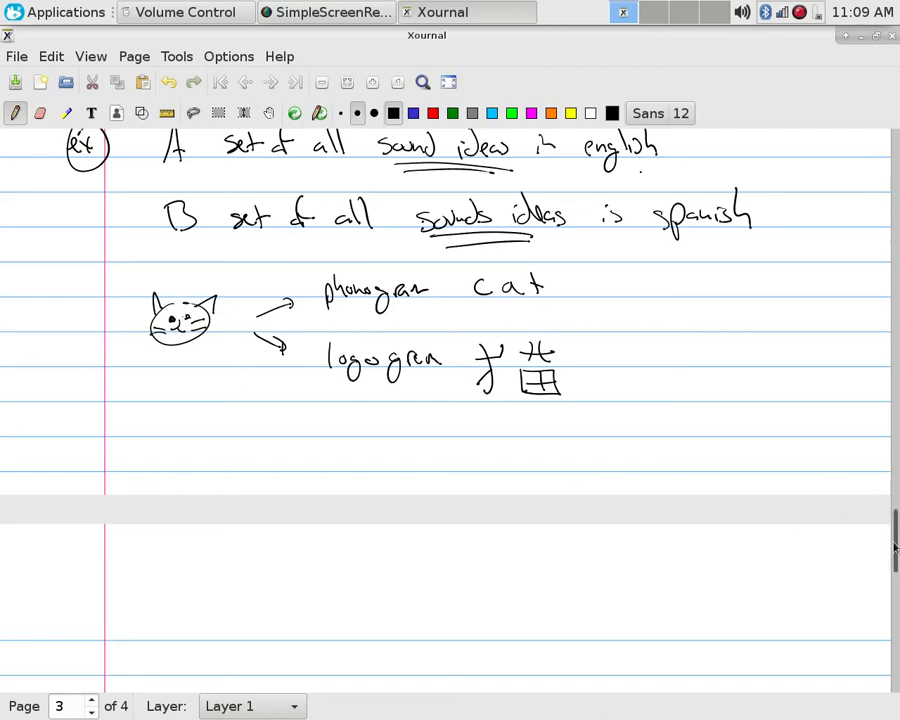
scroll(up, 3)
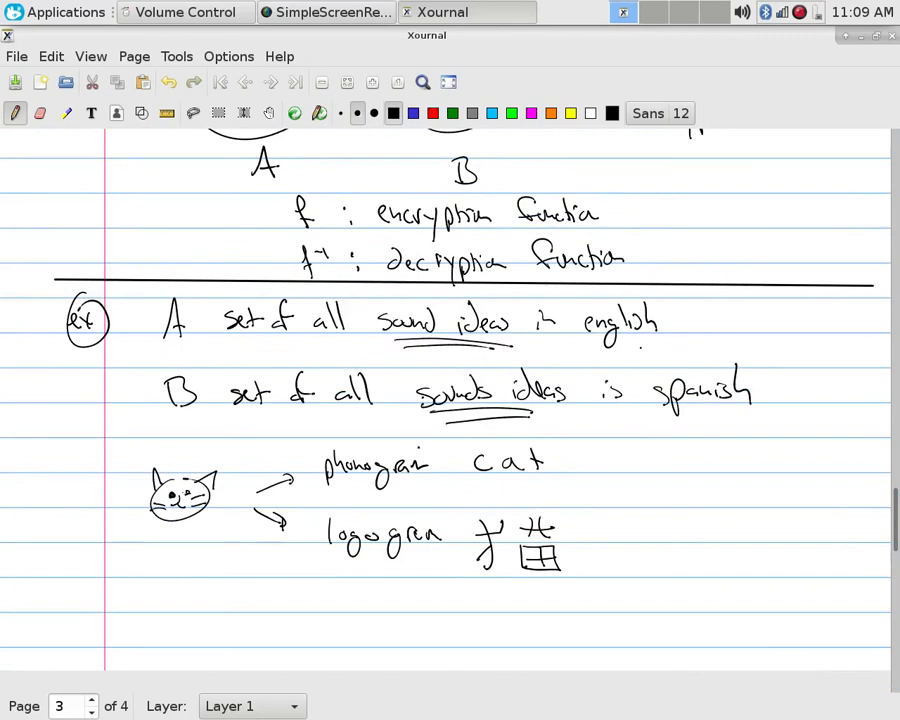
scroll(up, 3)
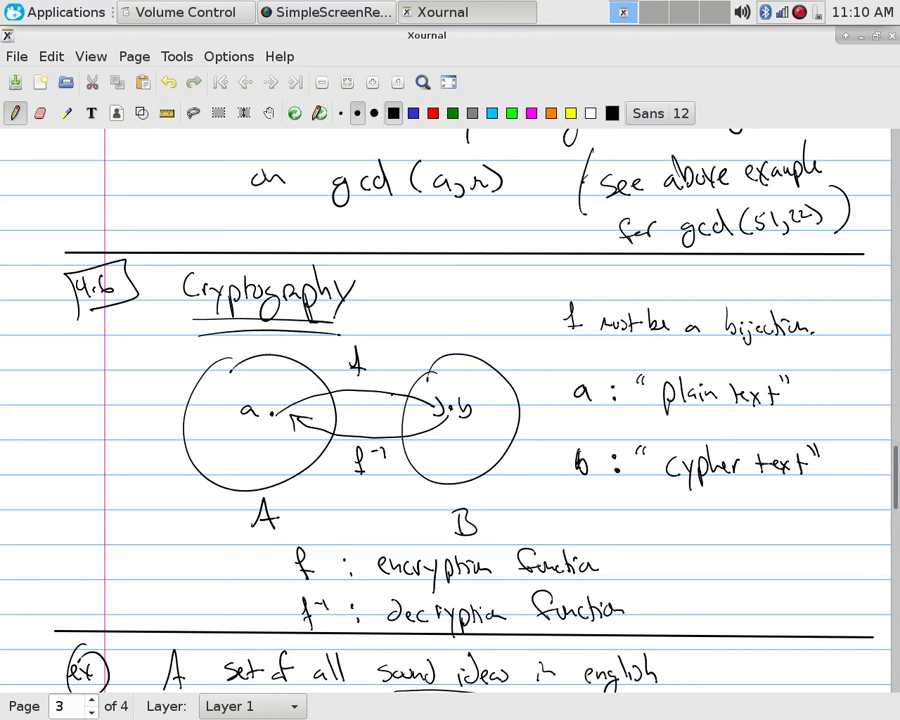
scroll(down, 3)
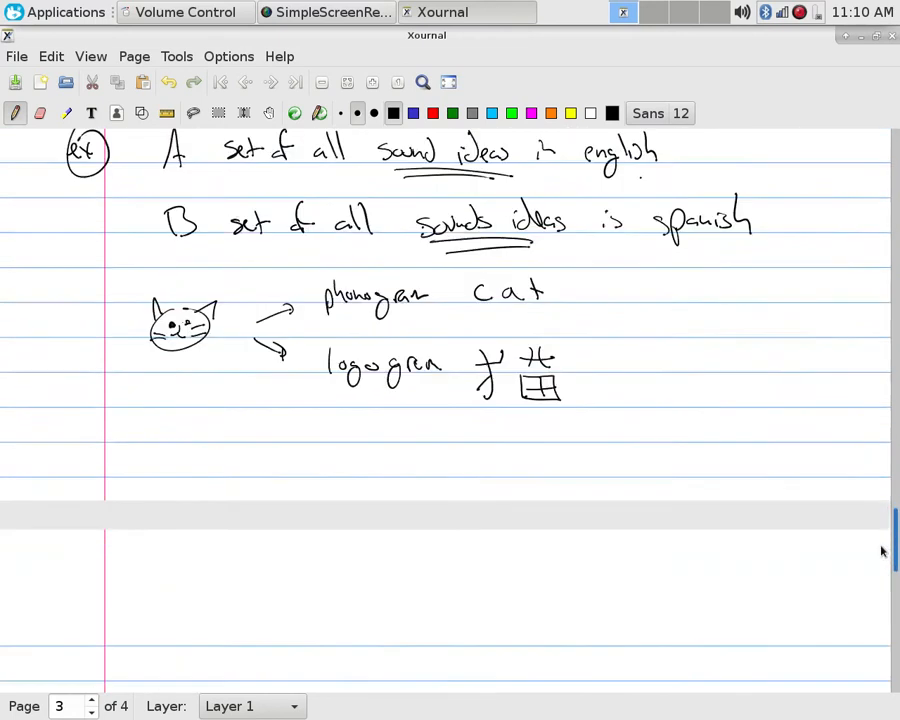
Step: Head page 4 with 'public key (vs) private key cryptography' and begin item (i) private
scroll(down, 3)
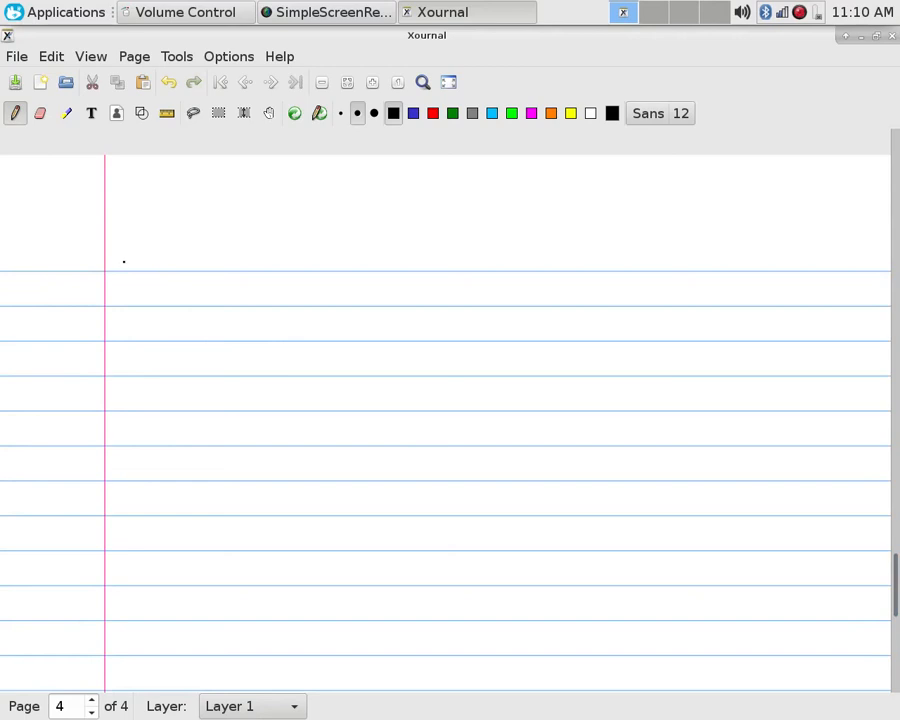
drag(118, 260, 188, 250)
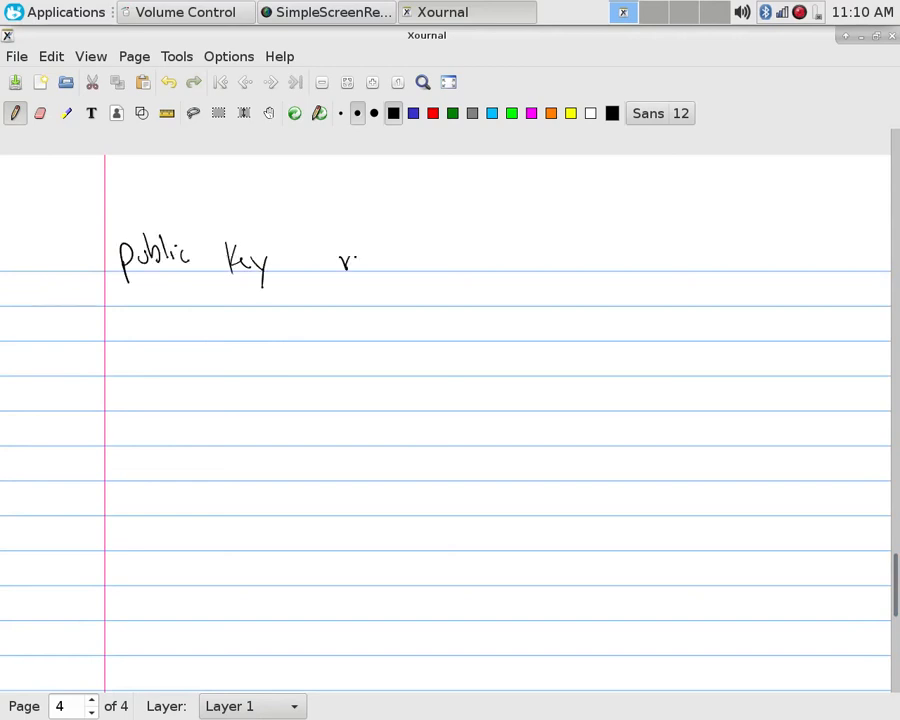
drag(340, 264, 490, 264)
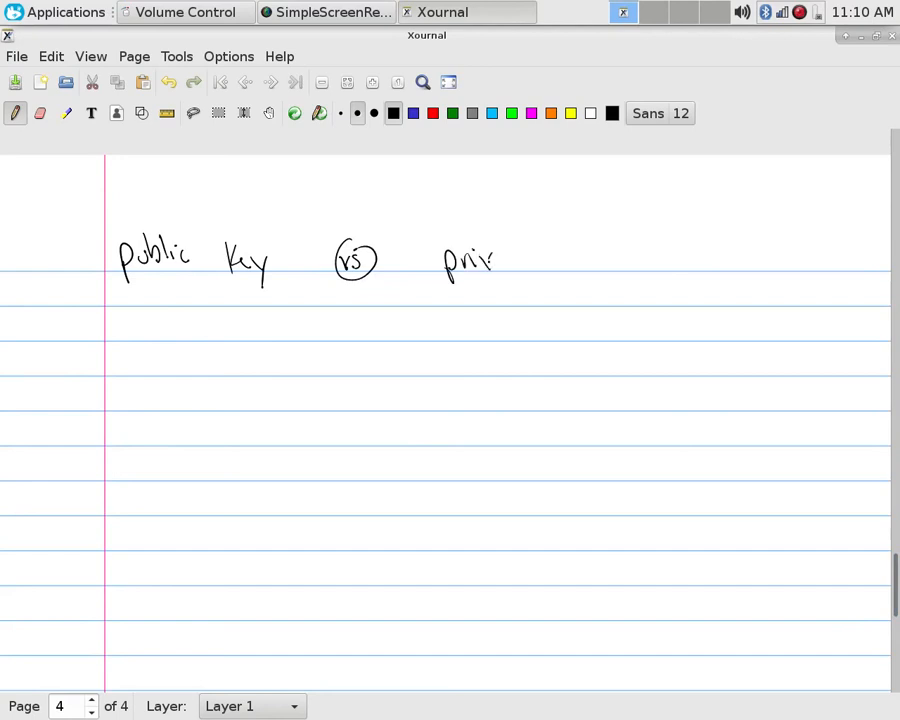
drag(490, 260, 580, 260)
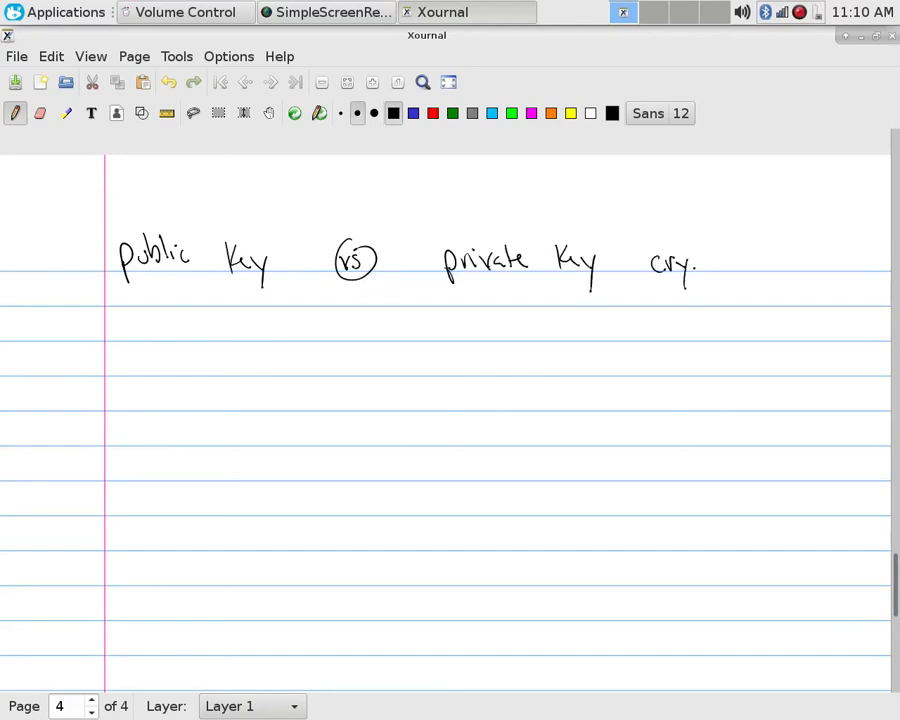
drag(696, 264, 770, 276)
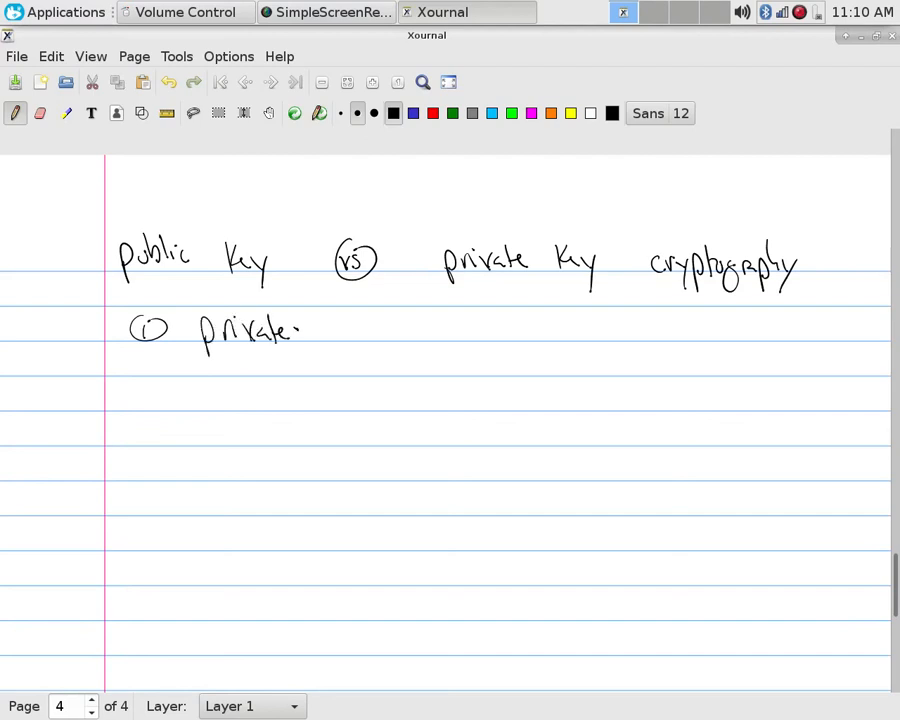
Step: Note under private: f(p)=c, c is known (by bad guys) and if f is known f⁻¹ is trivial for them
drag(210, 358, 296, 352)
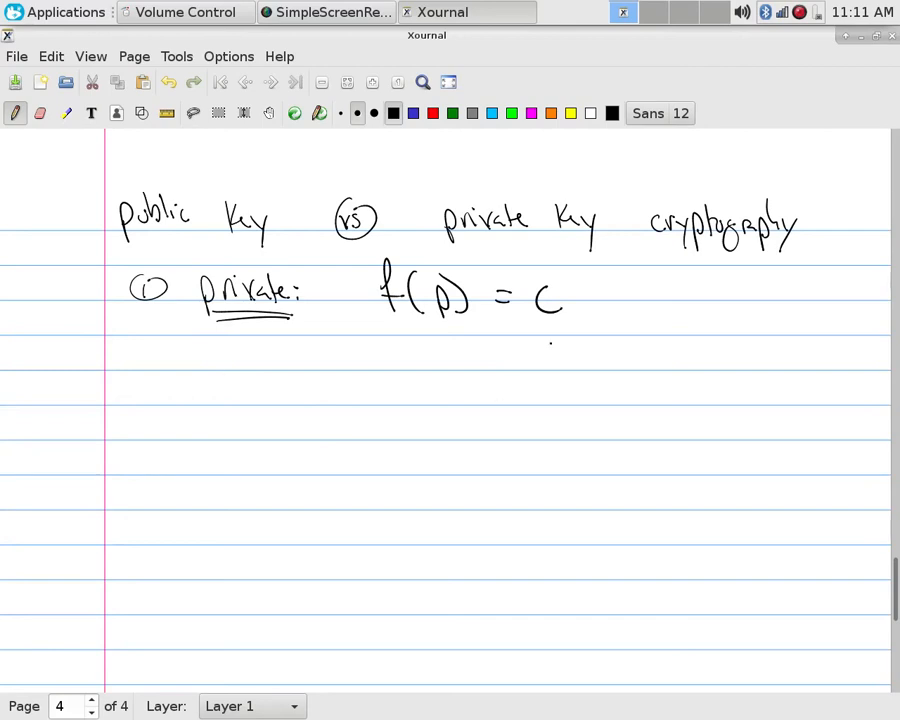
drag(552, 360, 552, 324)
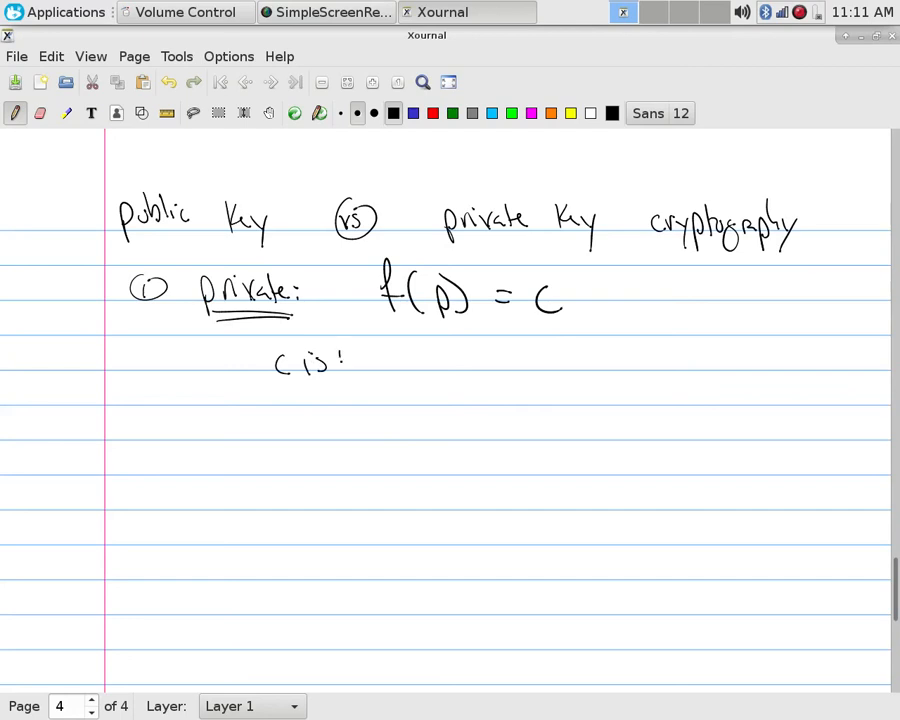
drag(336, 360, 400, 376)
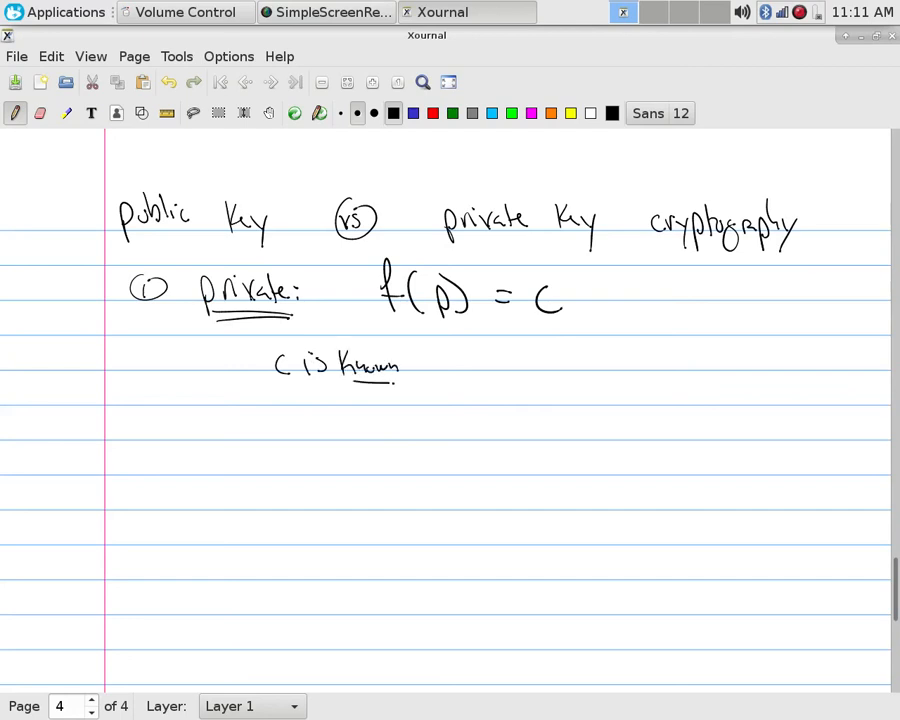
drag(440, 360, 524, 370)
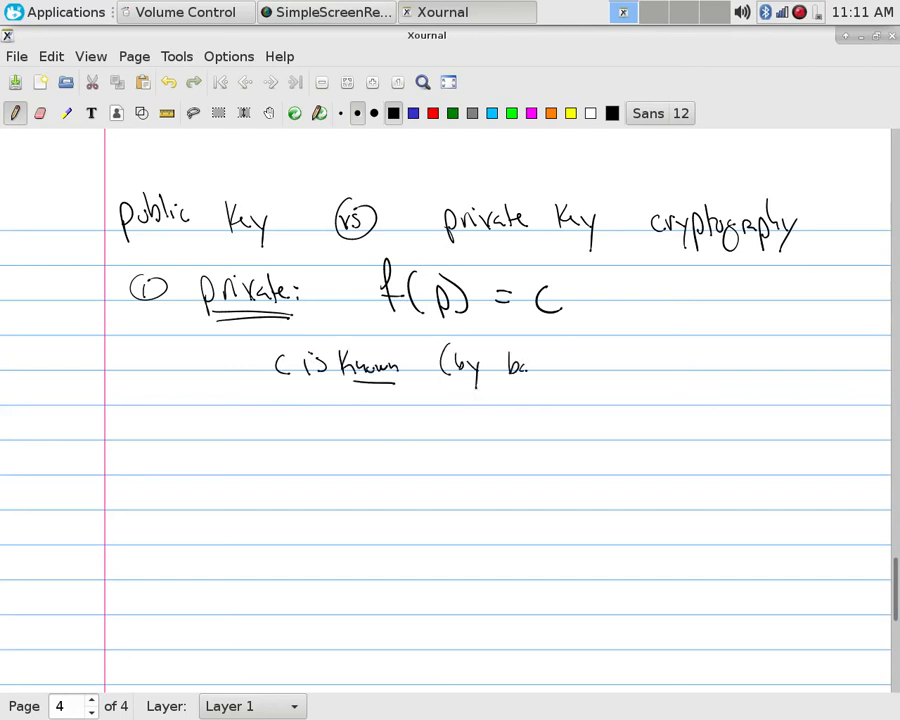
drag(510, 364, 620, 364)
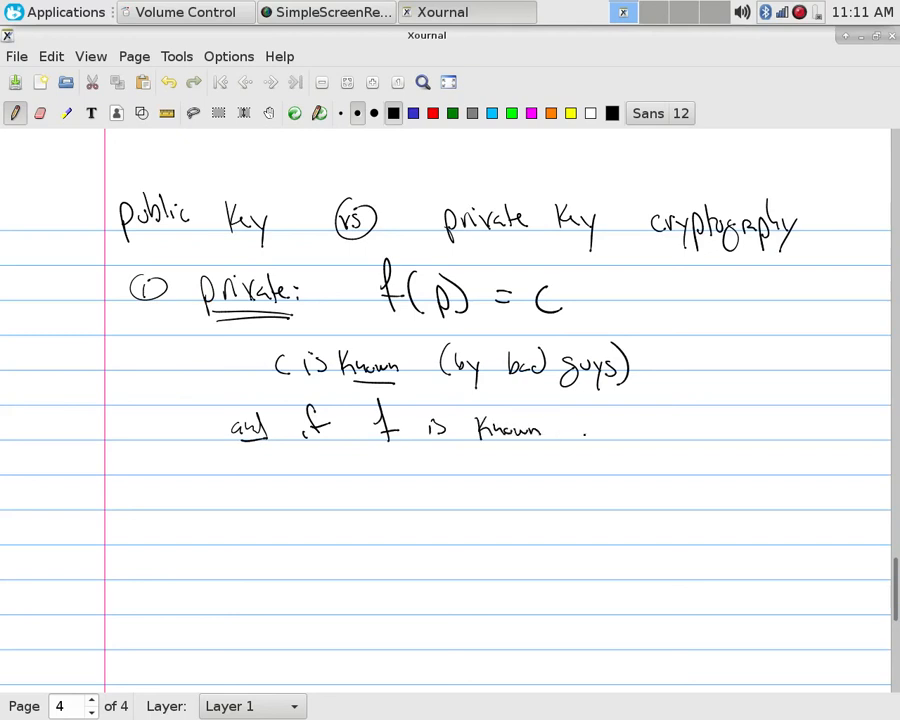
drag(570, 430, 676, 430)
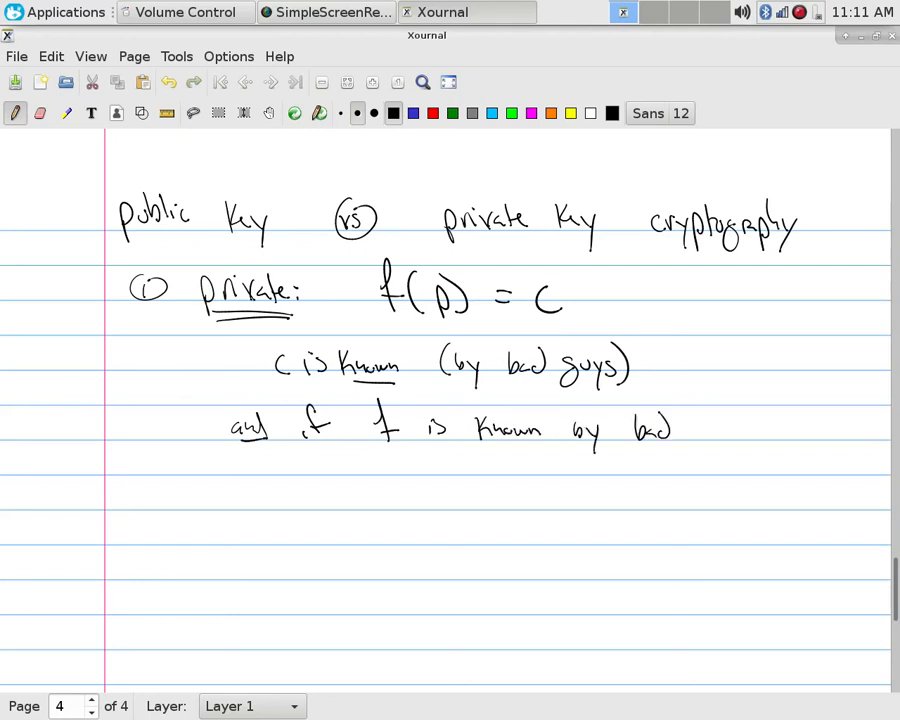
drag(680, 430, 740, 444)
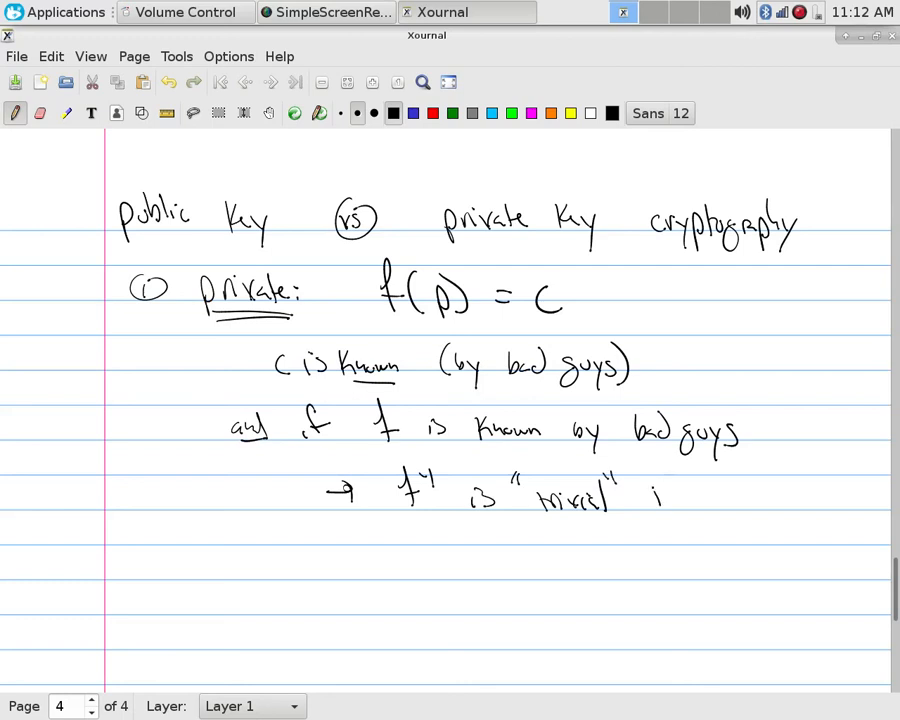
drag(660, 496, 760, 516)
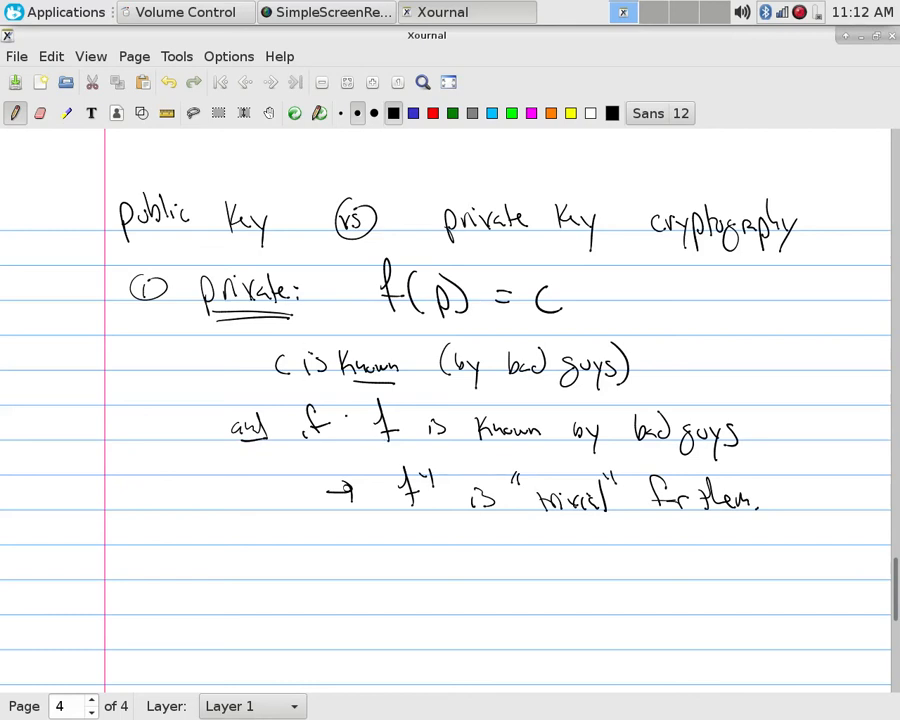
Step: Continue the private-key note that knowing f makes f⁻¹ trivial
drag(356, 410, 416, 464)
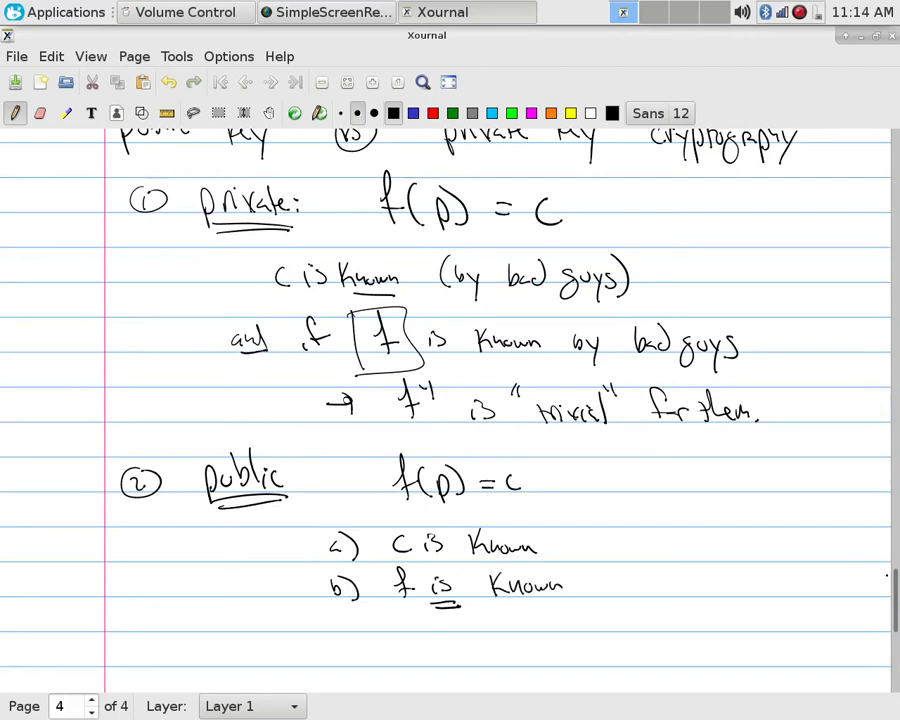
Step: Add 'but f⁻¹ is not trivial to find knowing c and f.' followed by a boxed 'How?'
scroll(down, 3)
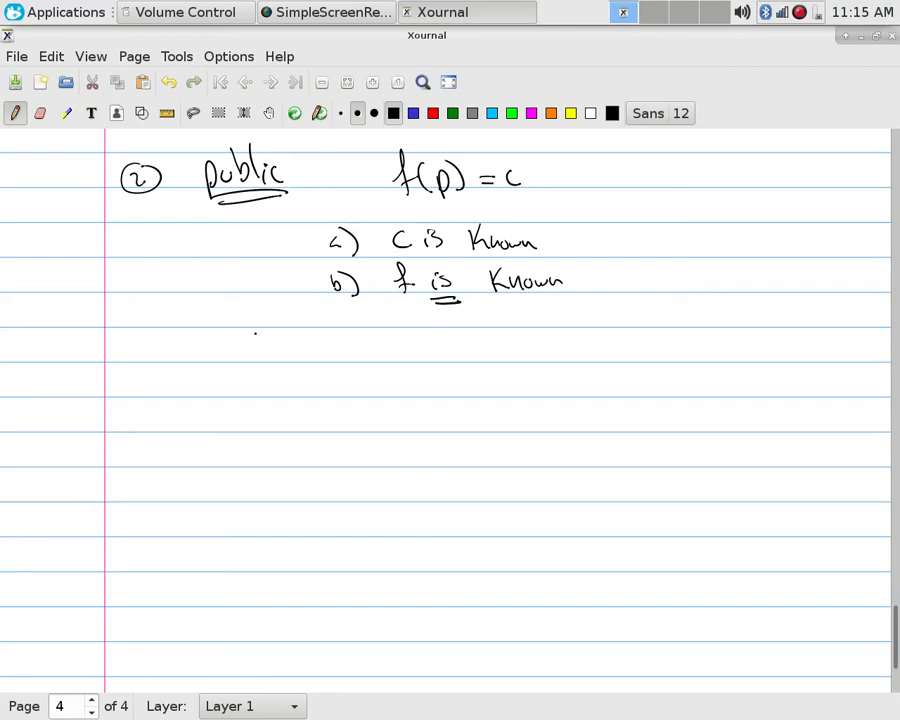
drag(250, 344, 360, 344)
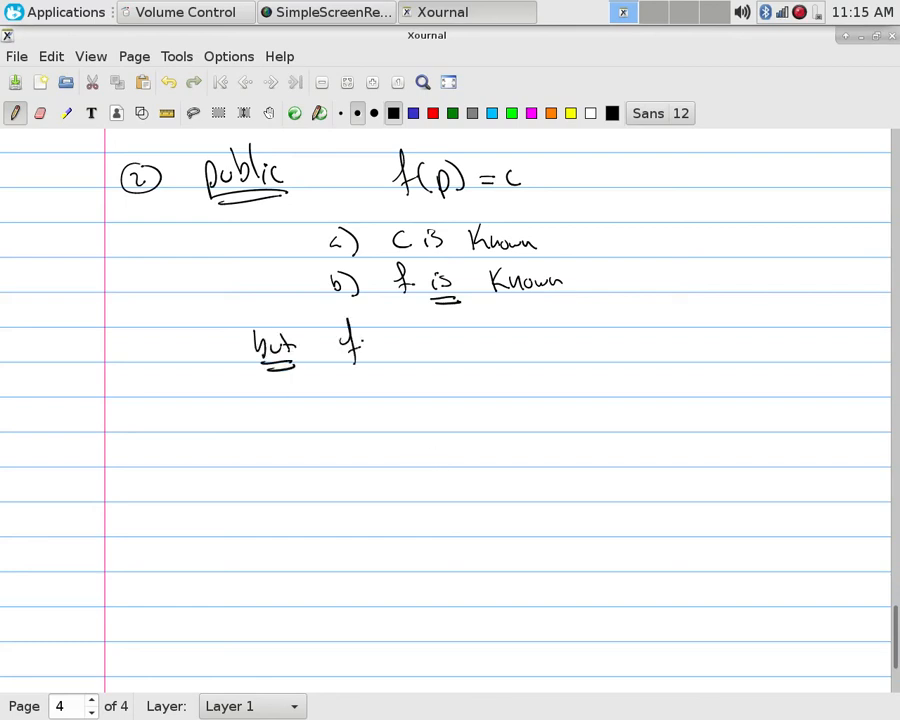
drag(370, 330, 476, 350)
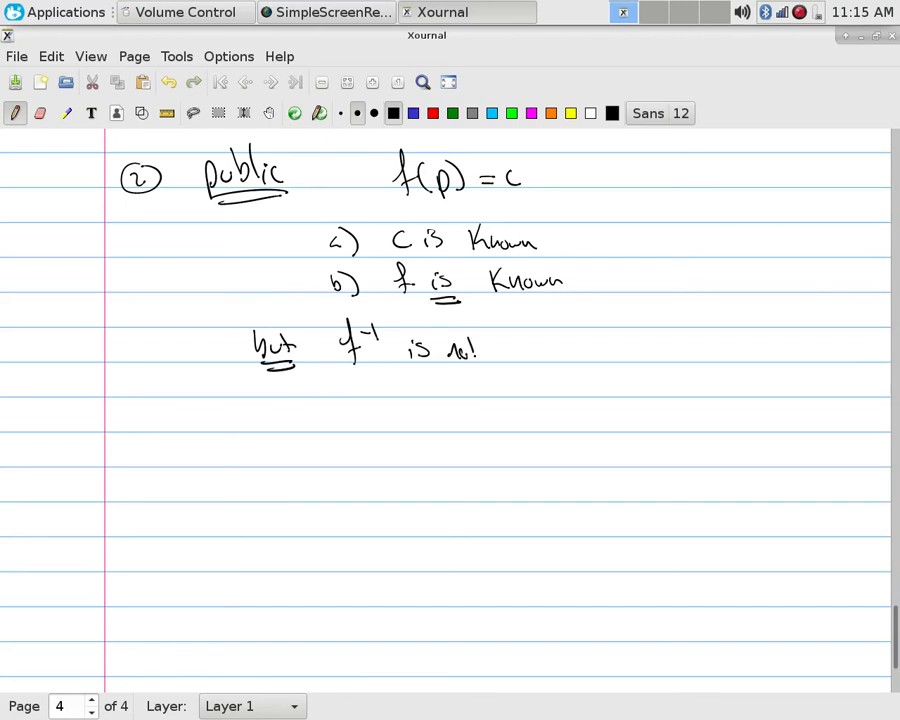
drag(466, 350, 564, 350)
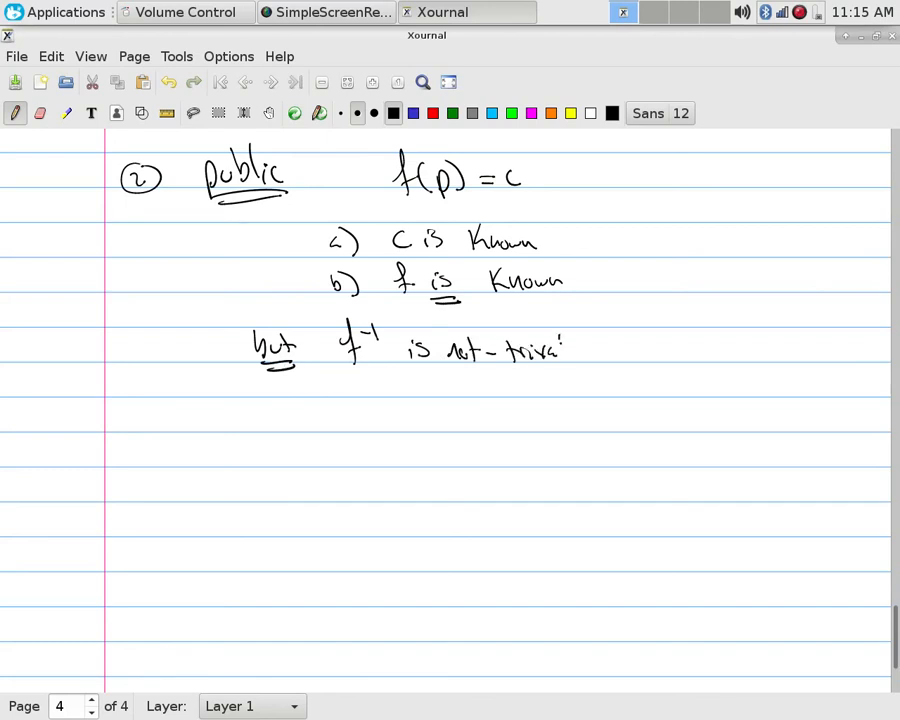
drag(570, 350, 680, 356)
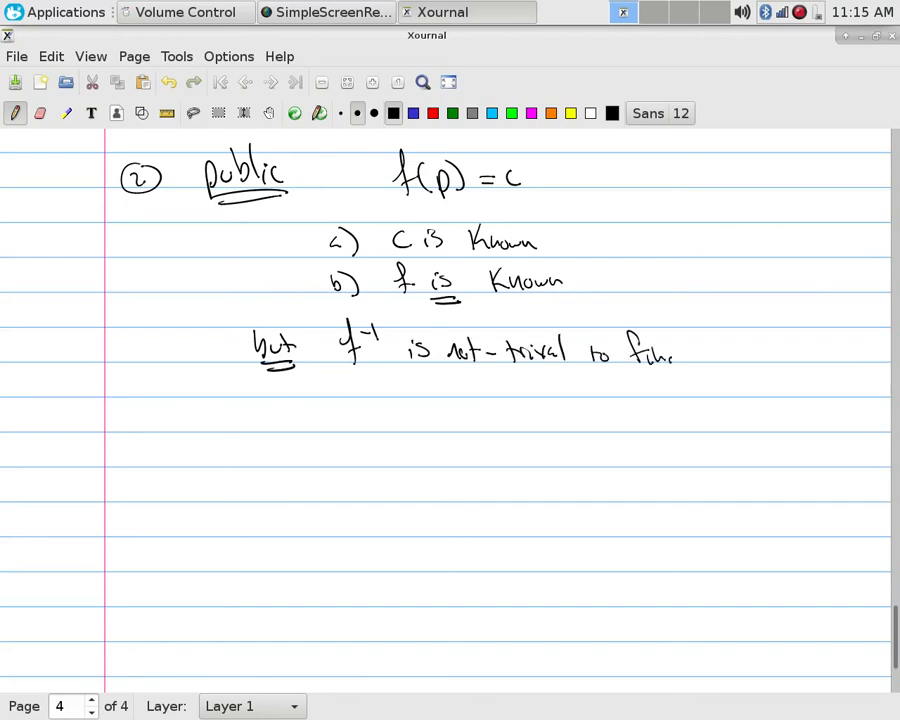
drag(696, 344, 744, 352)
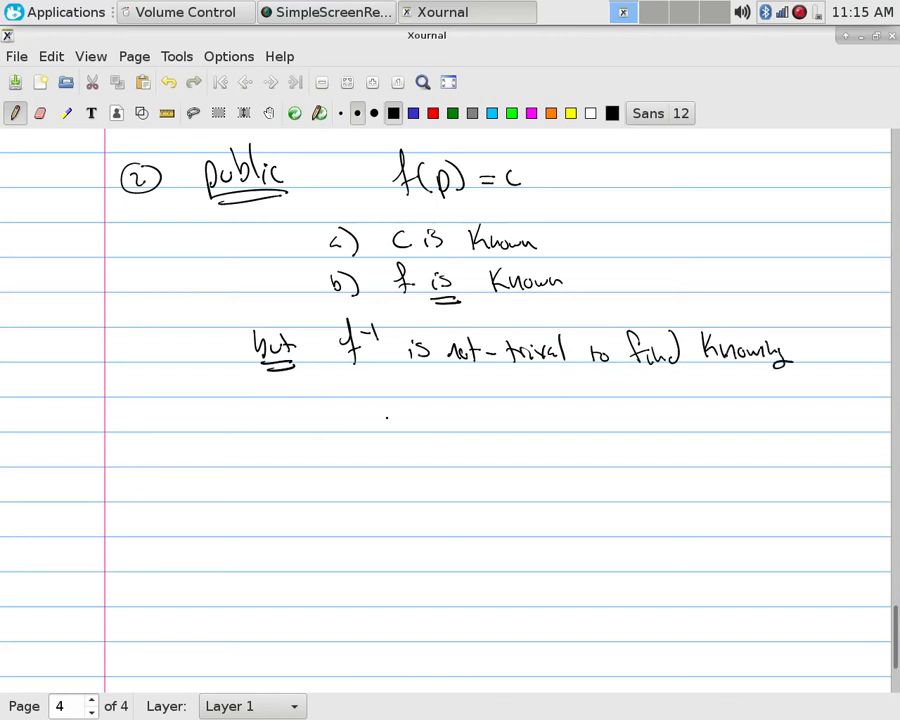
drag(360, 390, 430, 384)
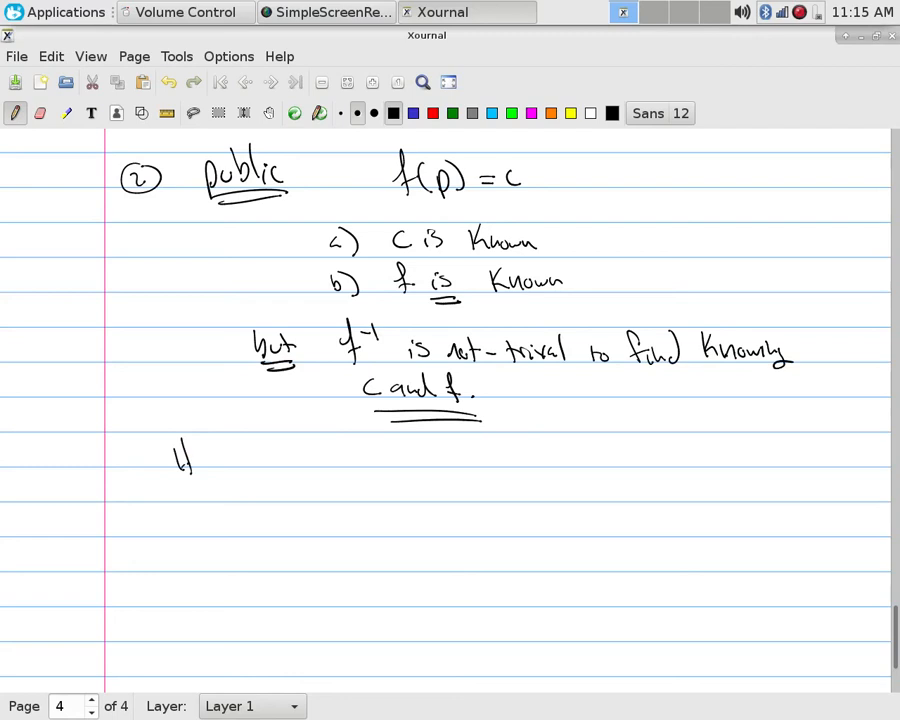
drag(164, 440, 280, 490)
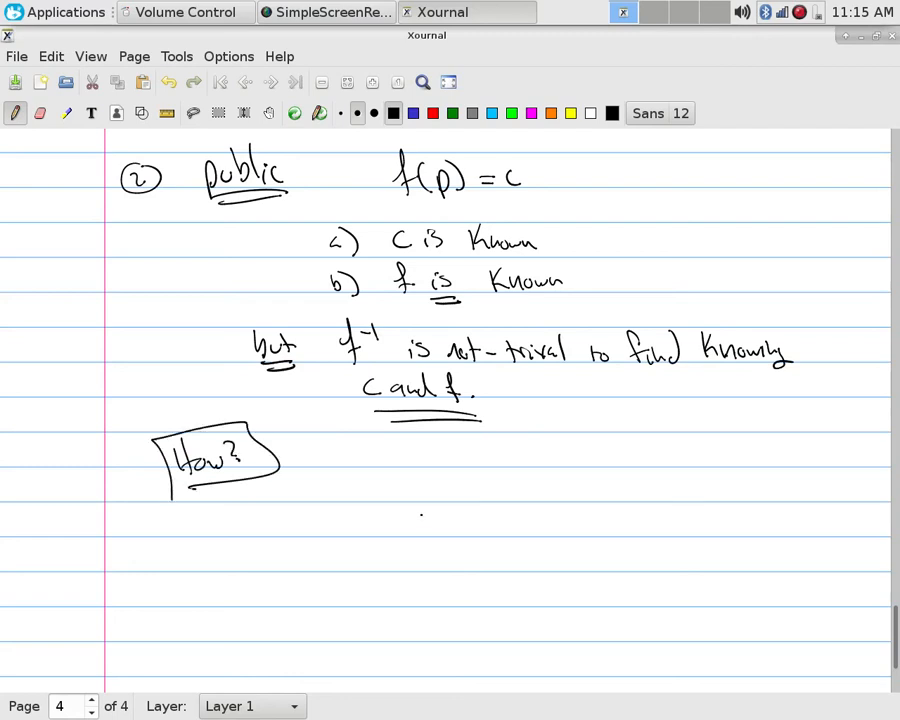
Step: List step 1 'Create a true private key' and step 2 as a private key circle with a mix arrow to a public key circle
scroll(down, 3)
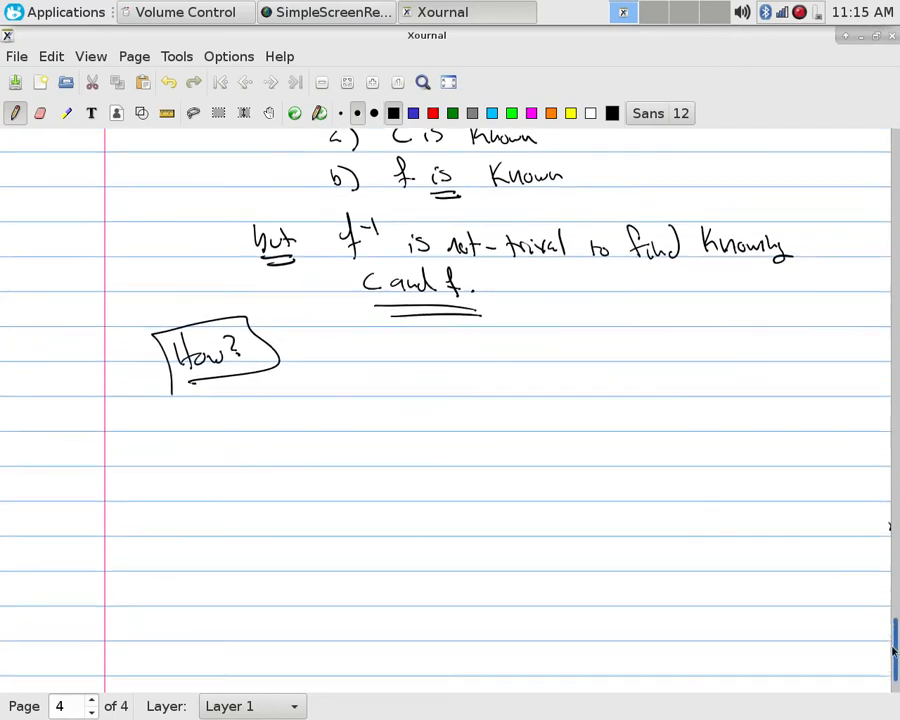
scroll(down, 3)
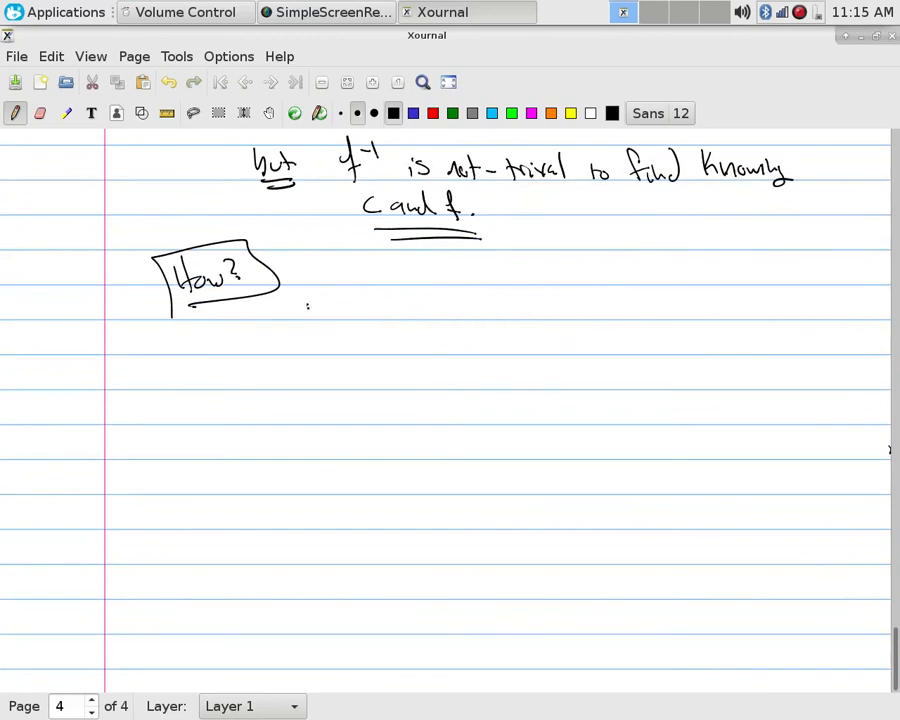
drag(304, 316, 320, 298)
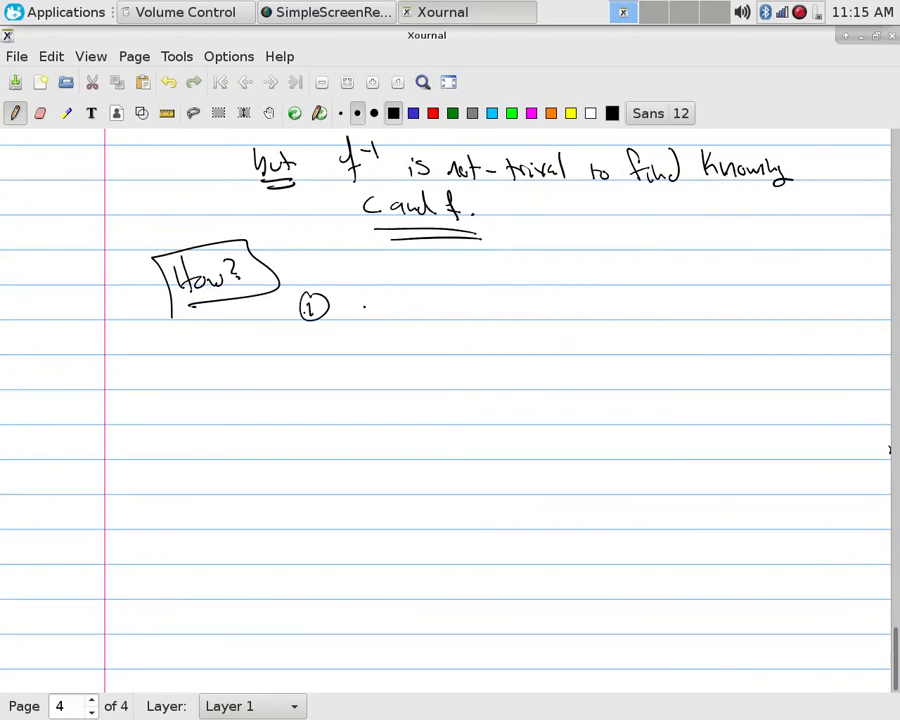
drag(356, 308, 396, 308)
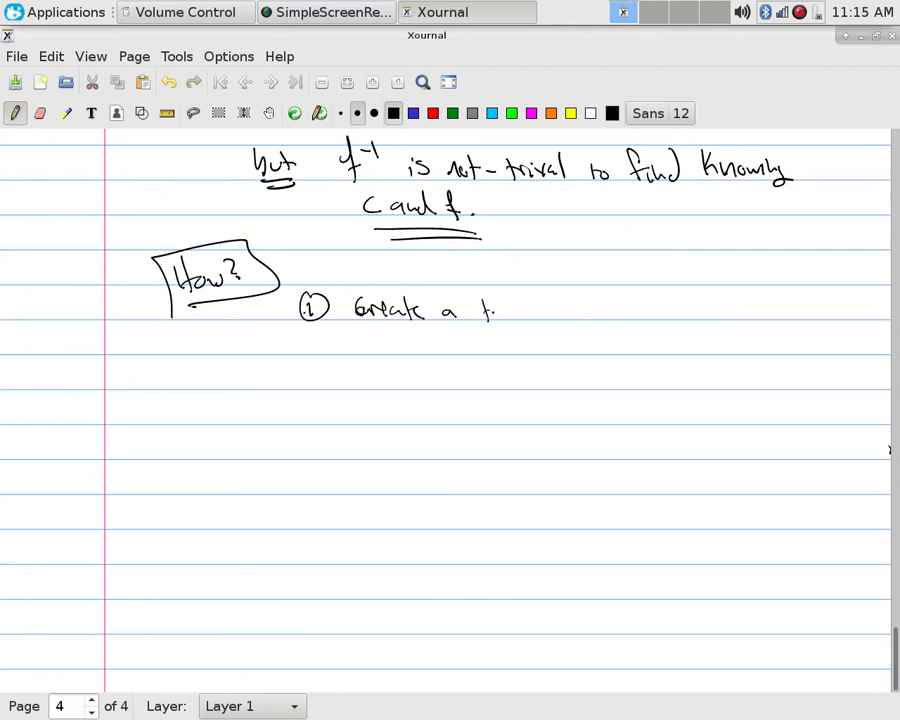
drag(480, 310, 600, 316)
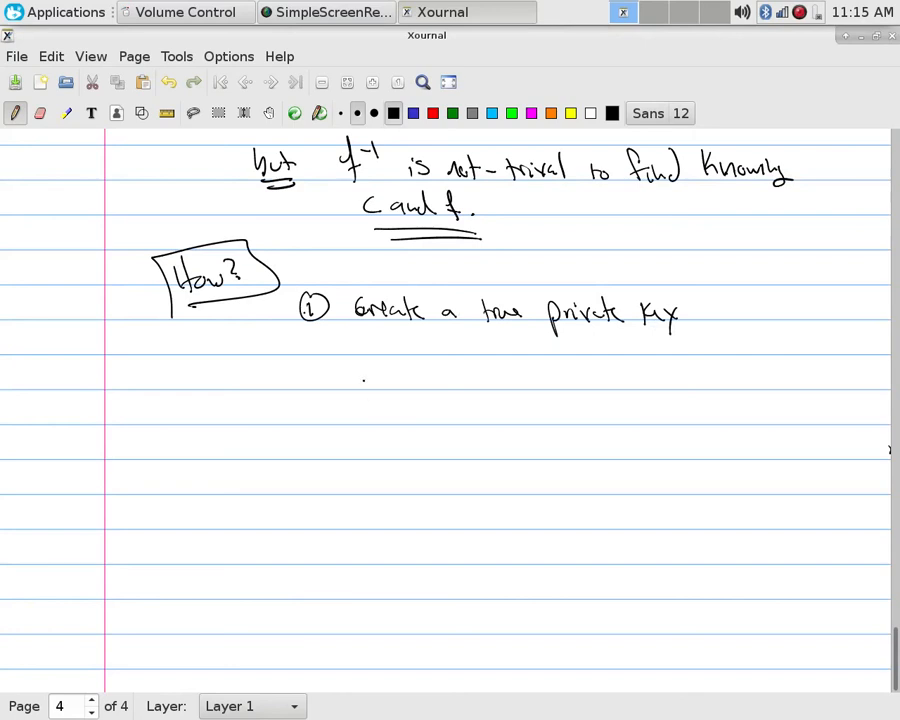
drag(304, 370, 400, 376)
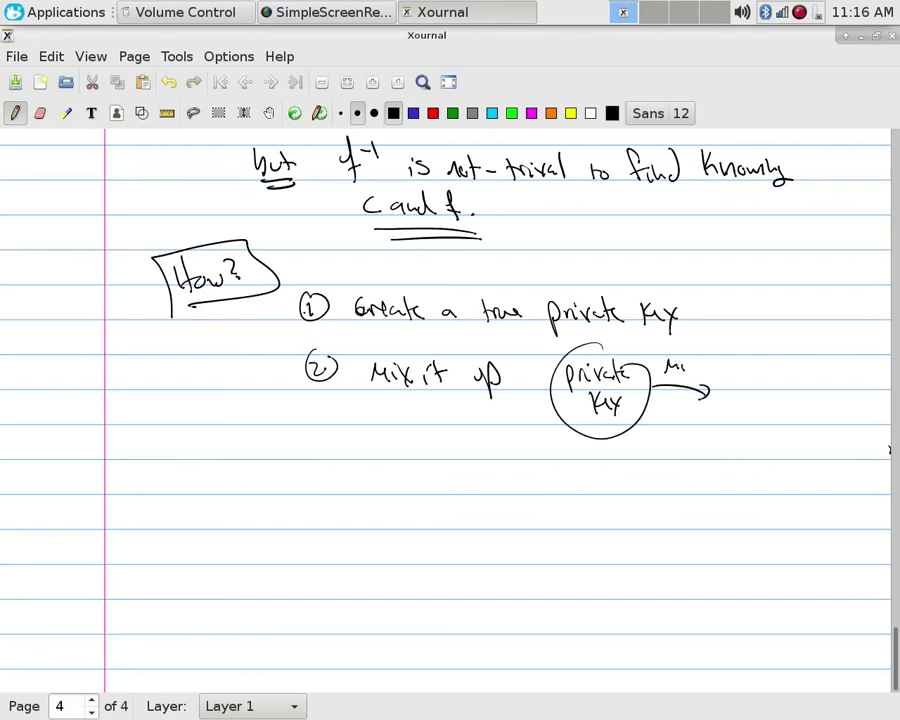
drag(740, 364, 790, 420)
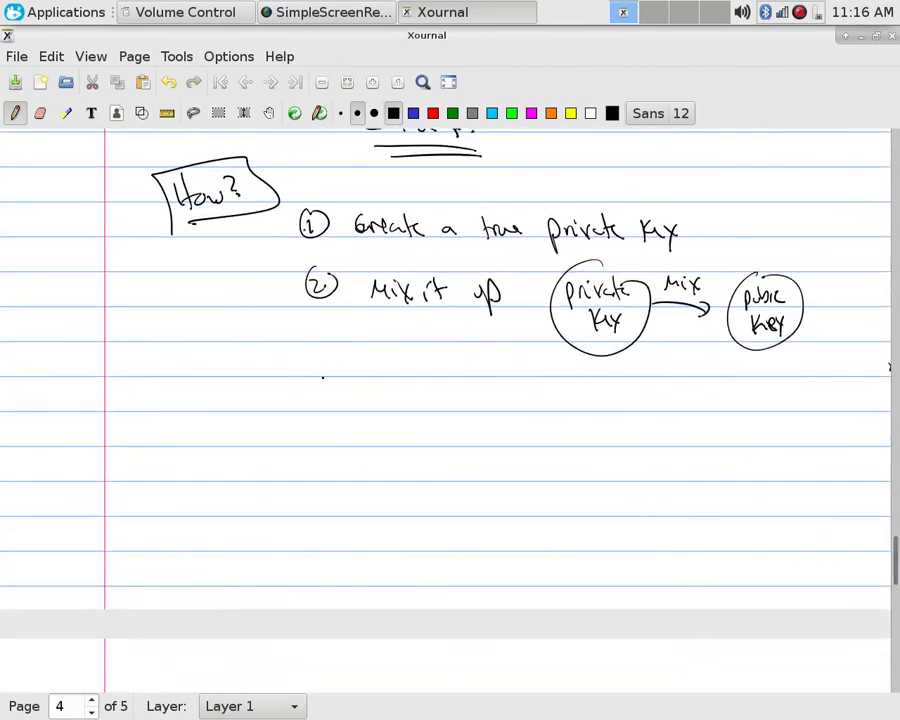
Step: Add step 3 'f(p) depends on public key' and circle the word mix on the arrow
drag(320, 384, 430, 390)
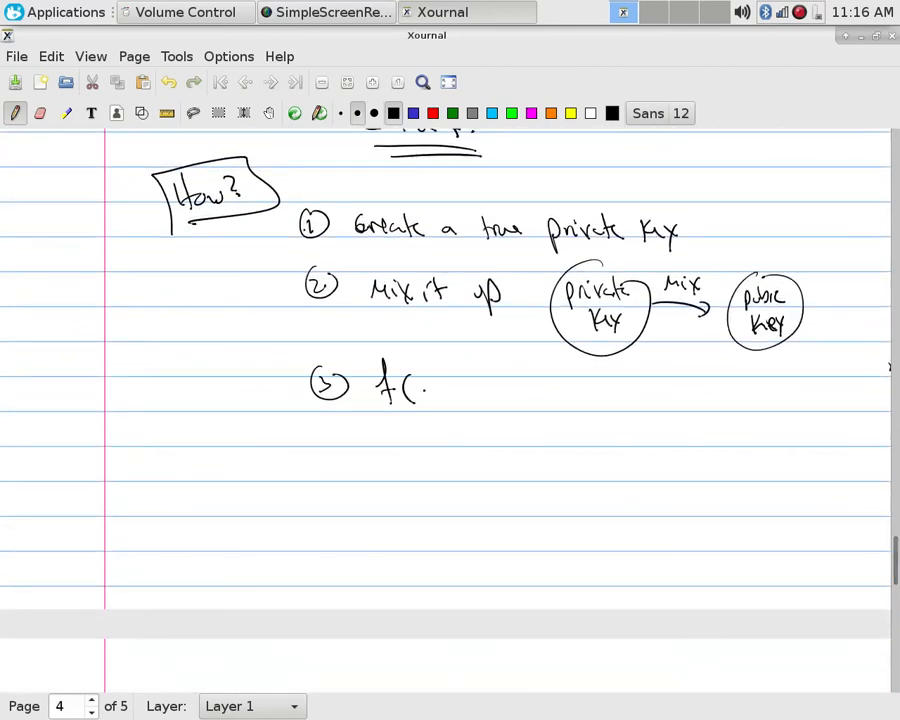
drag(400, 390, 510, 396)
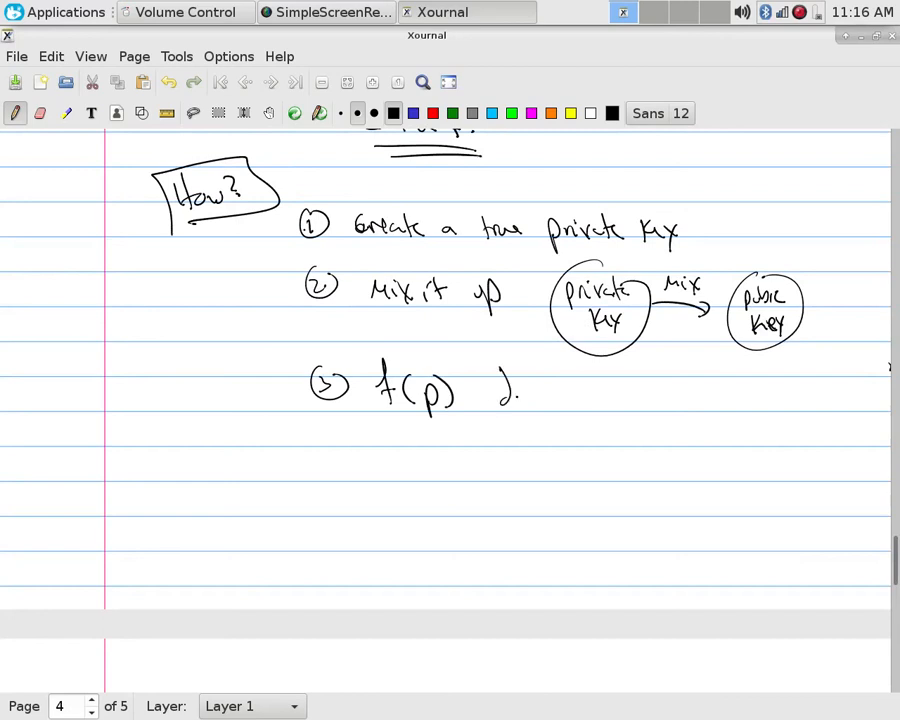
drag(490, 390, 590, 396)
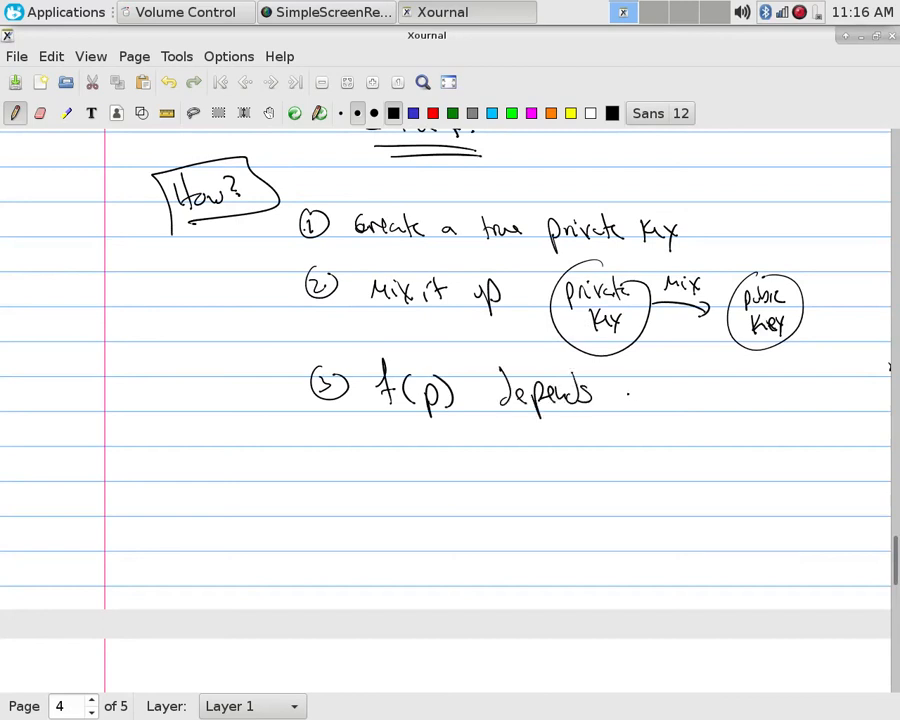
drag(624, 396, 744, 400)
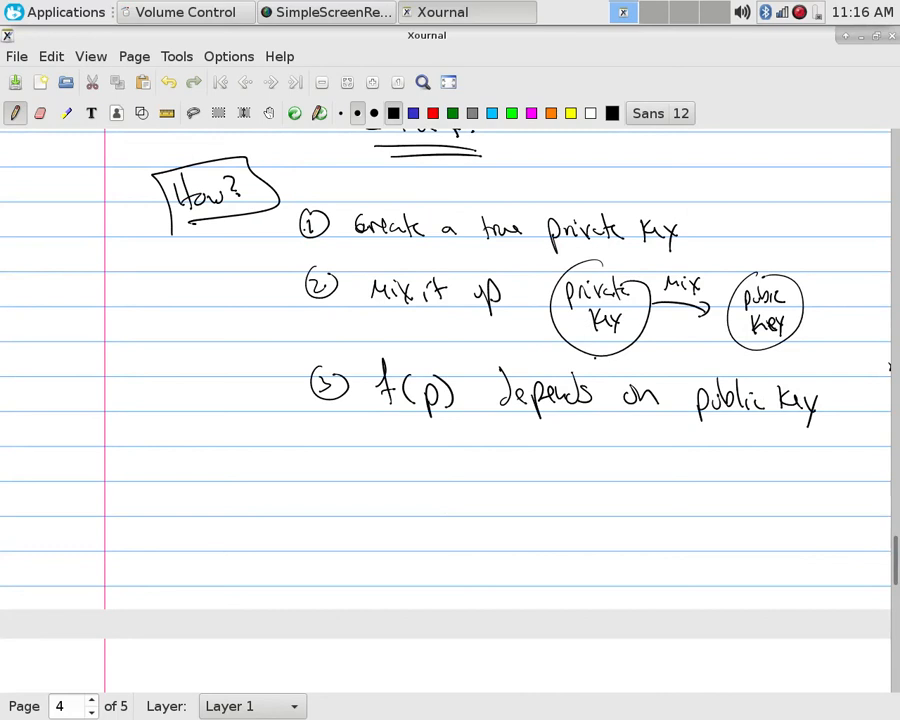
drag(660, 264, 710, 300)
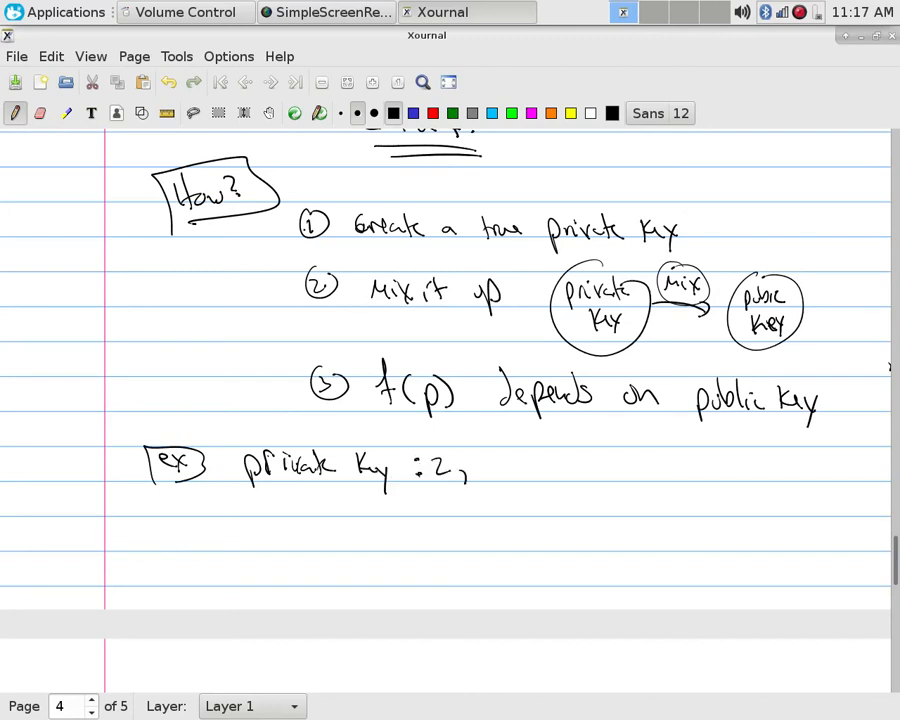
Step: Write the example private key 2,3 and public key 2·3 = 6 with the 6 boxed, an arrow to it labelled 'f uses this'
drag(466, 470, 490, 460)
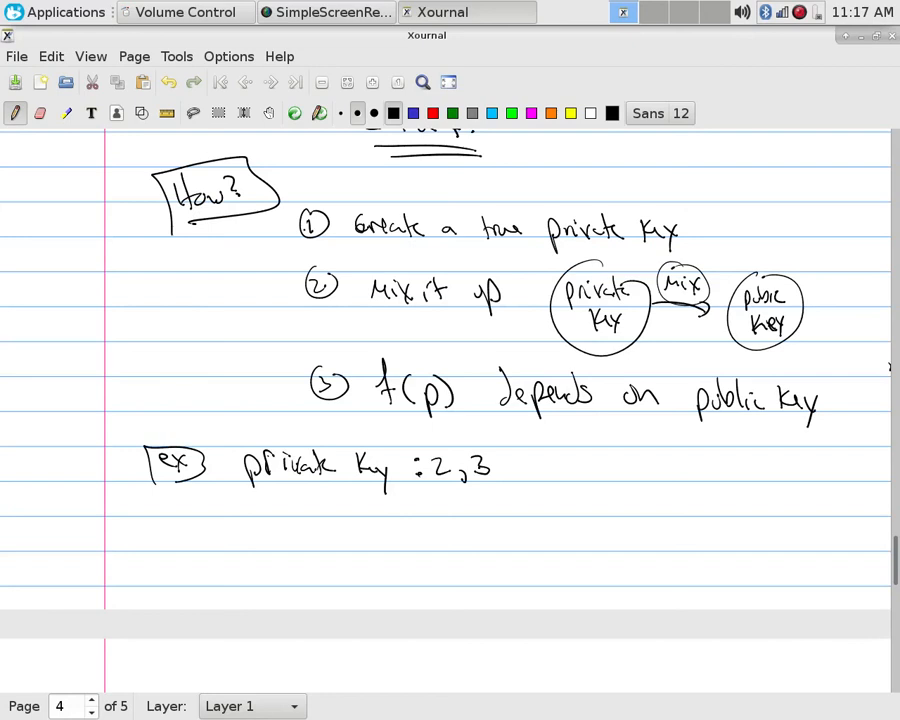
drag(570, 480, 584, 464)
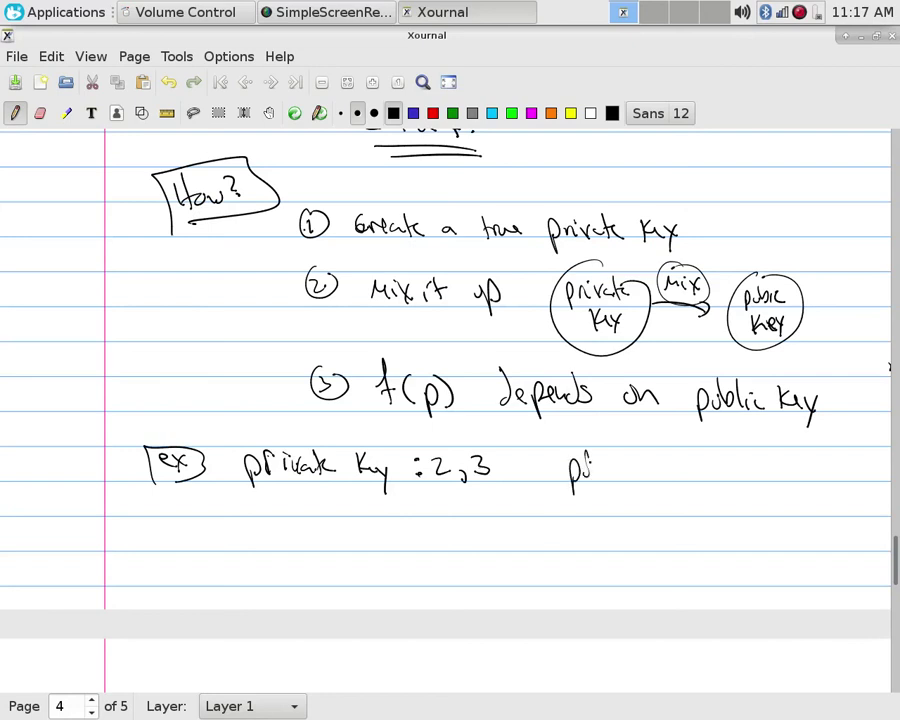
drag(570, 470, 660, 468)
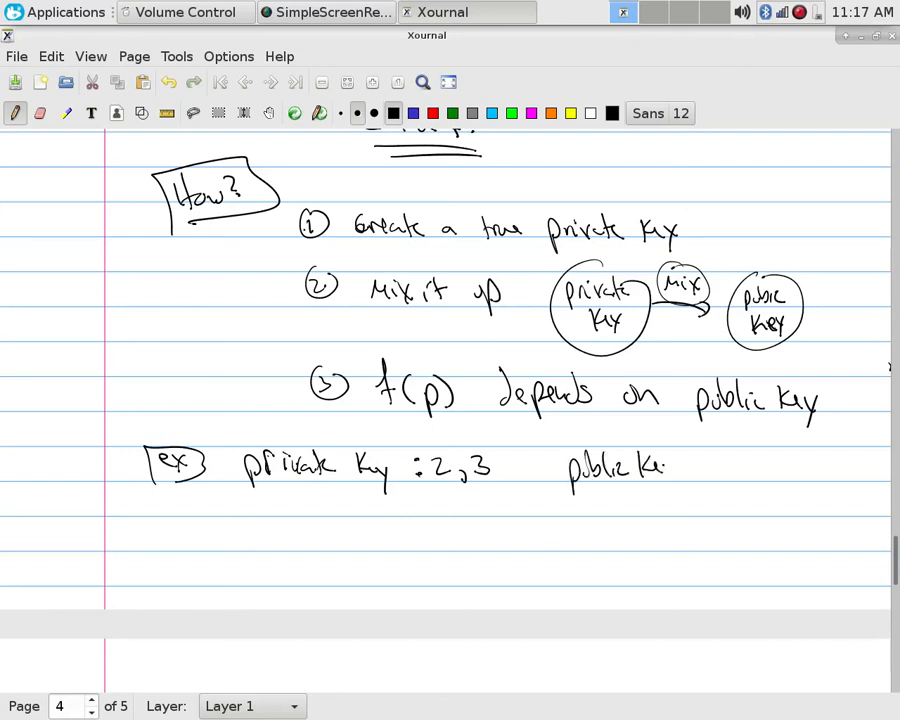
drag(670, 464, 744, 470)
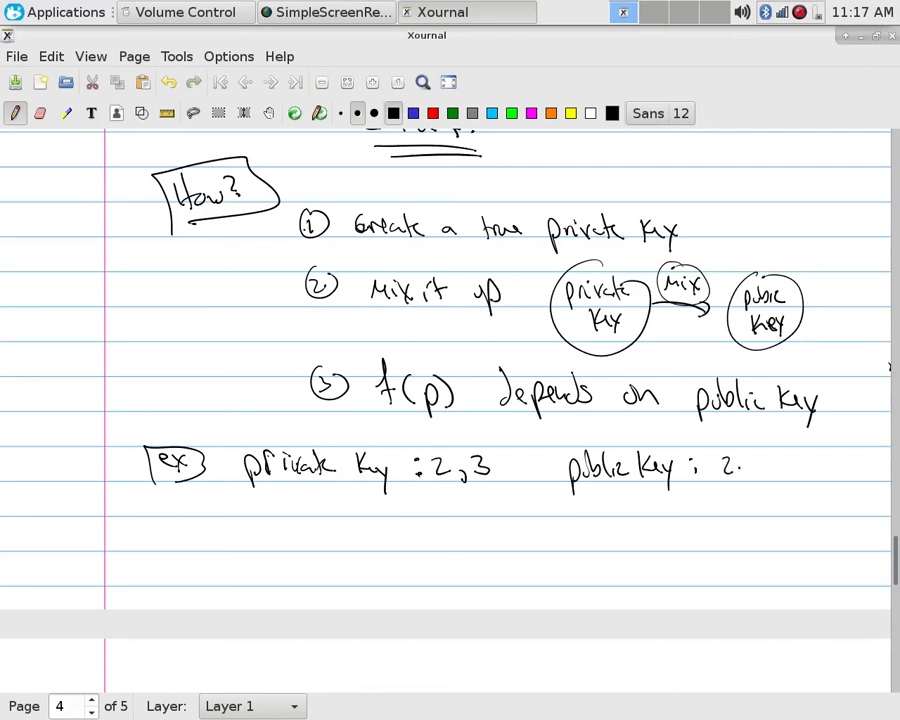
drag(744, 470, 810, 480)
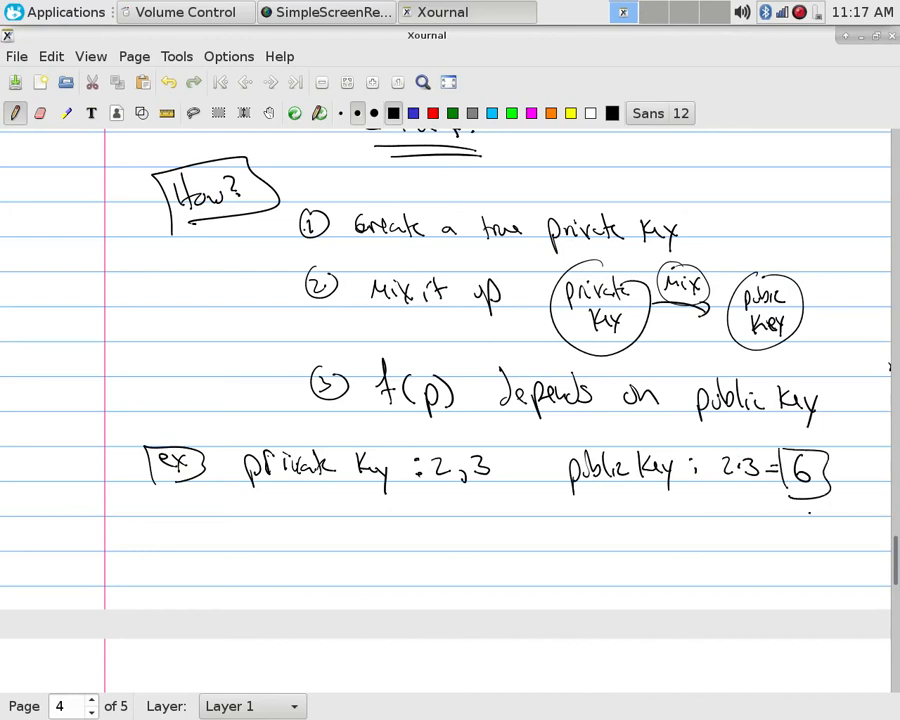
drag(790, 520, 804, 510)
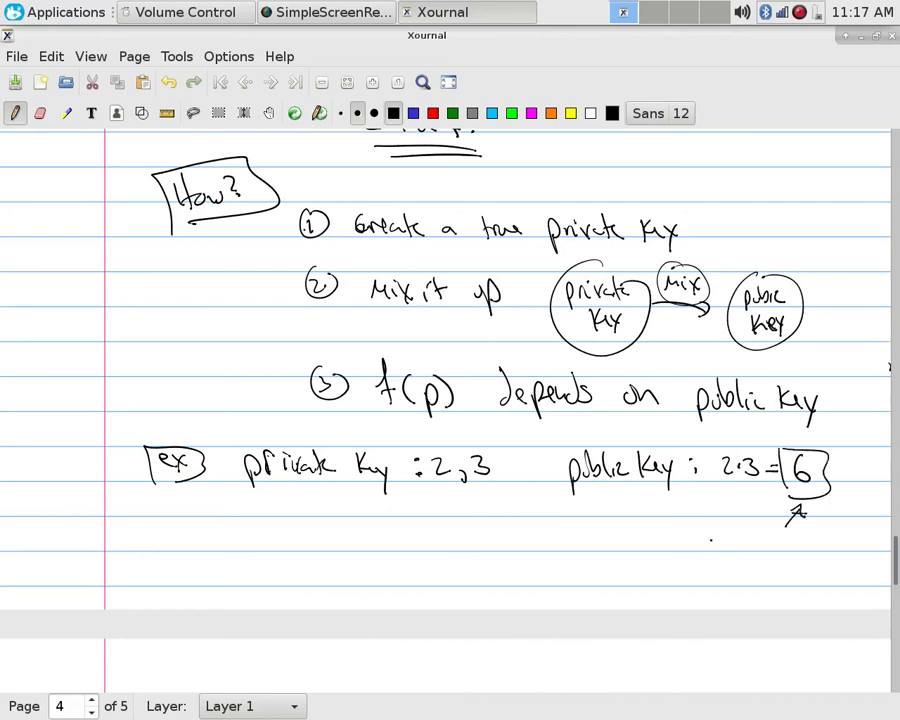
drag(710, 530, 756, 540)
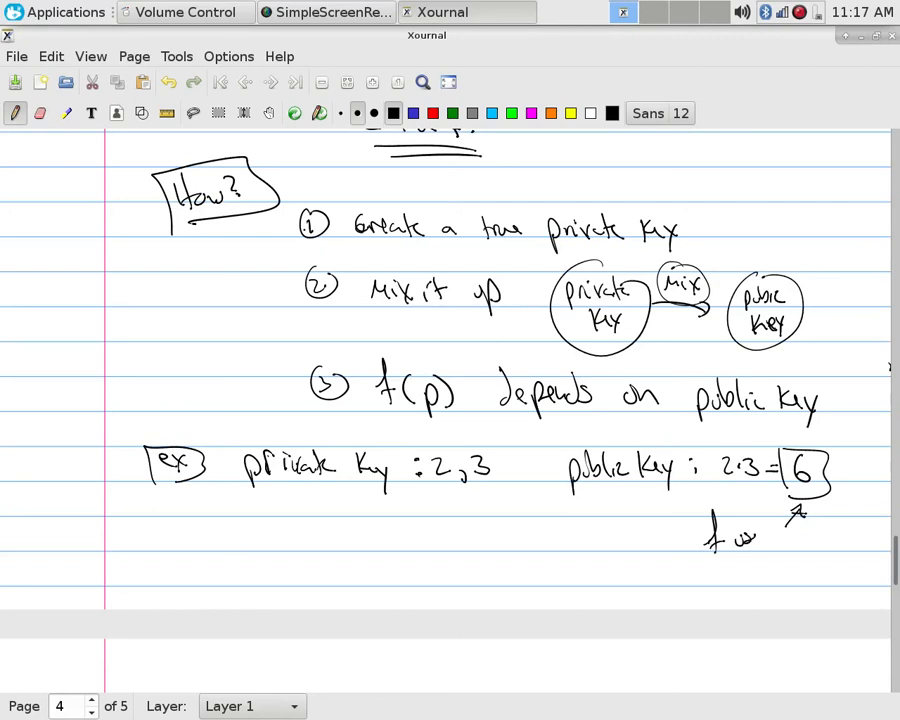
drag(760, 540, 840, 544)
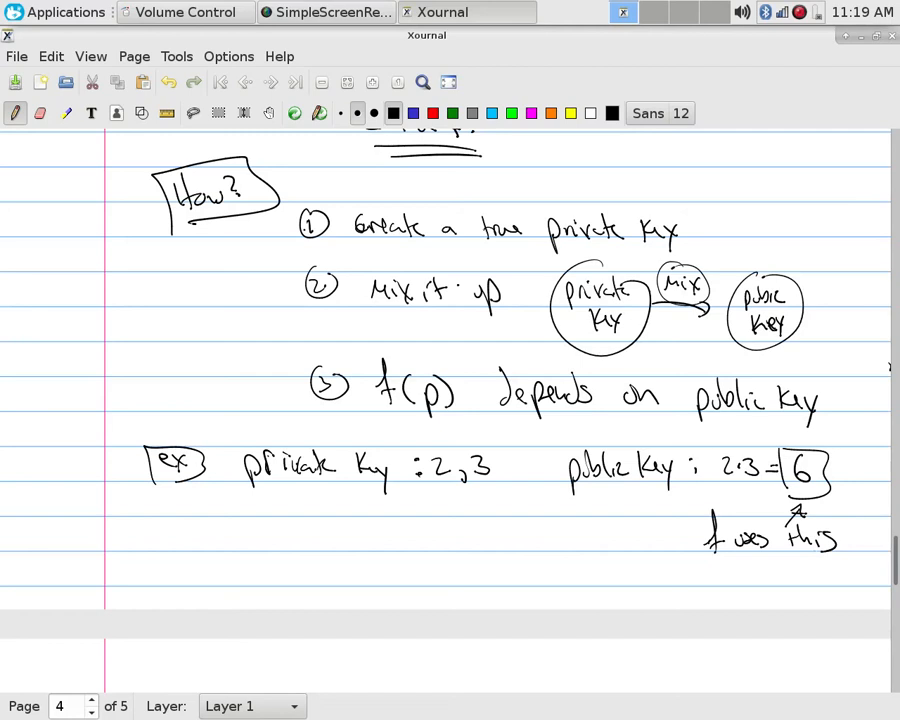
Step: Extend the private heading to 'character cyphers (1-1 replacement)' and number item one
scroll(down, 3)
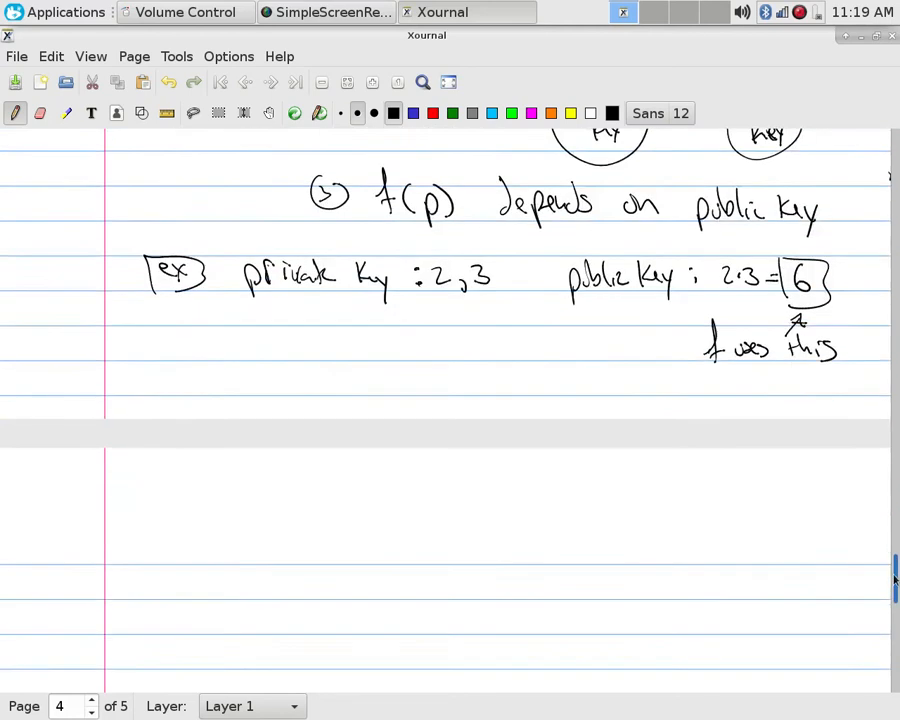
scroll(down, 3)
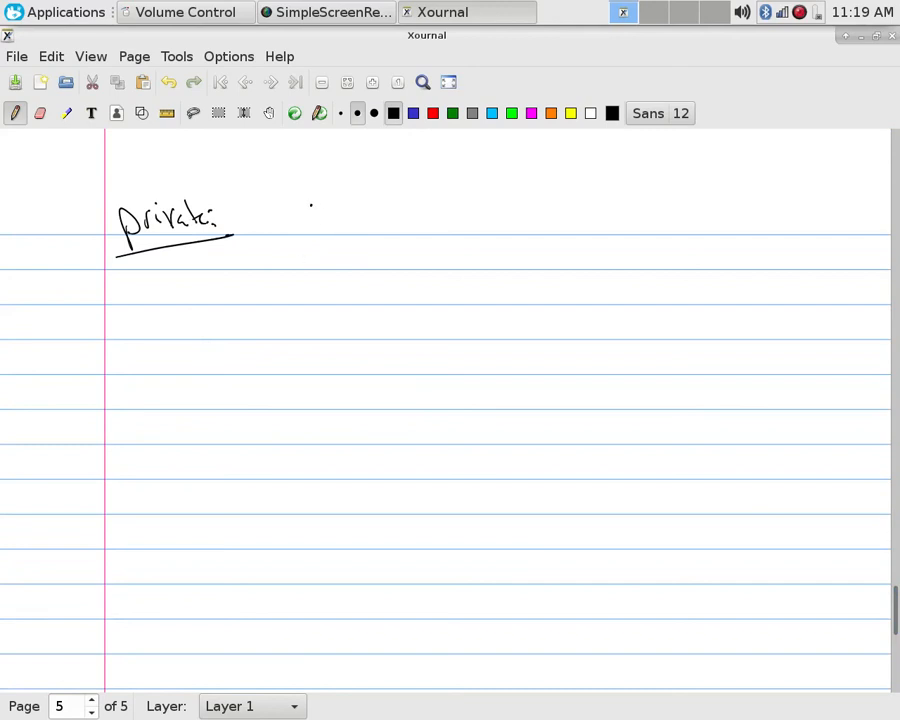
drag(304, 210, 388, 216)
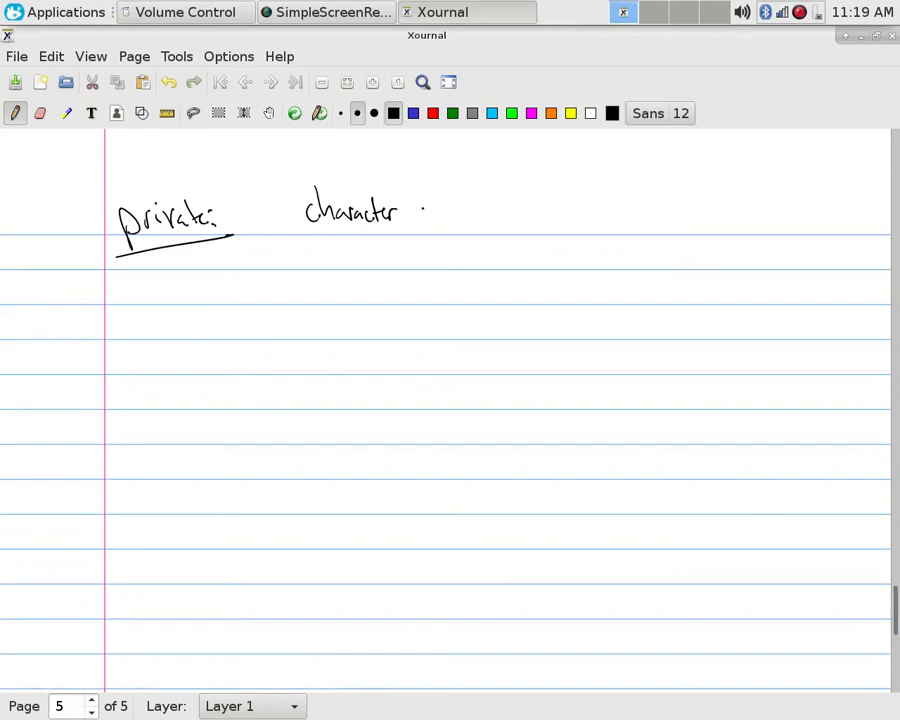
drag(416, 216, 492, 220)
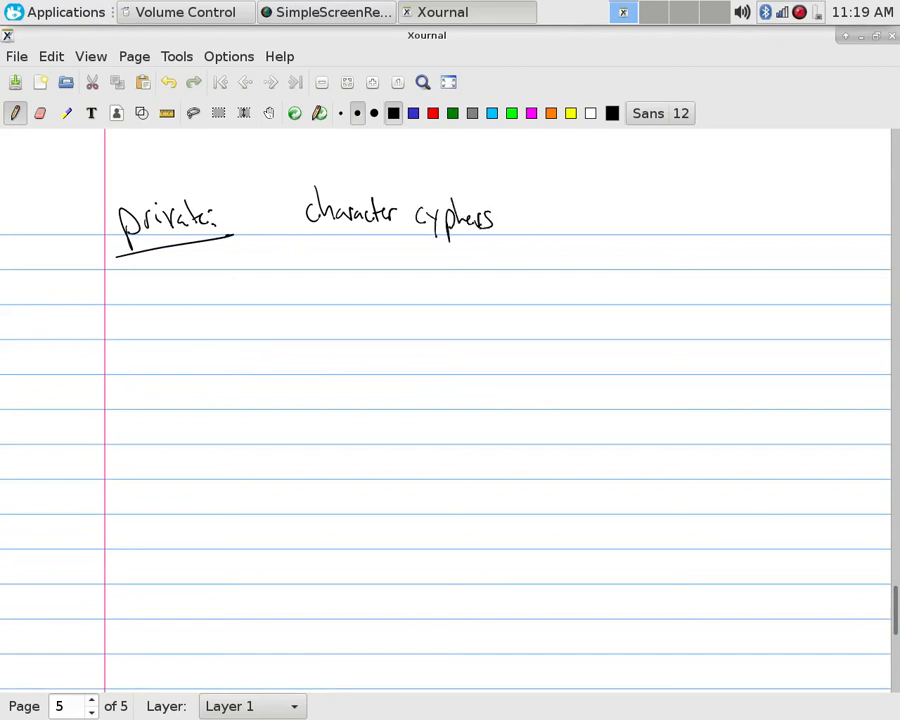
drag(524, 216, 584, 220)
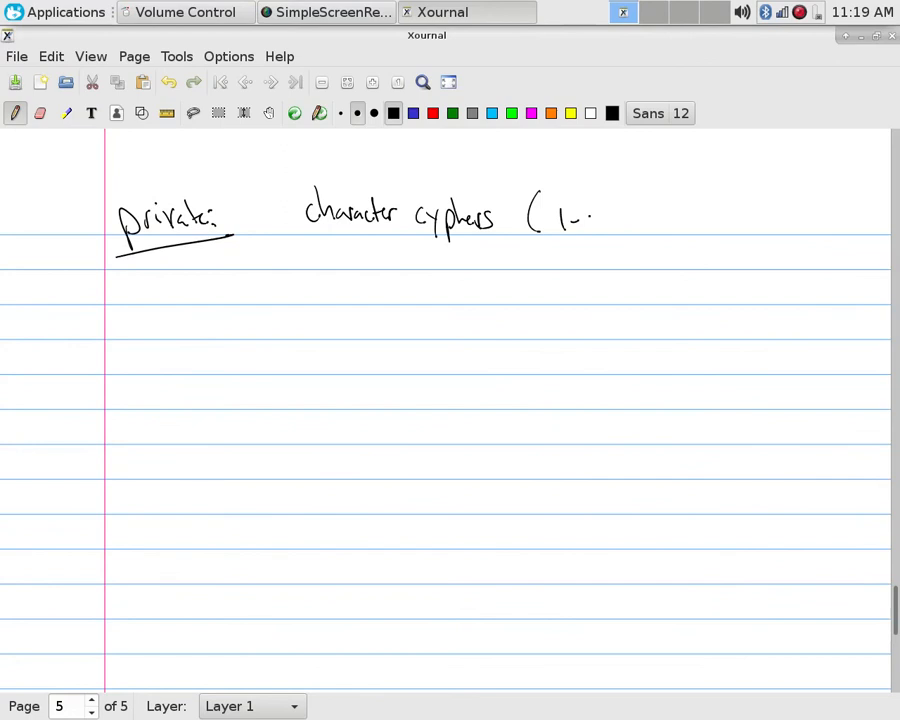
drag(584, 216, 600, 224)
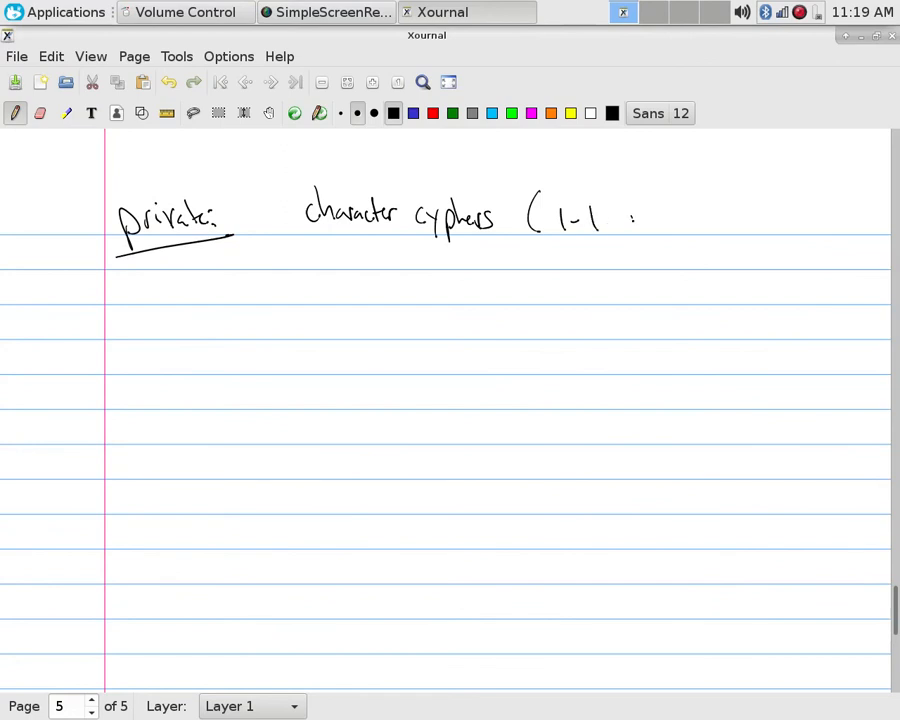
drag(632, 218, 710, 218)
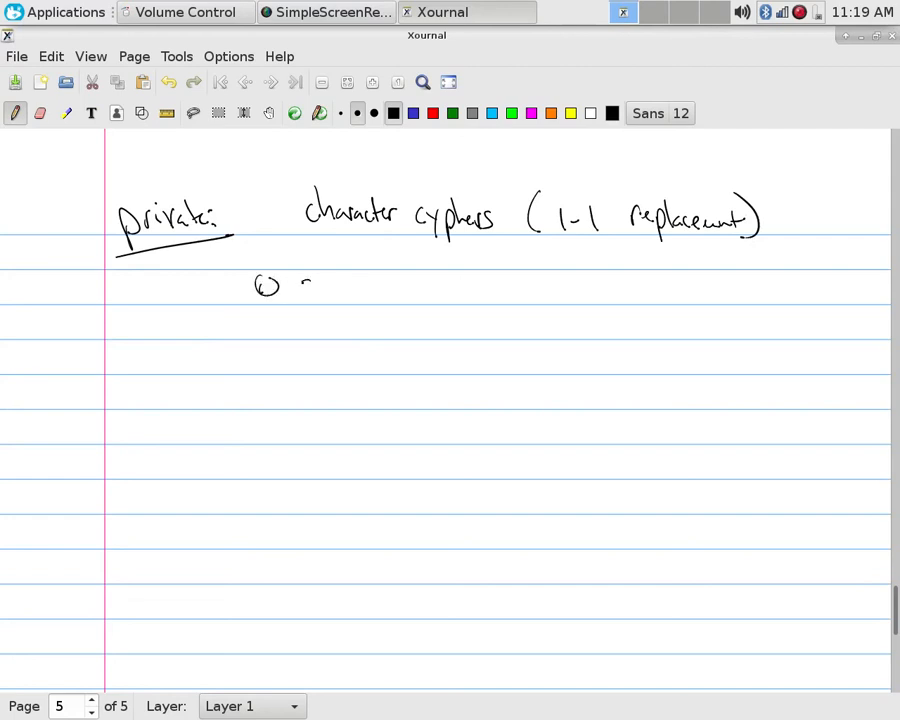
Step: List the ciphers 1 shift, 2 affine-shift, 3 one-time-pads and begin item 4
drag(300, 284, 376, 290)
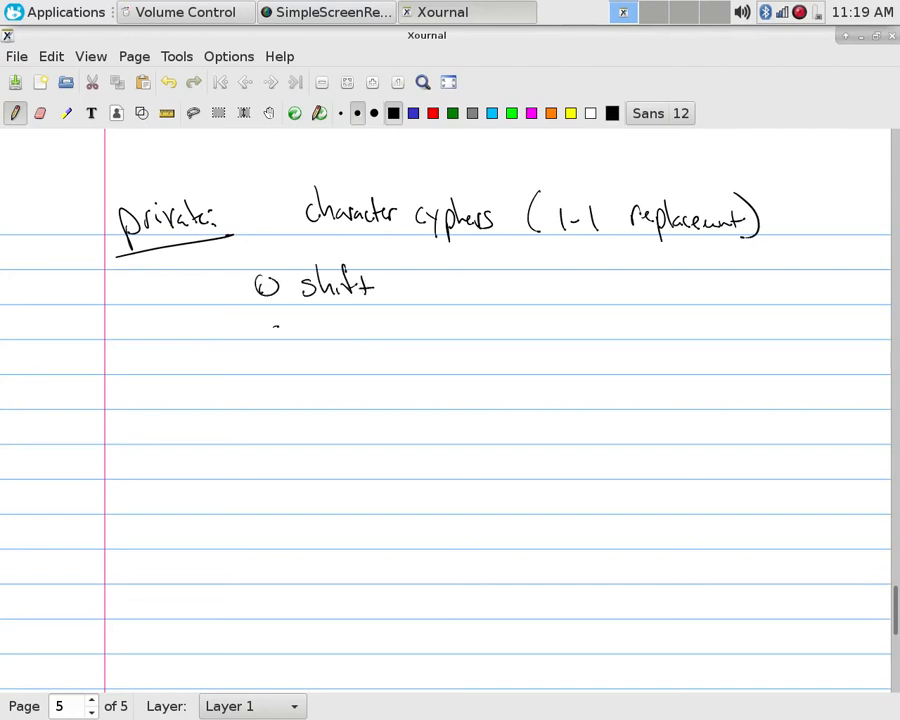
drag(264, 324, 364, 324)
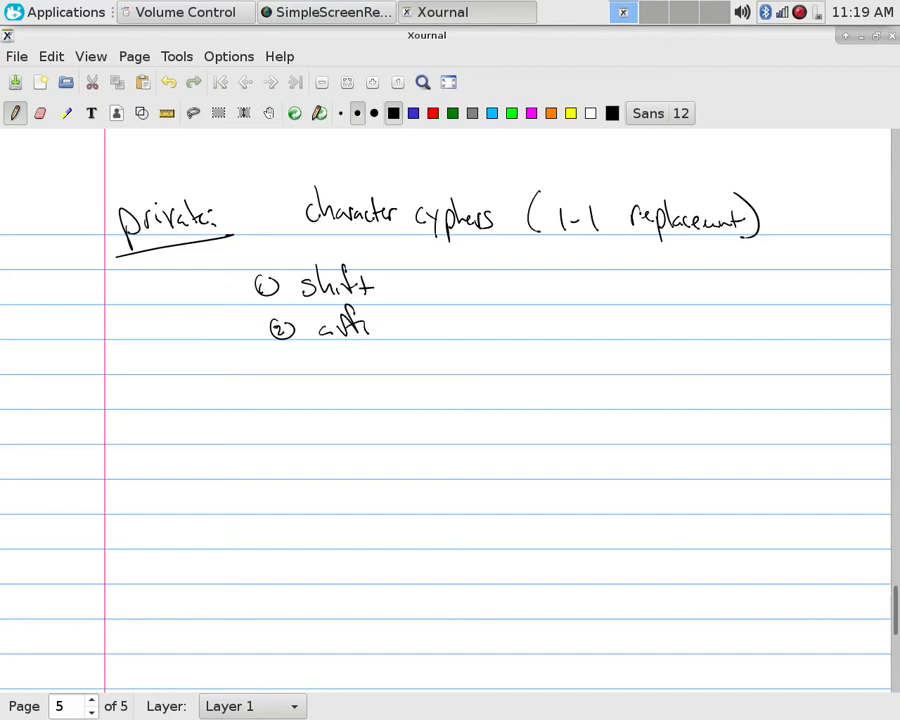
drag(376, 324, 470, 324)
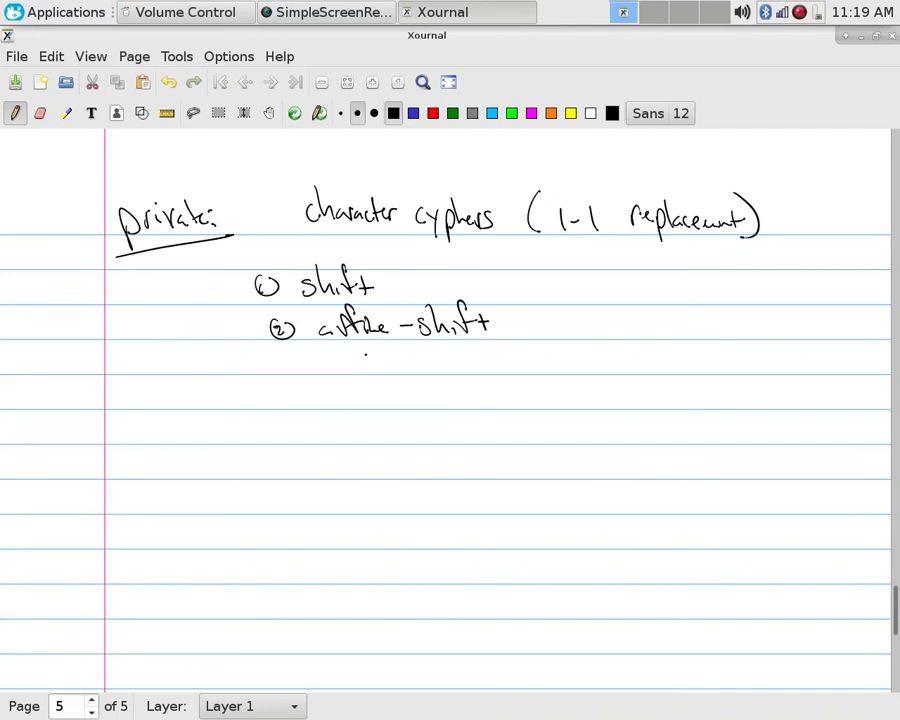
drag(276, 364, 336, 368)
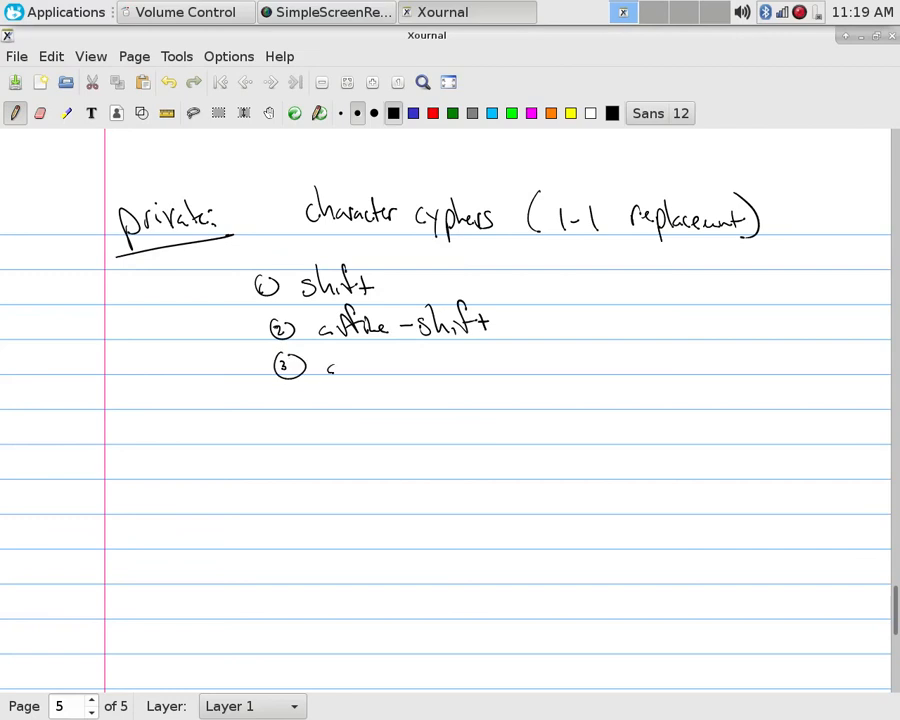
drag(324, 368, 410, 364)
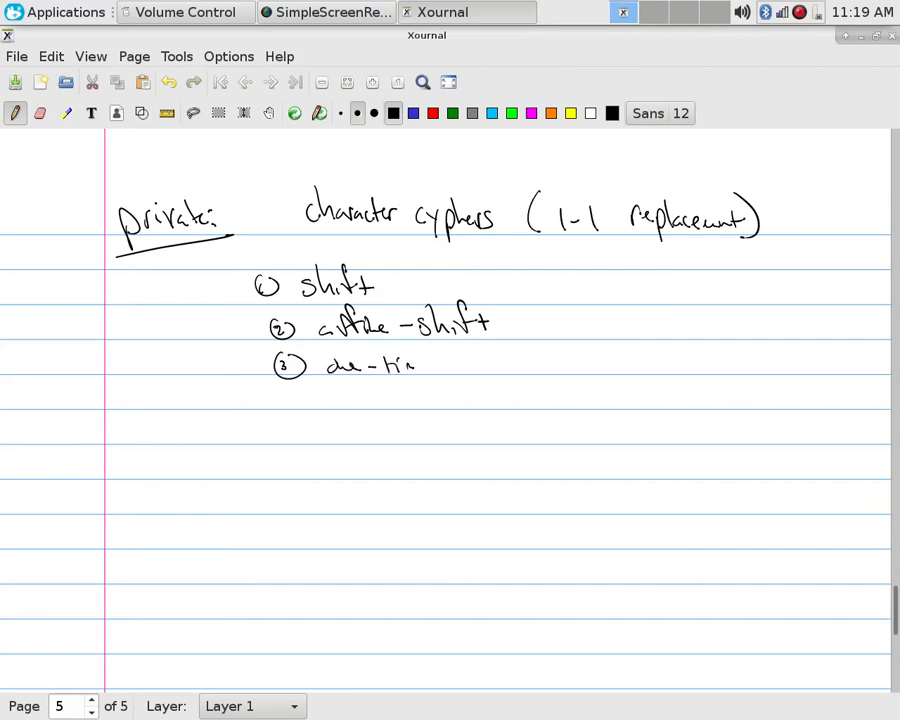
drag(416, 364, 500, 364)
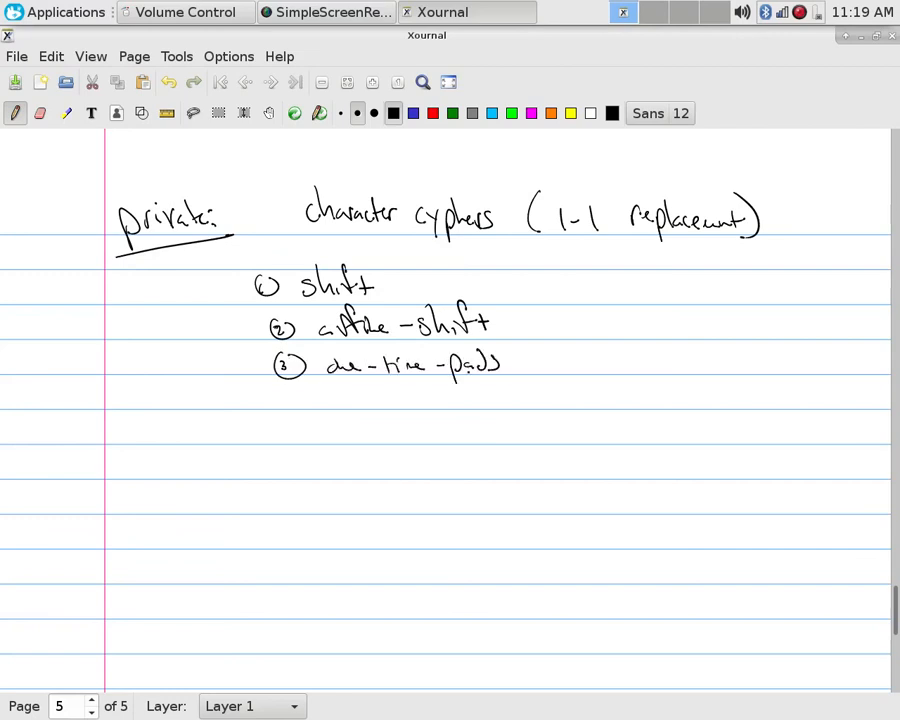
drag(280, 396, 316, 400)
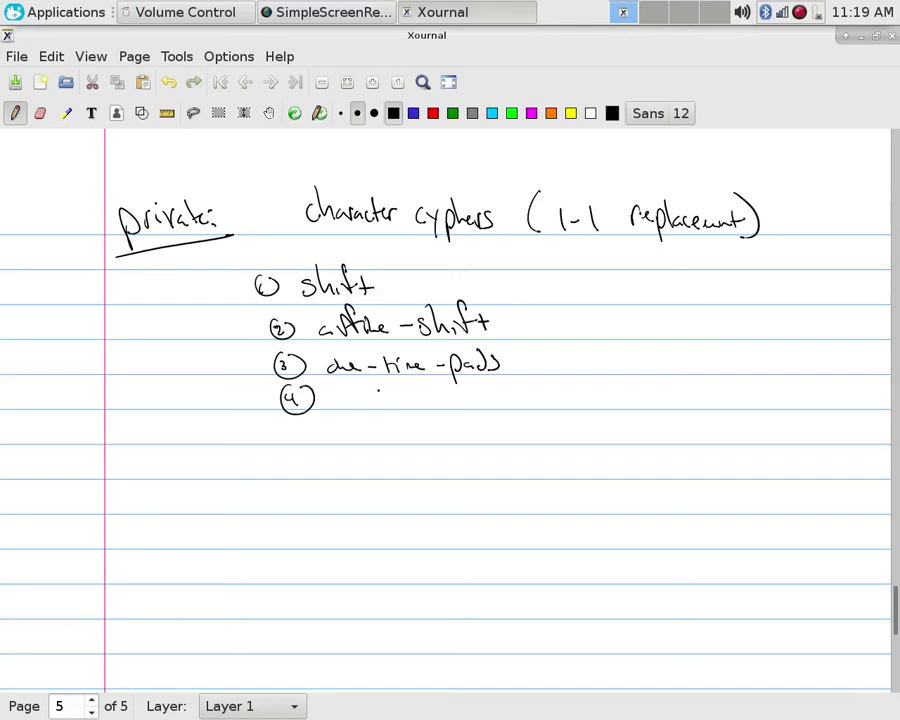
drag(336, 400, 404, 400)
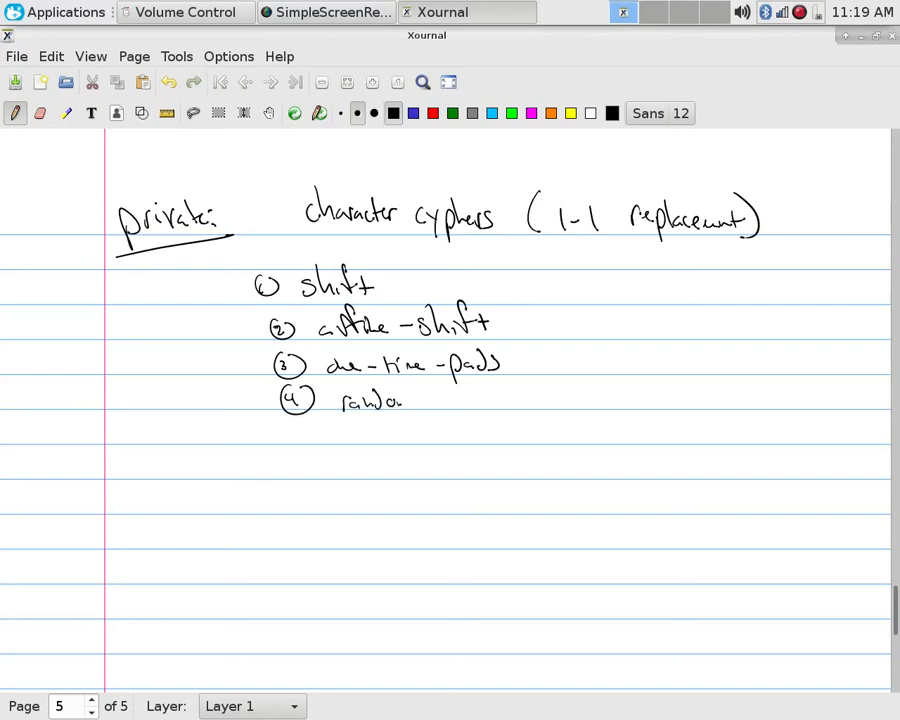
drag(430, 400, 530, 404)
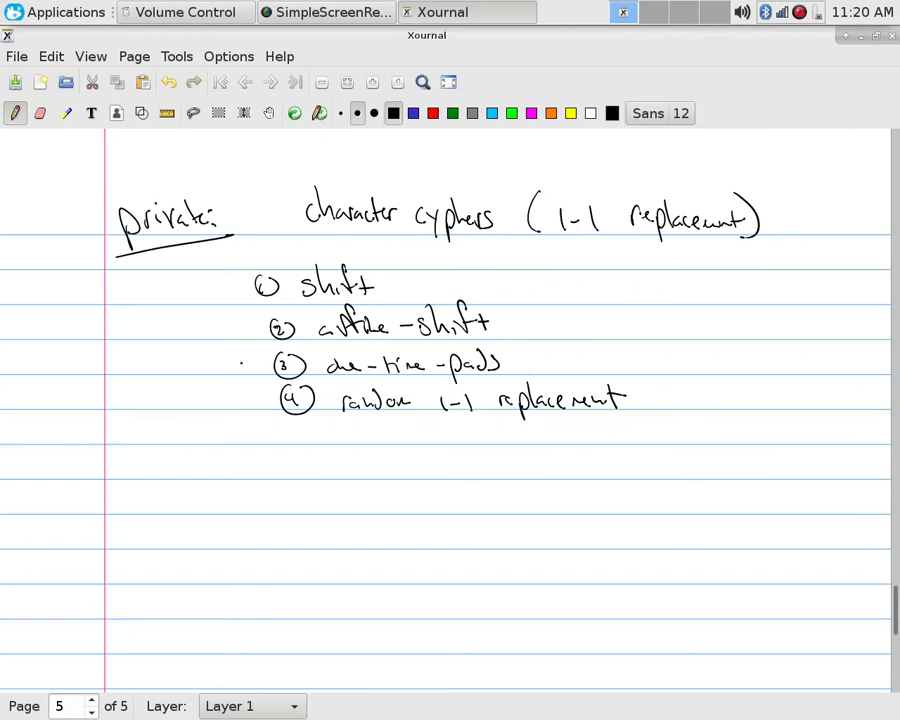
Step: Mark one-time-pads with an arrow, add item 5 'block cypher' and an underlined 'public:' heading below
drag(218, 368, 256, 364)
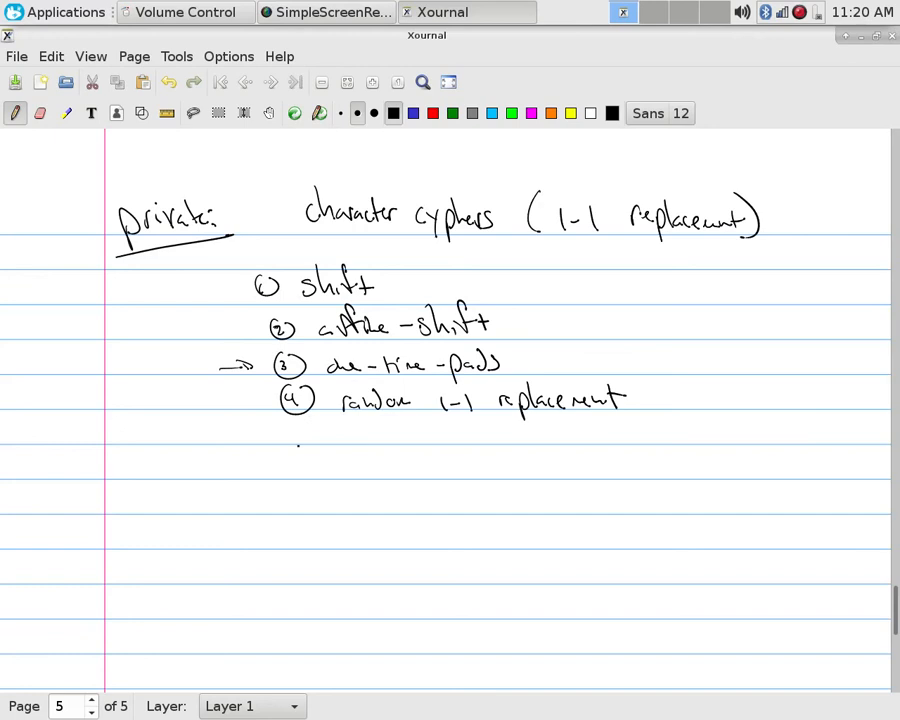
drag(284, 460, 360, 470)
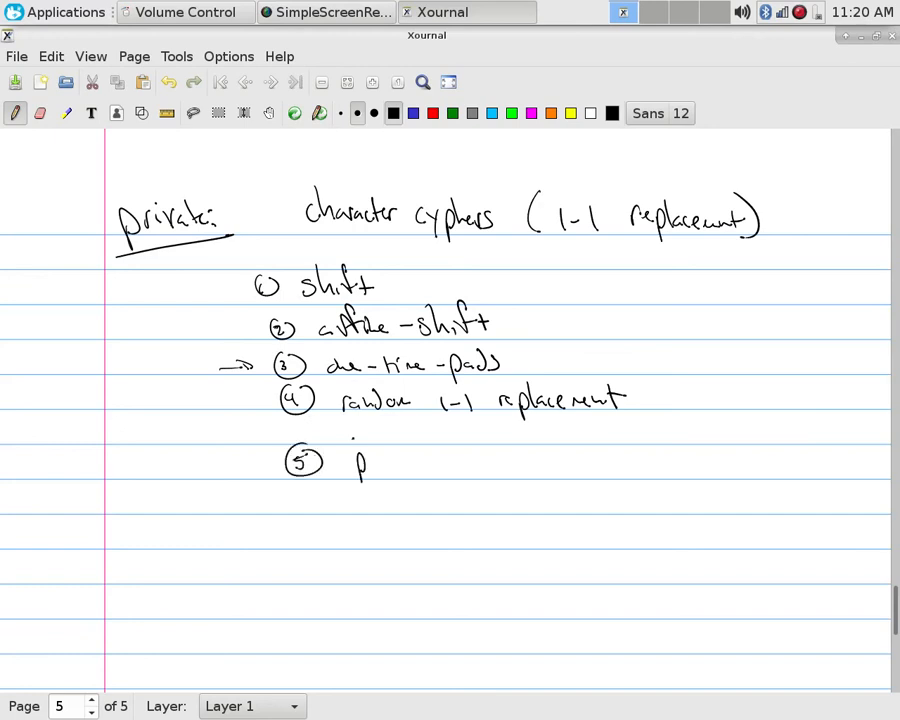
drag(356, 460, 460, 464)
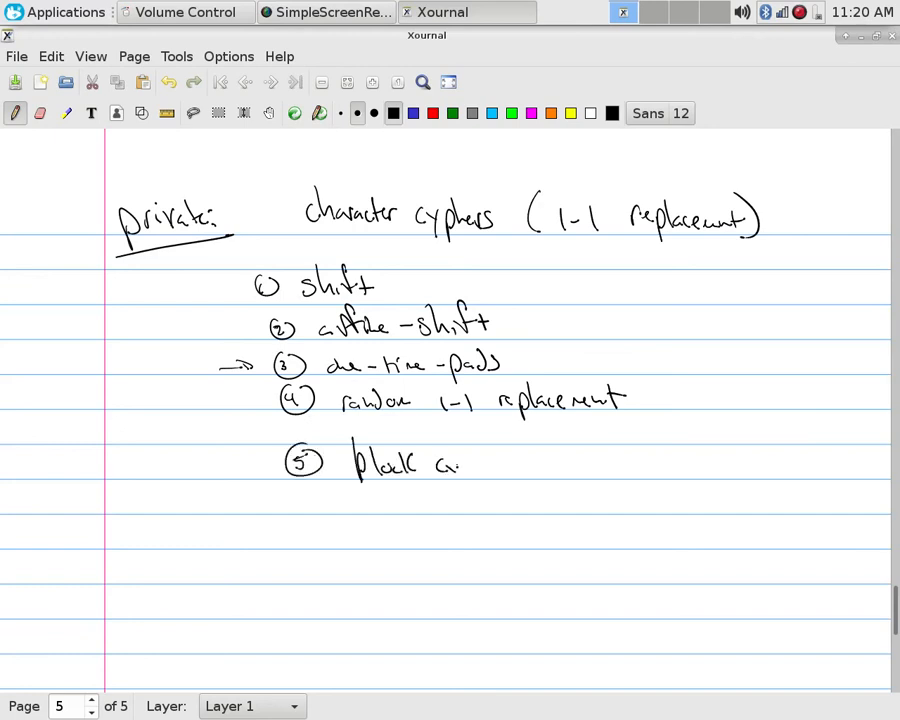
drag(460, 464, 510, 476)
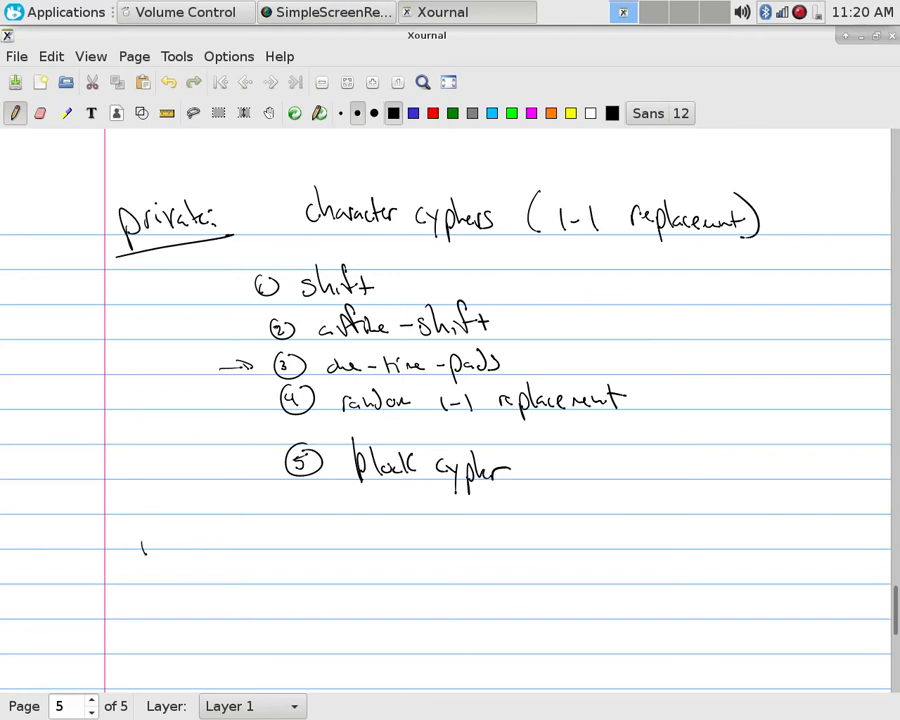
drag(140, 544, 230, 536)
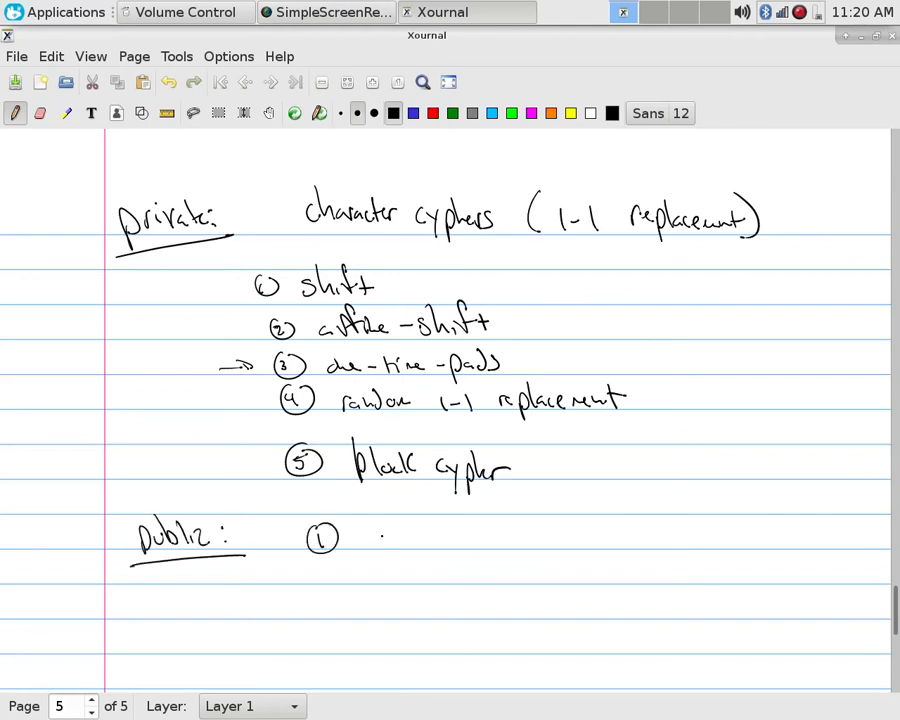
Step: Write 'RSA -' as the first public method followed by its attribution
drag(380, 536, 444, 544)
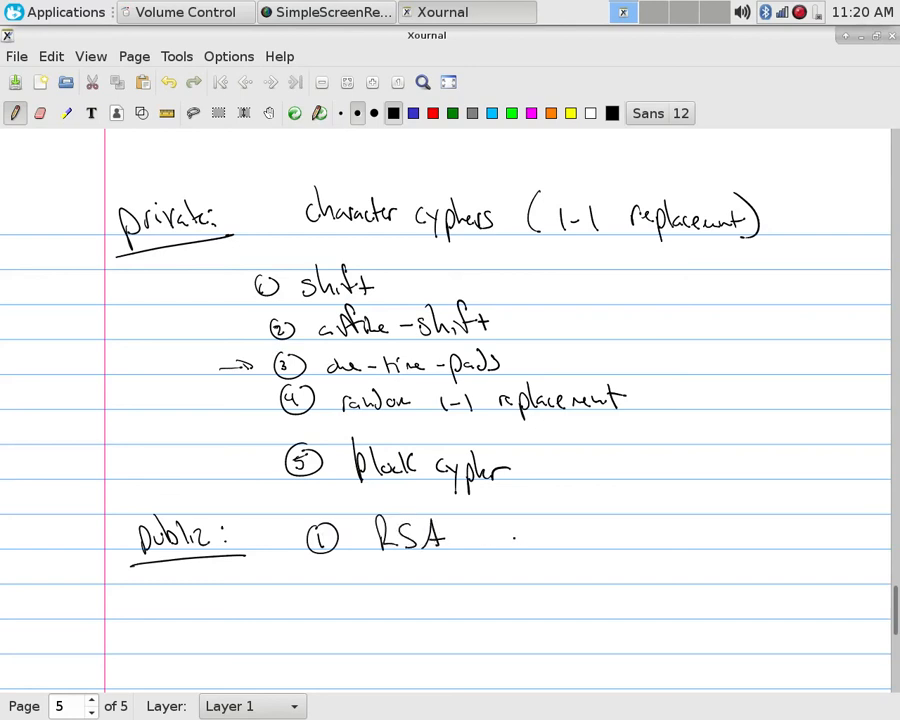
drag(490, 538, 596, 540)
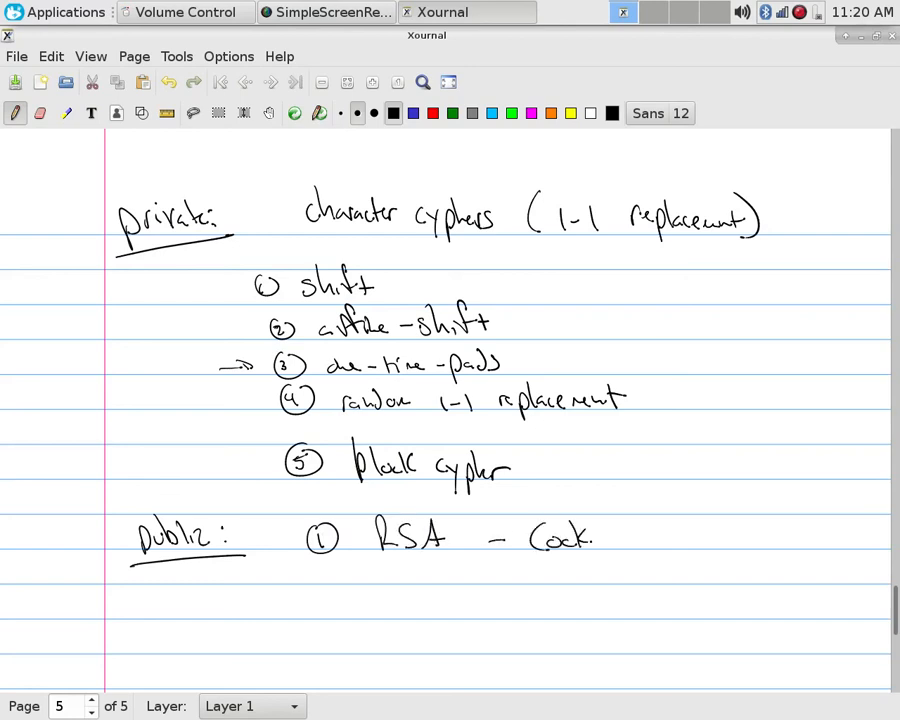
drag(584, 536, 610, 540)
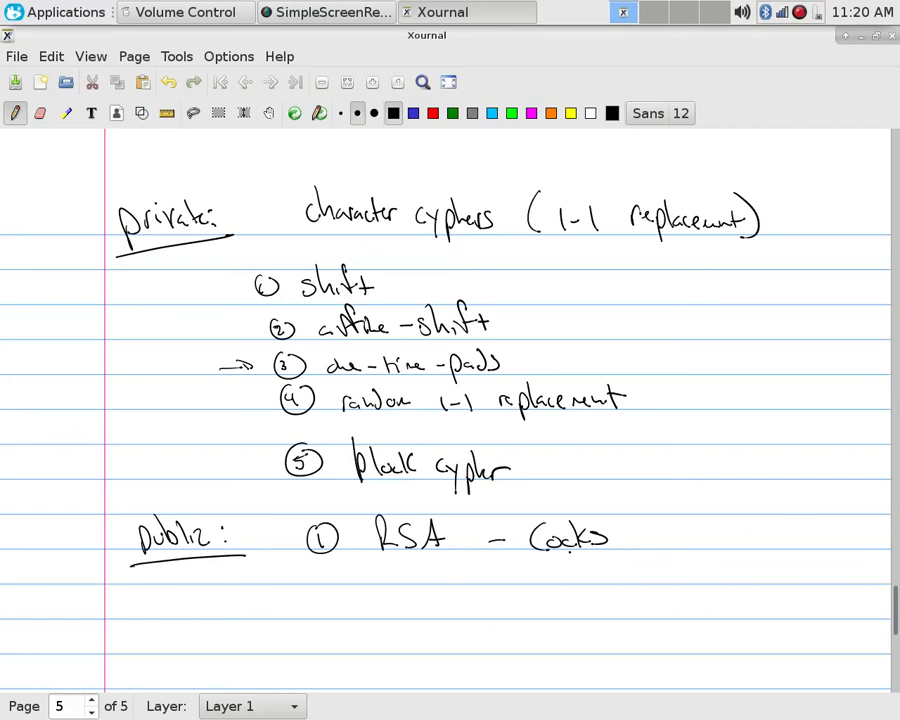